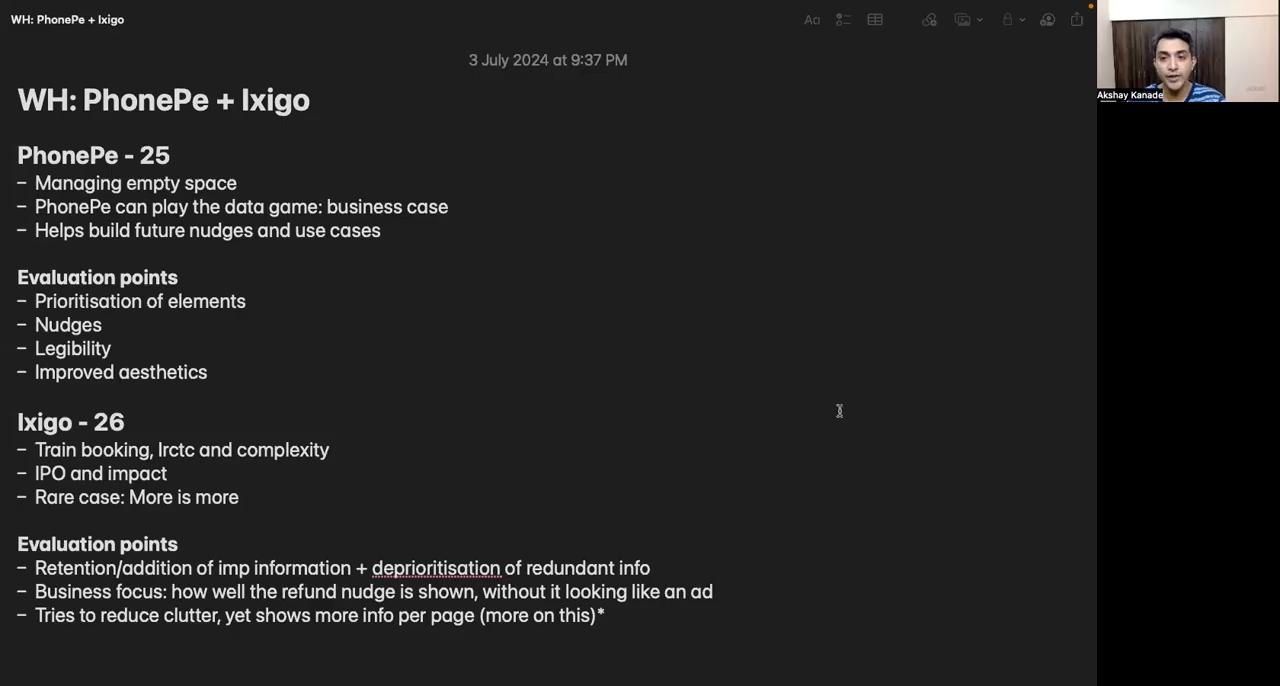
{"action": "mouse_move", "coordinate": [841, 416]}
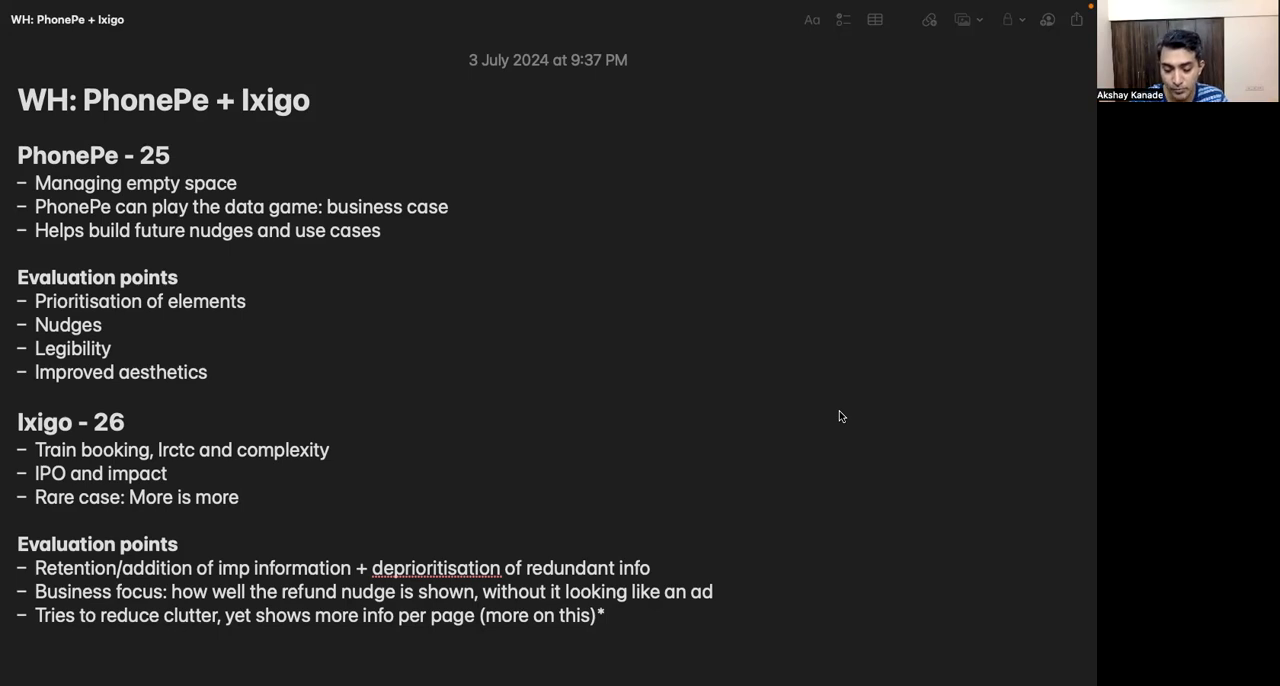
{"action": "mouse_move", "coordinate": [95, 509]}
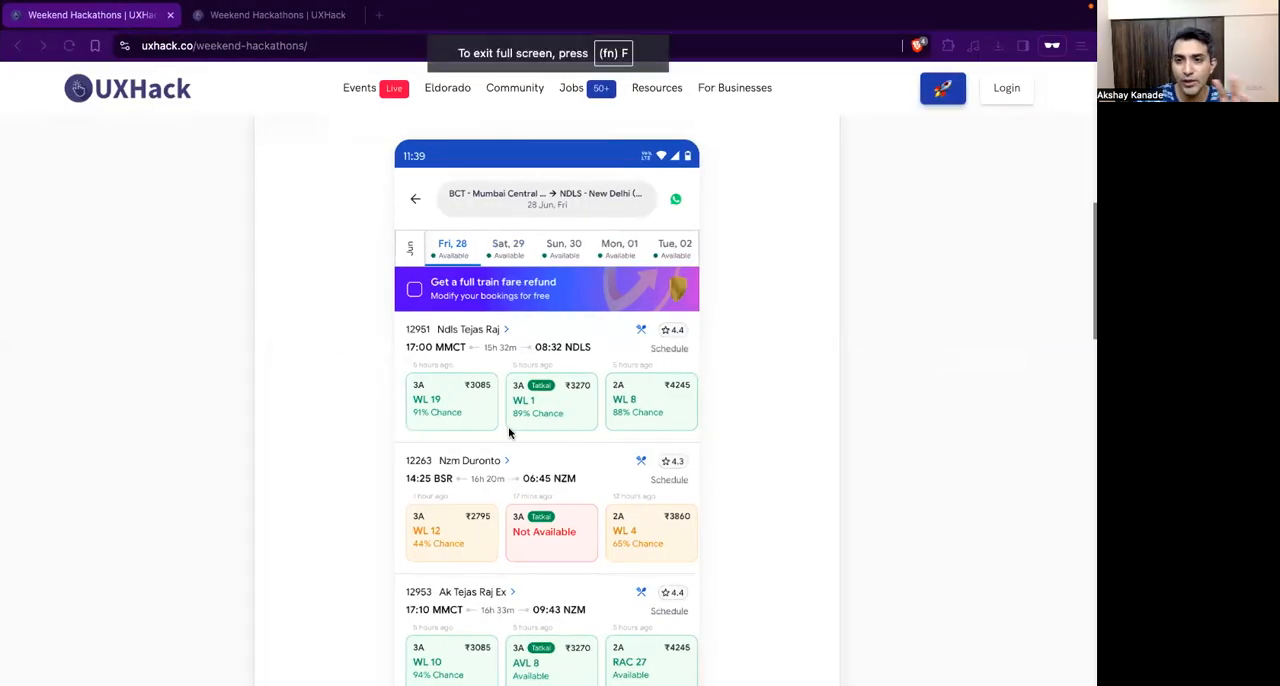
{"action": "mouse_move", "coordinate": [538, 400]}
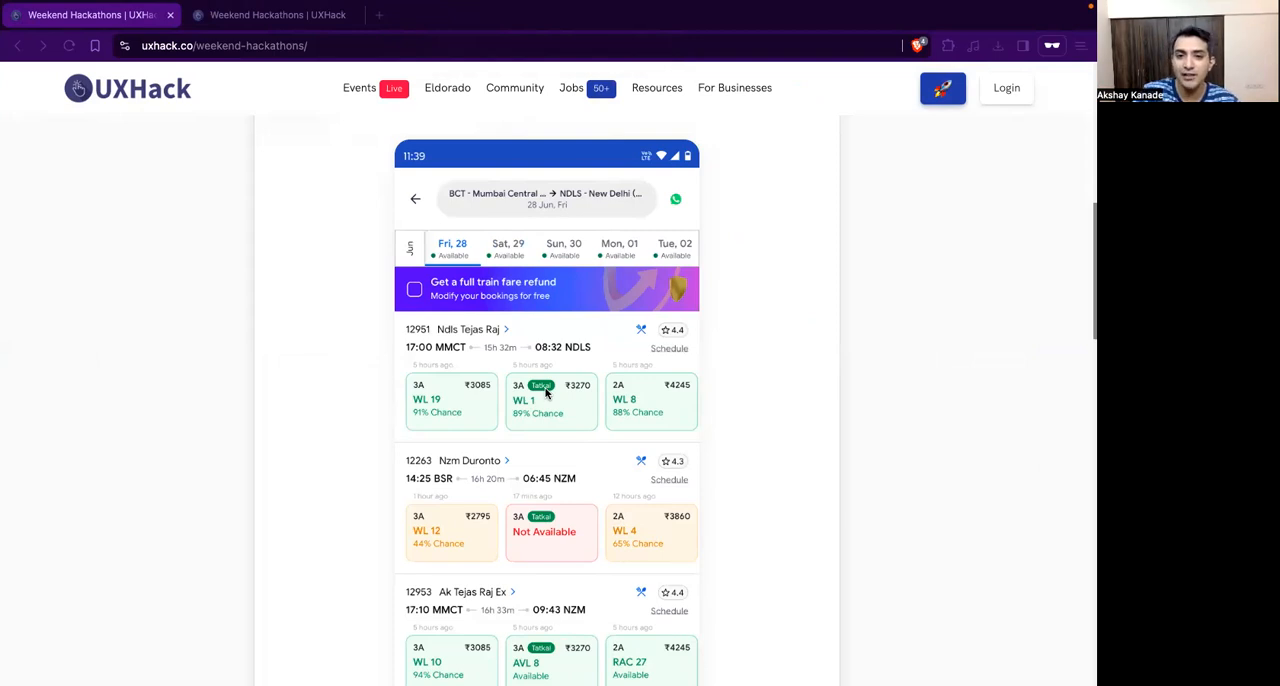
{"action": "mouse_move", "coordinate": [512, 414]}
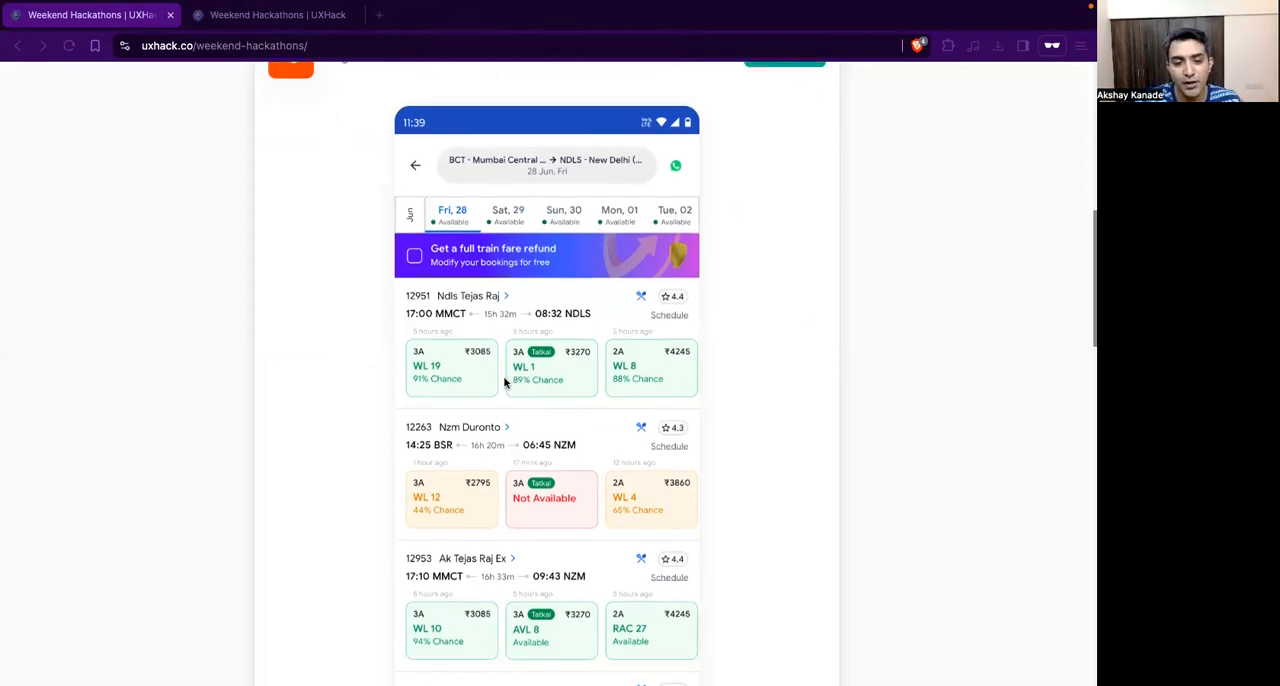
{"action": "mouse_move", "coordinate": [535, 355]}
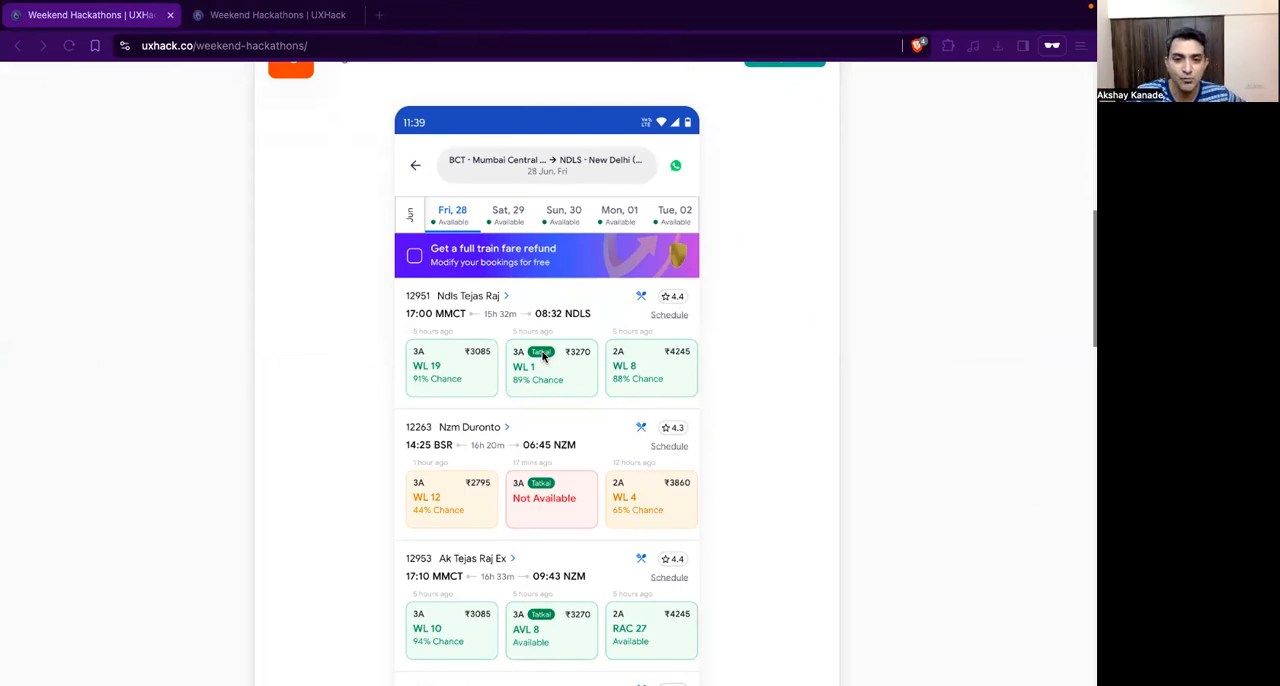
{"action": "mouse_move", "coordinate": [547, 473]}
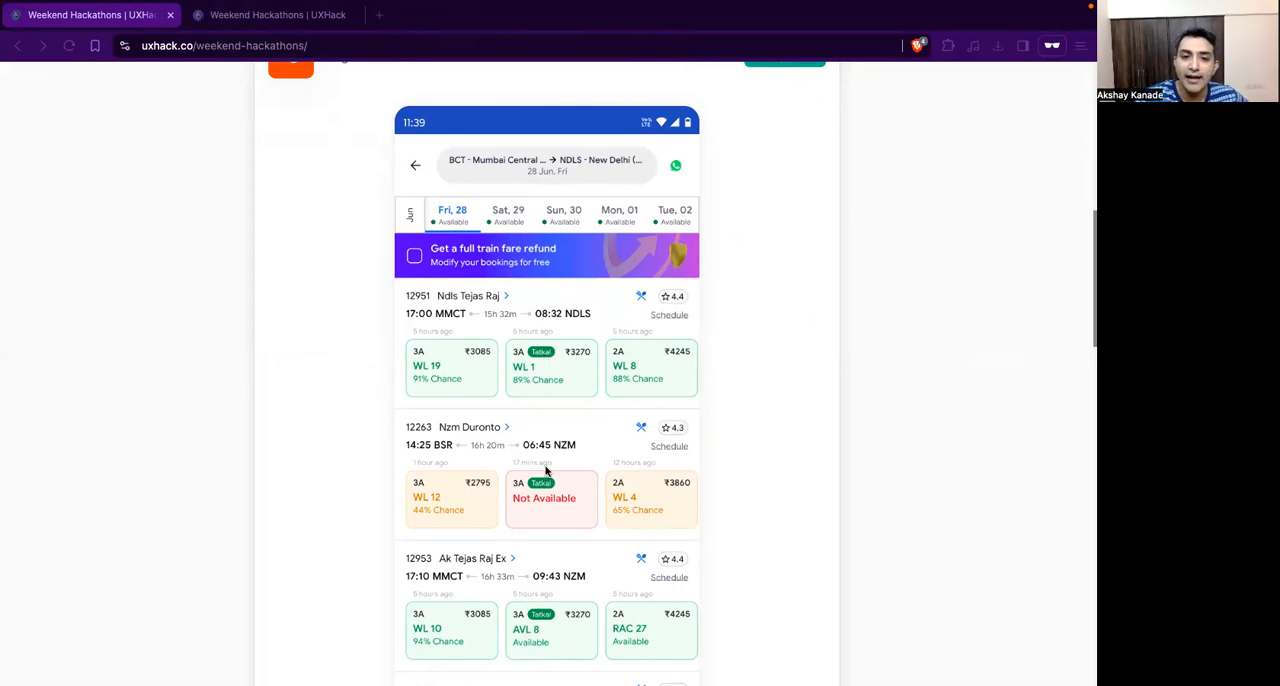
{"action": "mouse_move", "coordinate": [423, 367]}
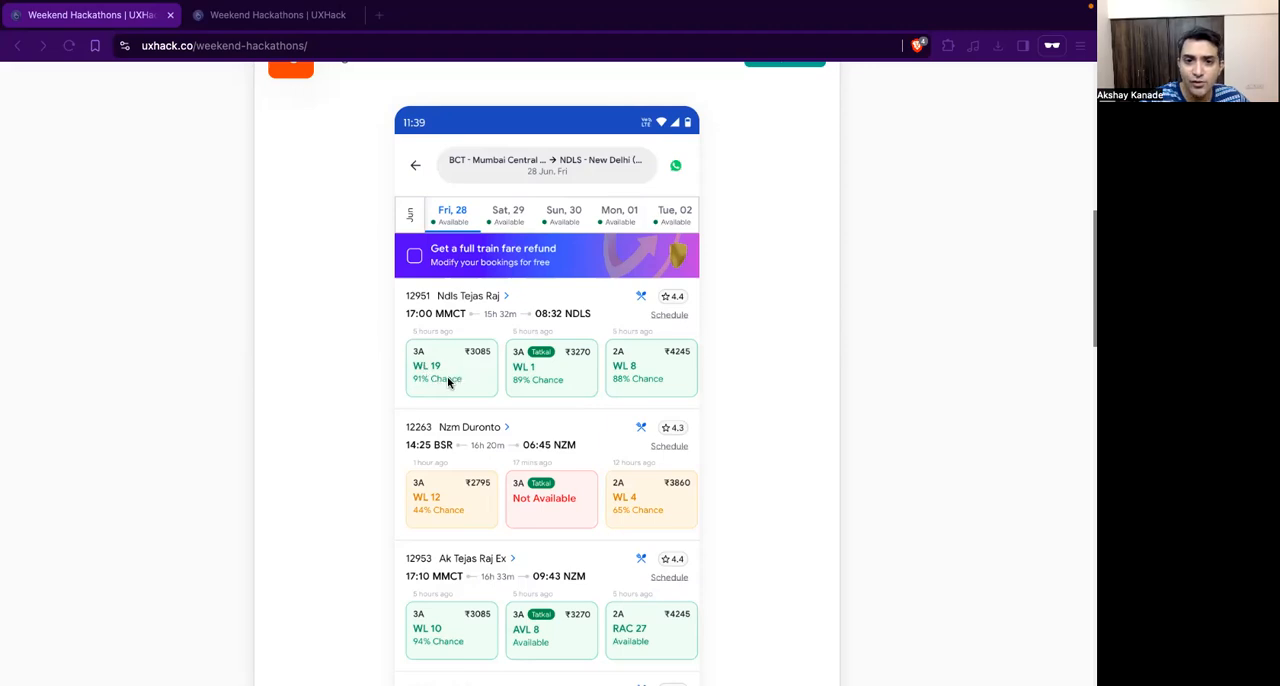
{"action": "mouse_move", "coordinate": [445, 388]}
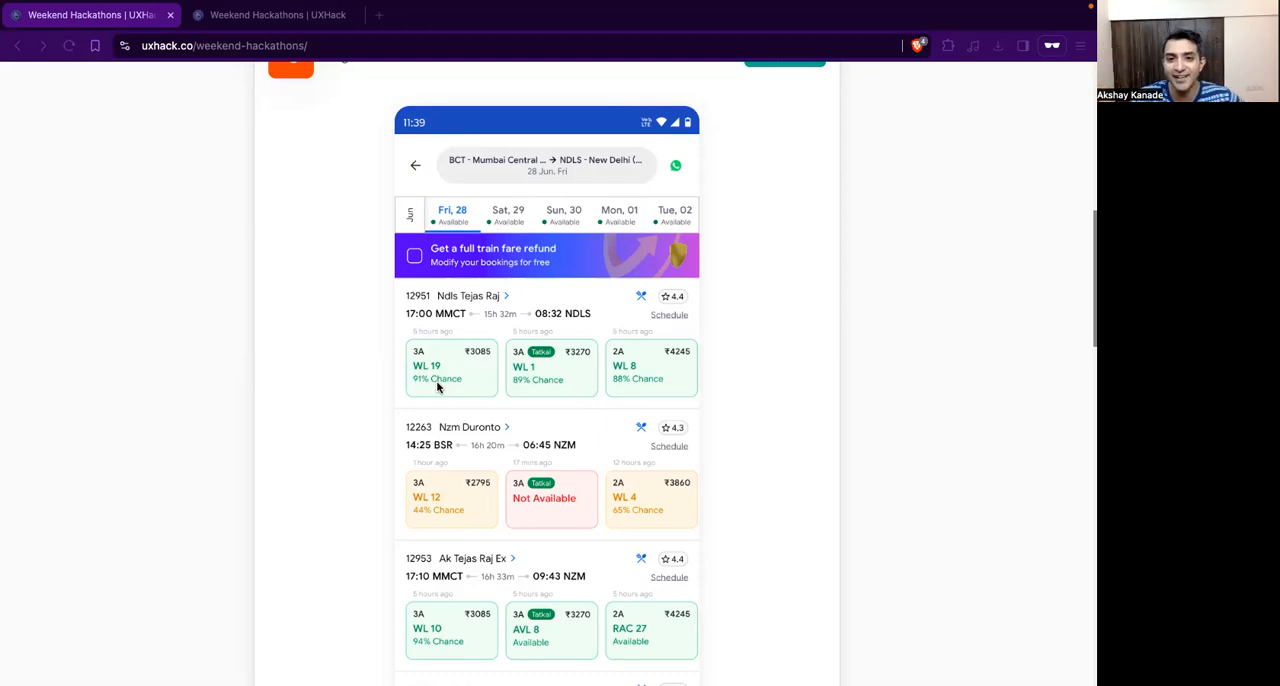
{"action": "mouse_move", "coordinate": [488, 383]}
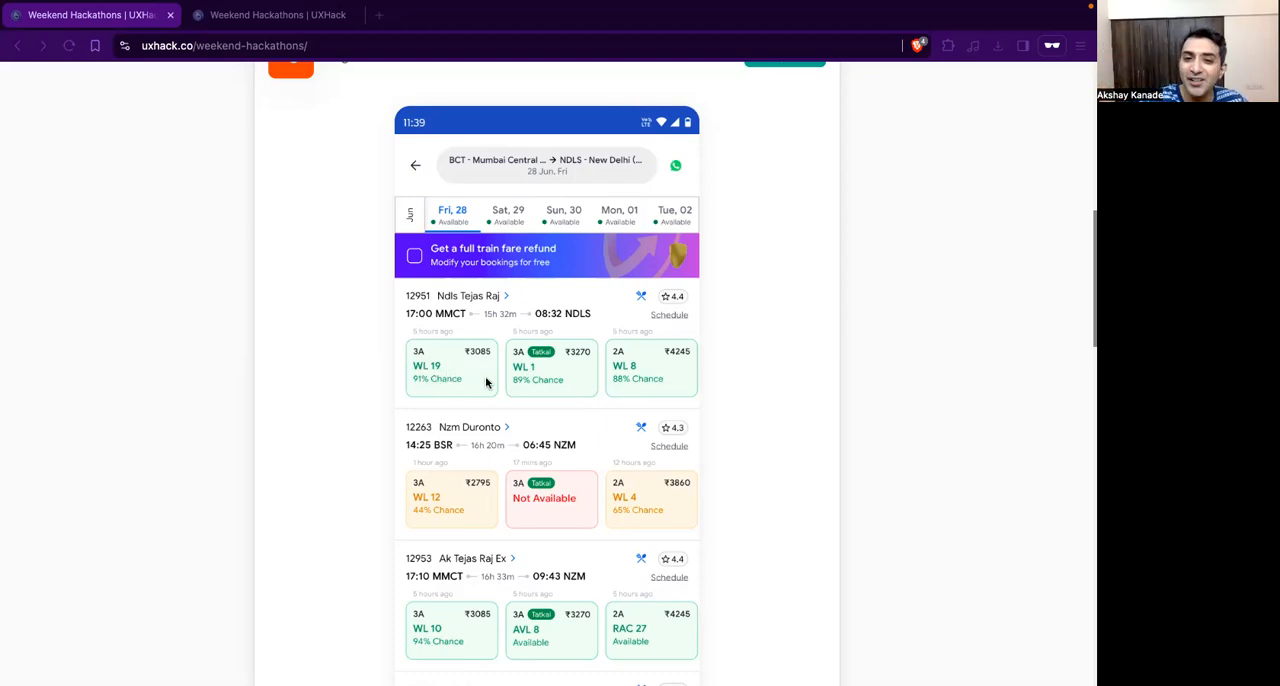
{"action": "mouse_move", "coordinate": [560, 498]}
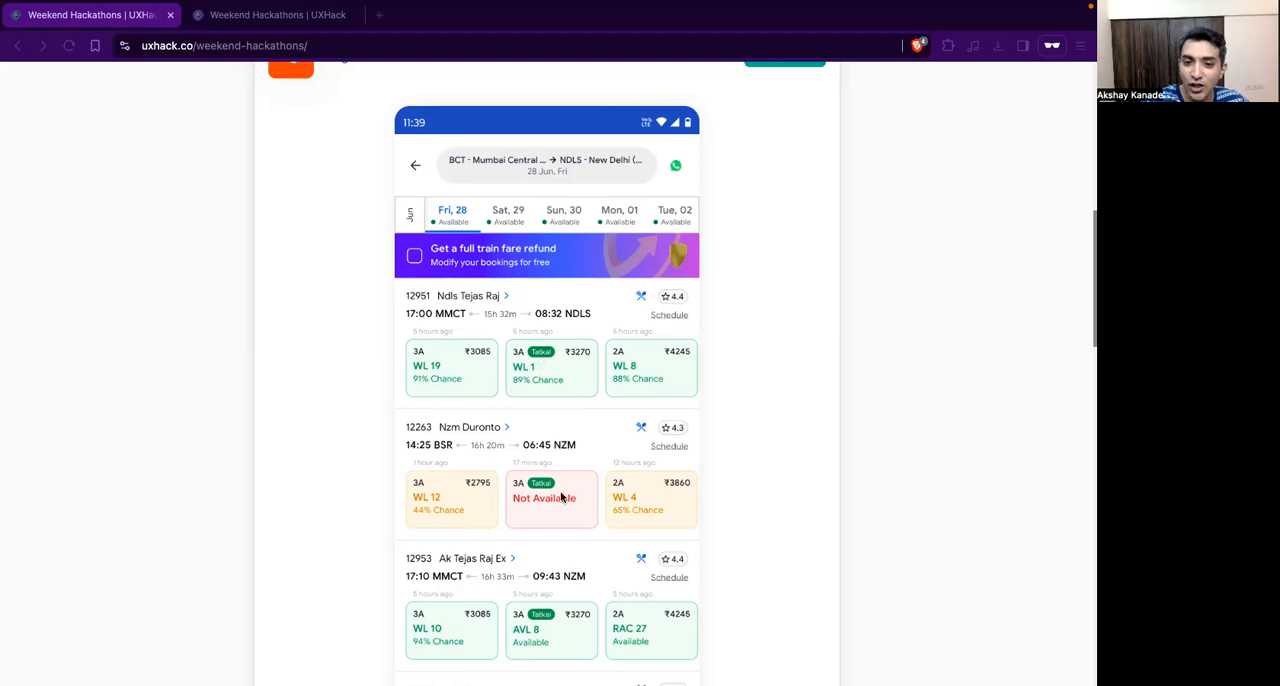
{"action": "mouse_move", "coordinate": [562, 500]}
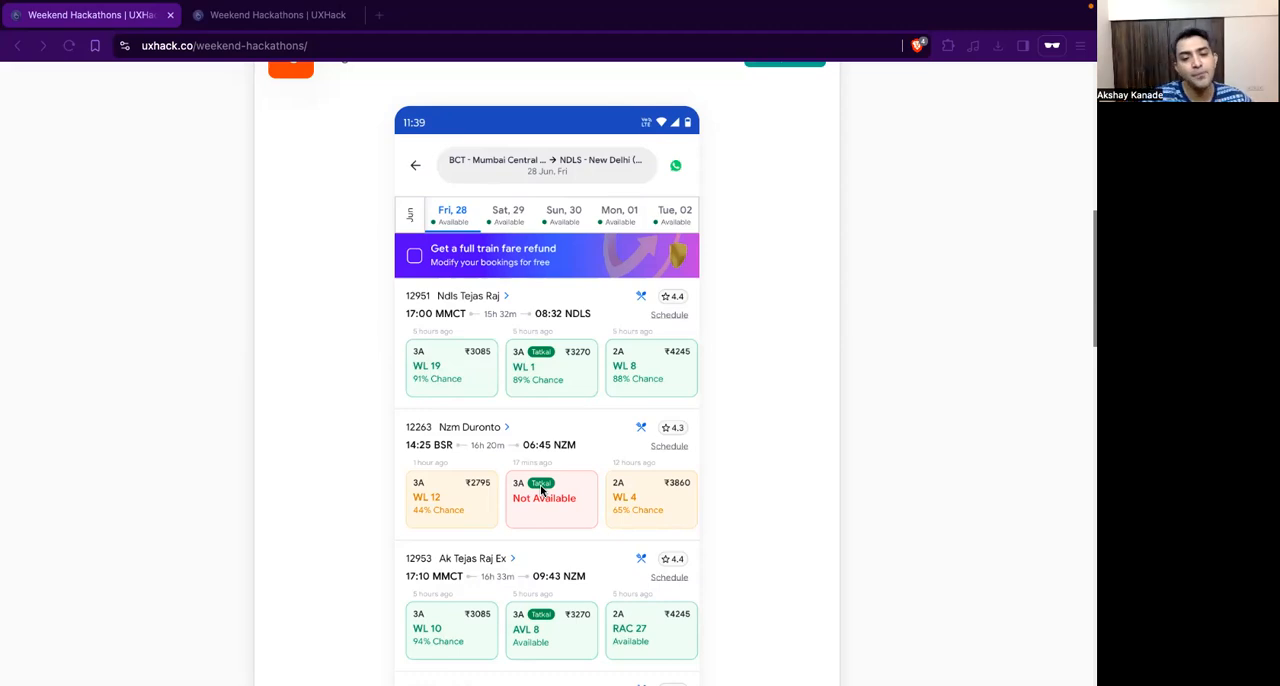
{"action": "mouse_move", "coordinate": [548, 483]}
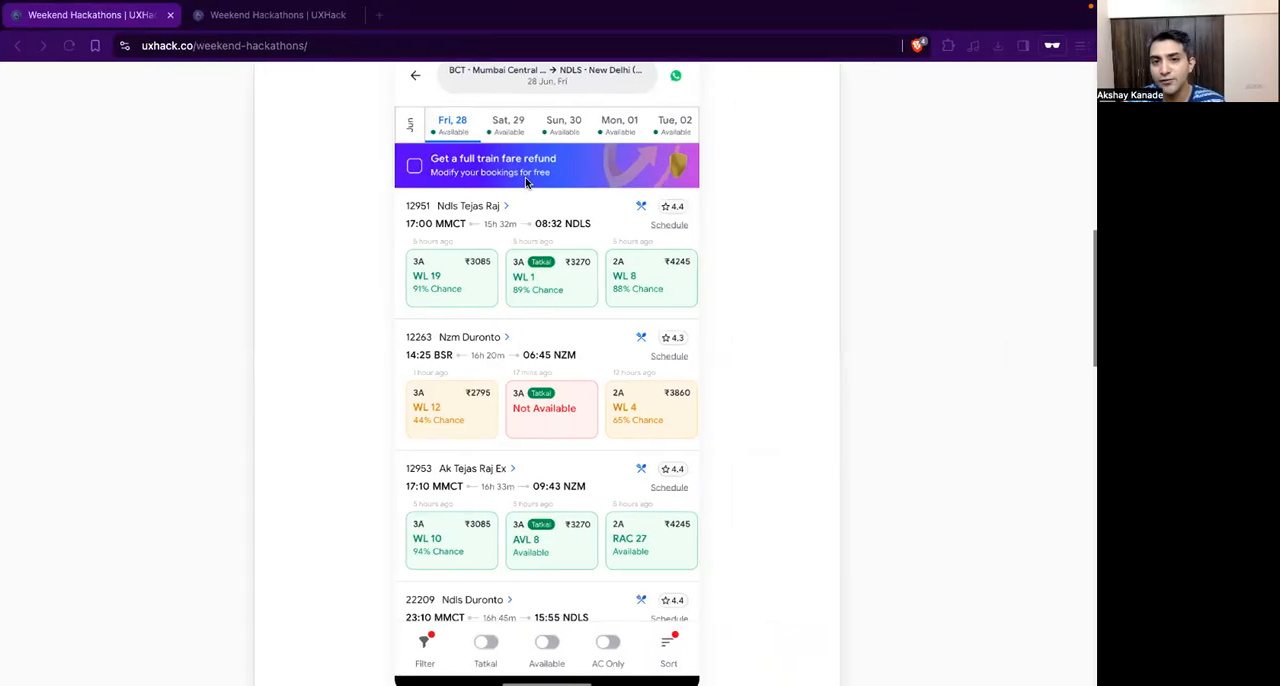
{"action": "mouse_move", "coordinate": [548, 172]}
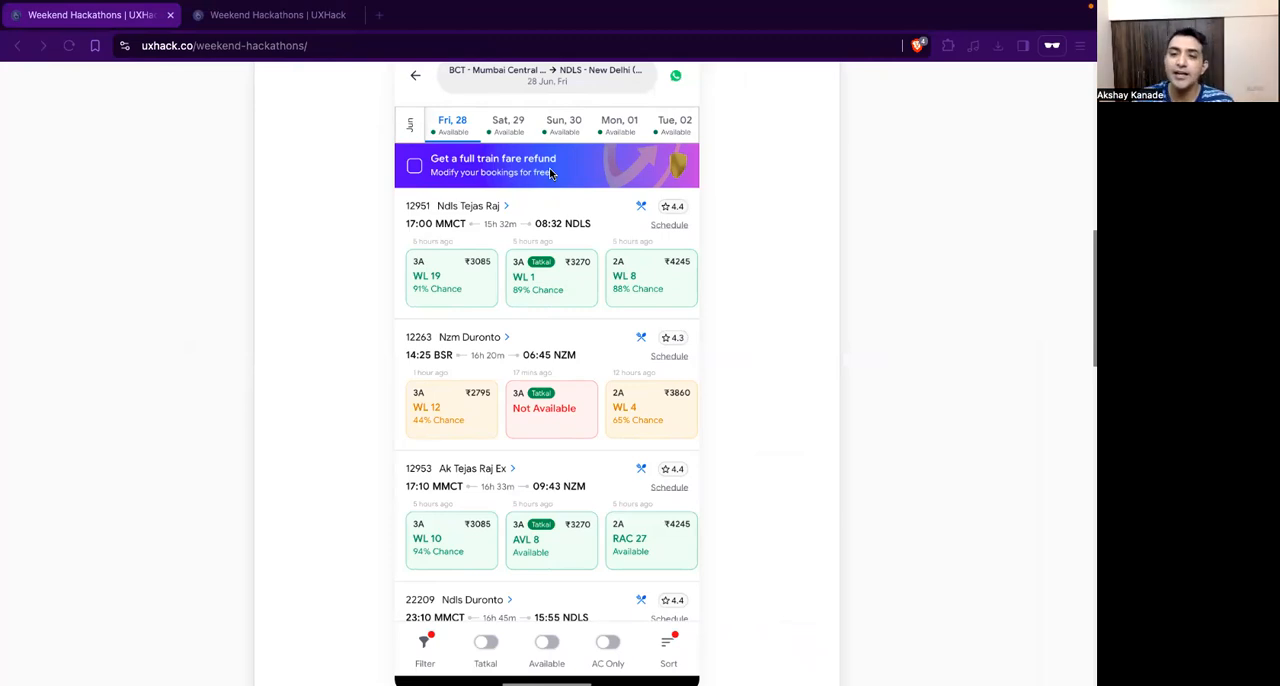
{"action": "mouse_move", "coordinate": [583, 189]}
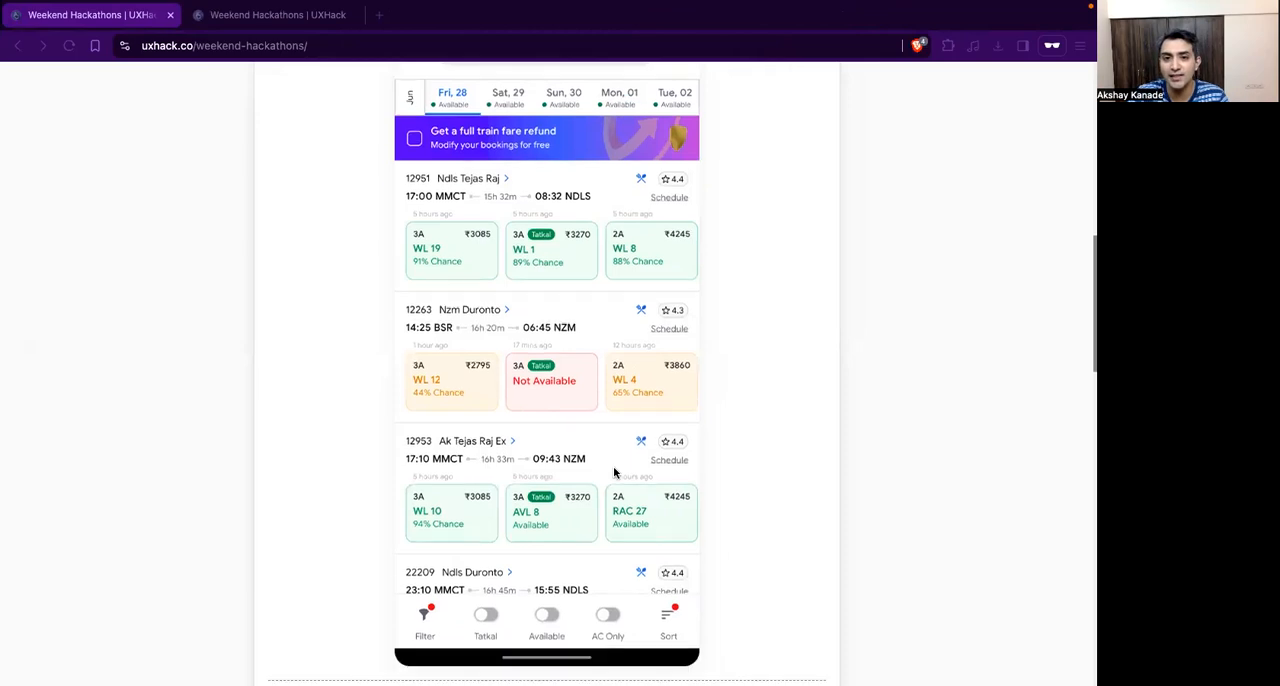
- Scroll to the full Ixigo train-results mockup showing each class's waitlist chances
{"action": "scroll", "scroll_direction": "up", "scroll_amount": 3}
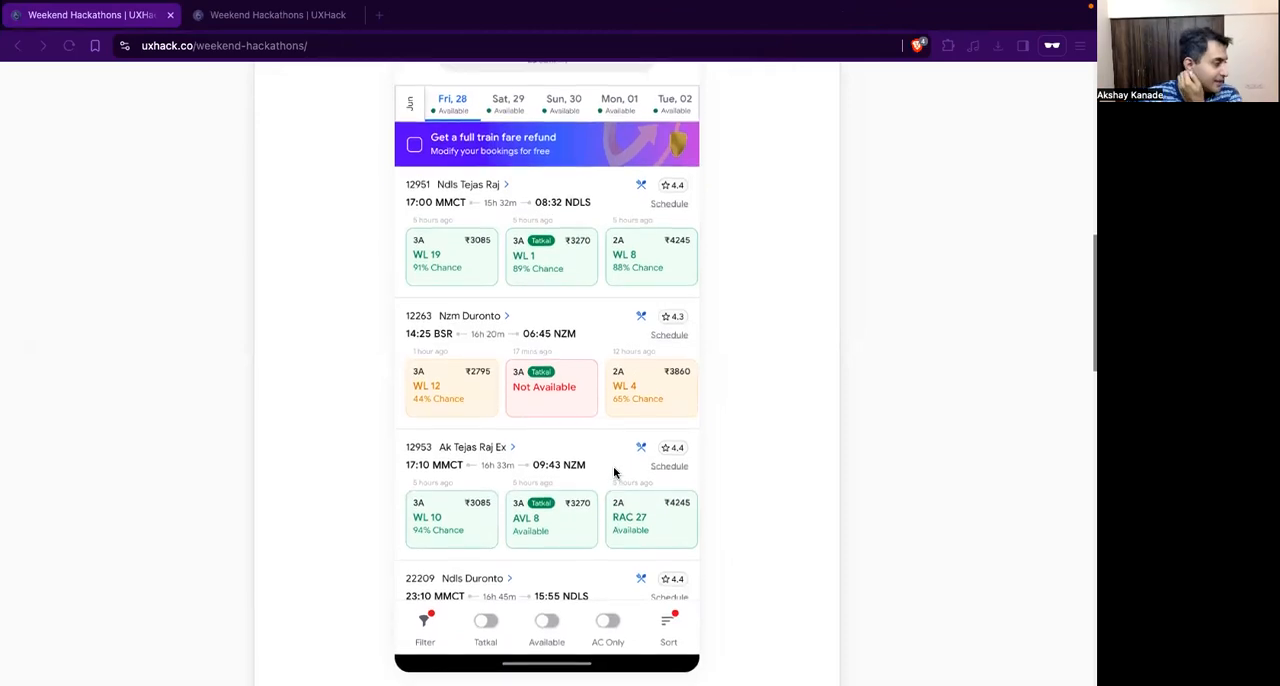
{"action": "mouse_move", "coordinate": [640, 563]}
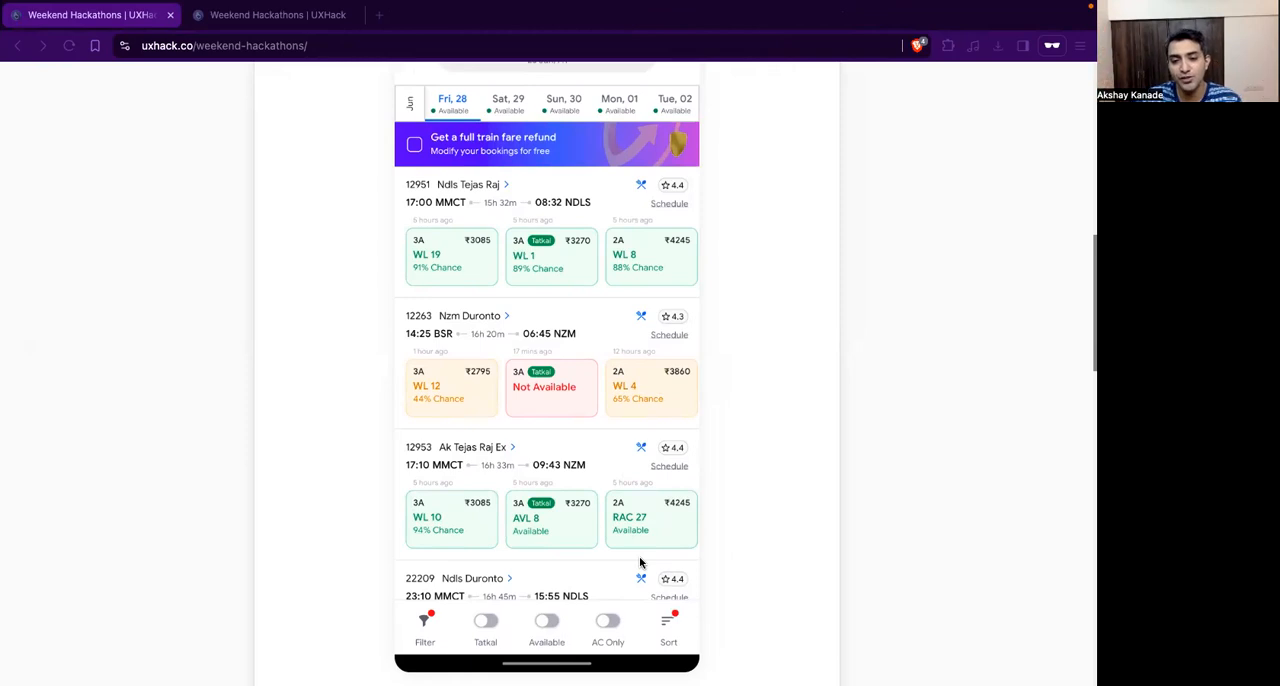
{"action": "mouse_move", "coordinate": [635, 565]}
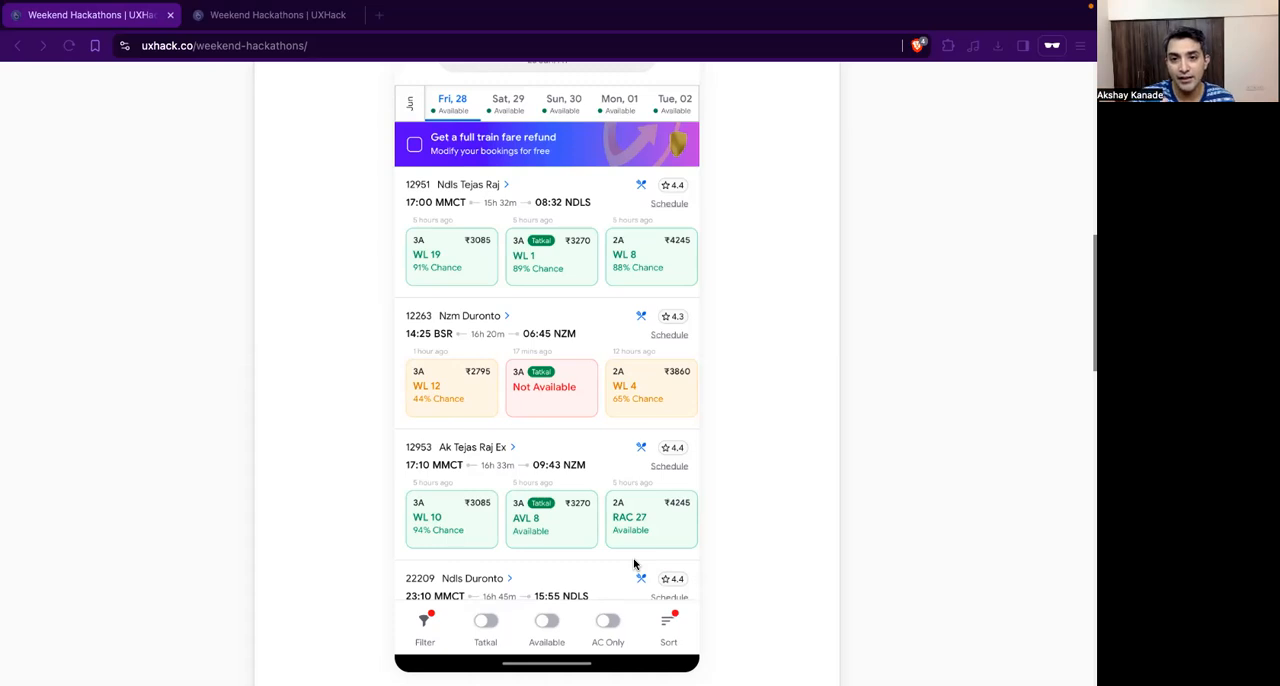
{"action": "mouse_move", "coordinate": [487, 213]}
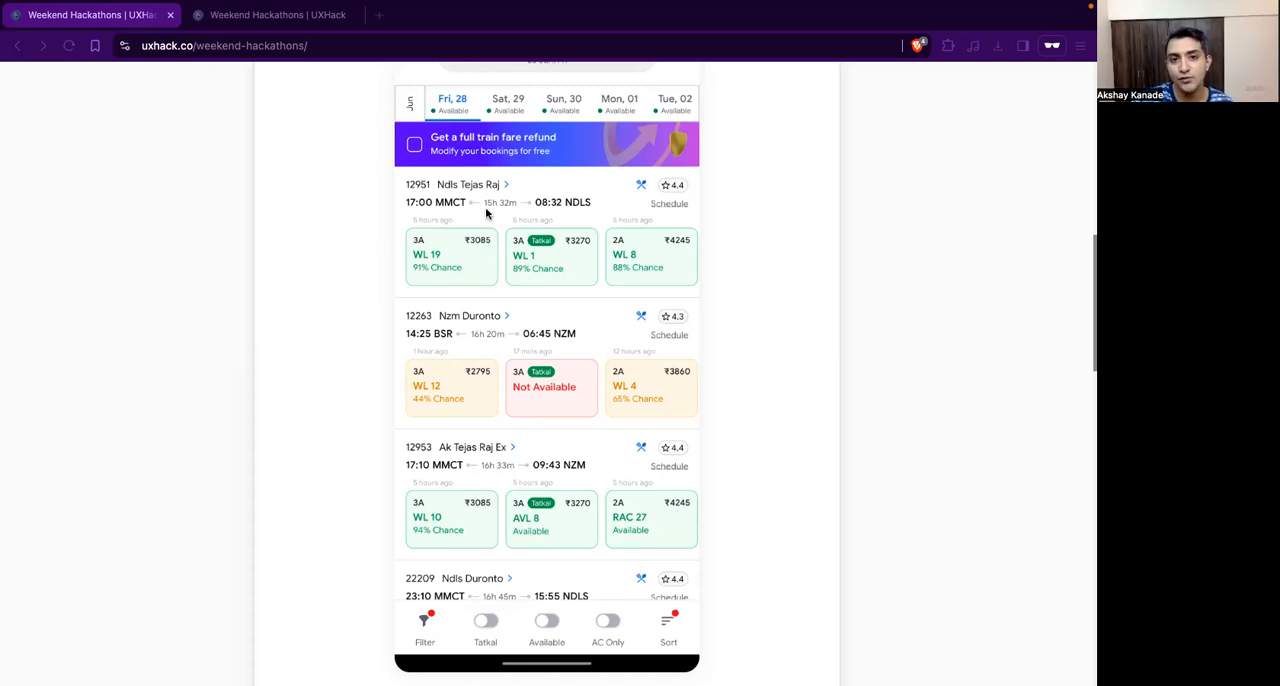
{"action": "mouse_move", "coordinate": [473, 577]}
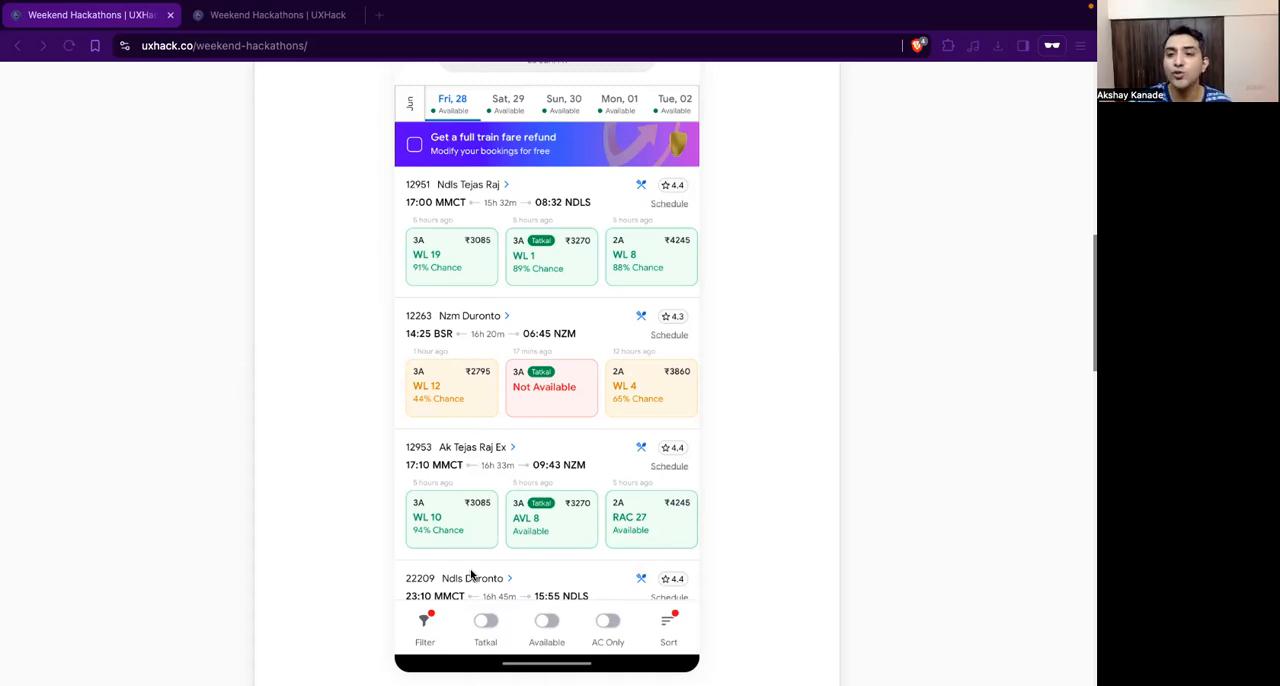
{"action": "mouse_move", "coordinate": [505, 217]}
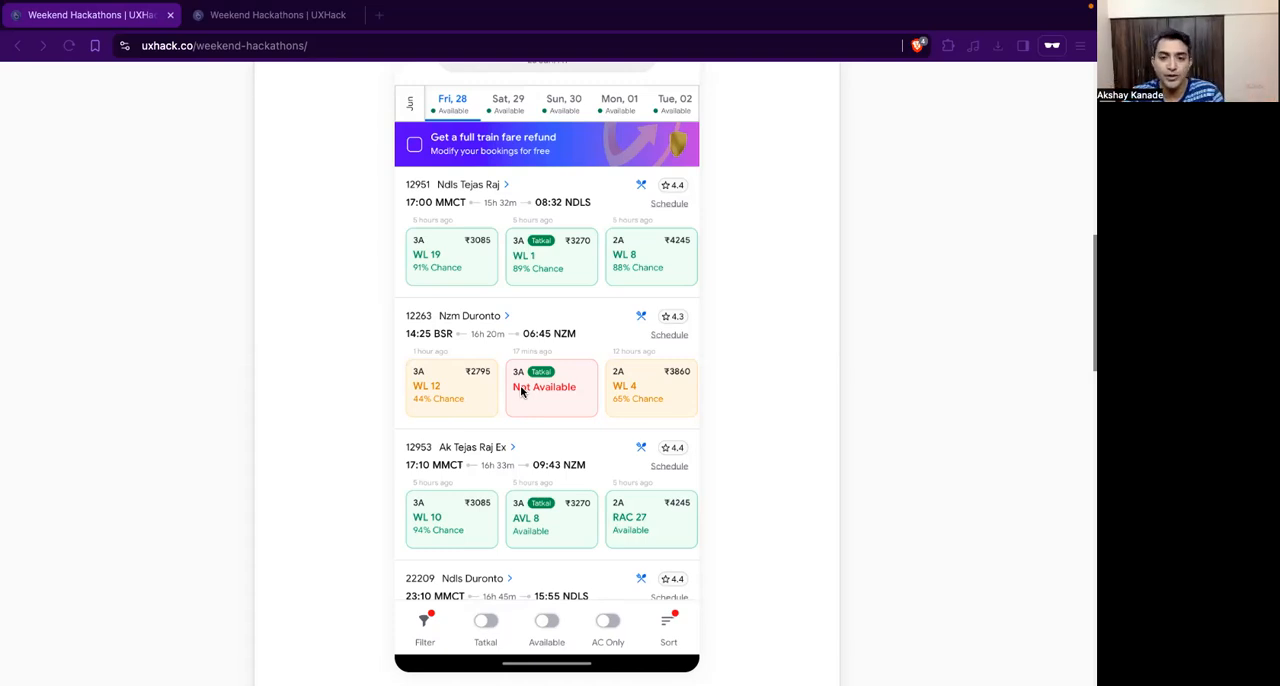
{"action": "mouse_move", "coordinate": [575, 384]}
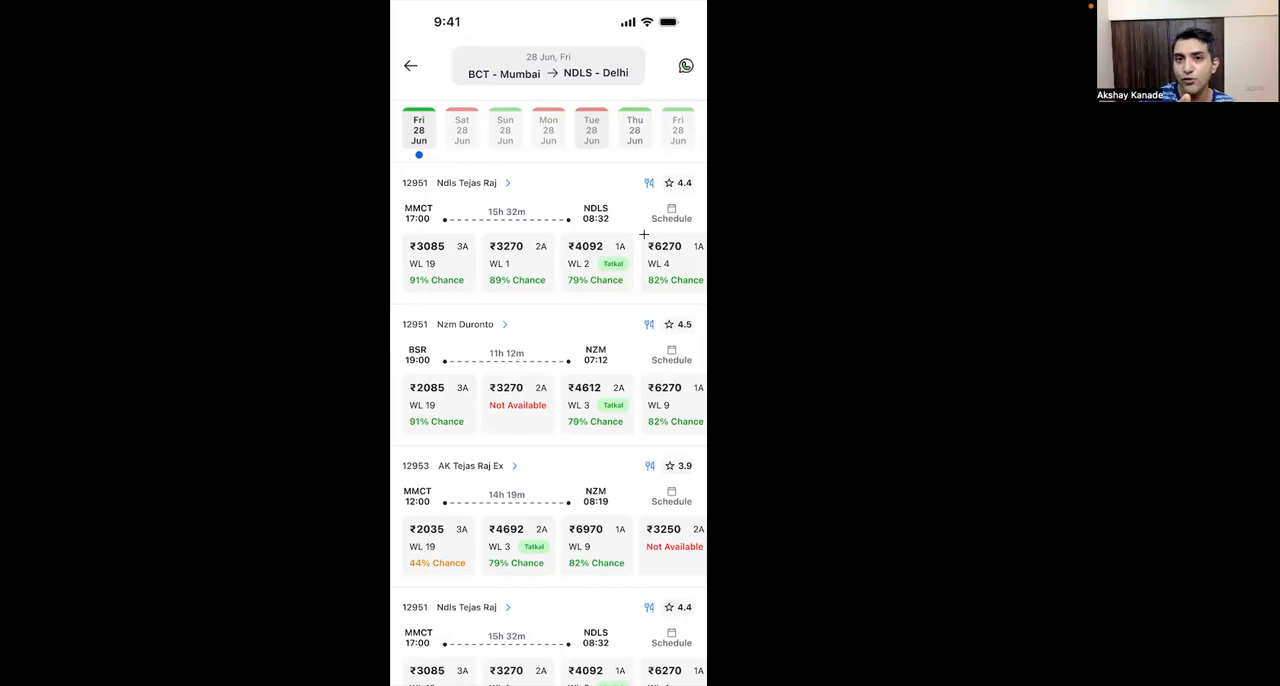
{"action": "mouse_move", "coordinate": [438, 121]}
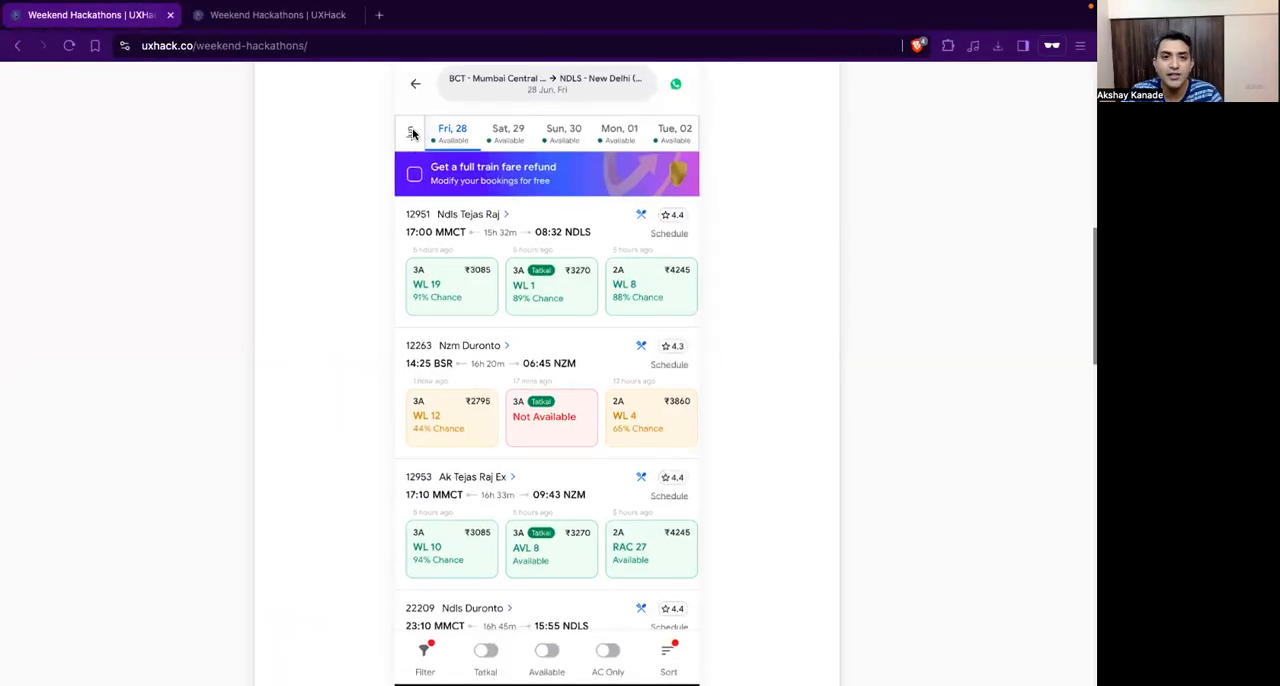
{"action": "mouse_move", "coordinate": [425, 145]}
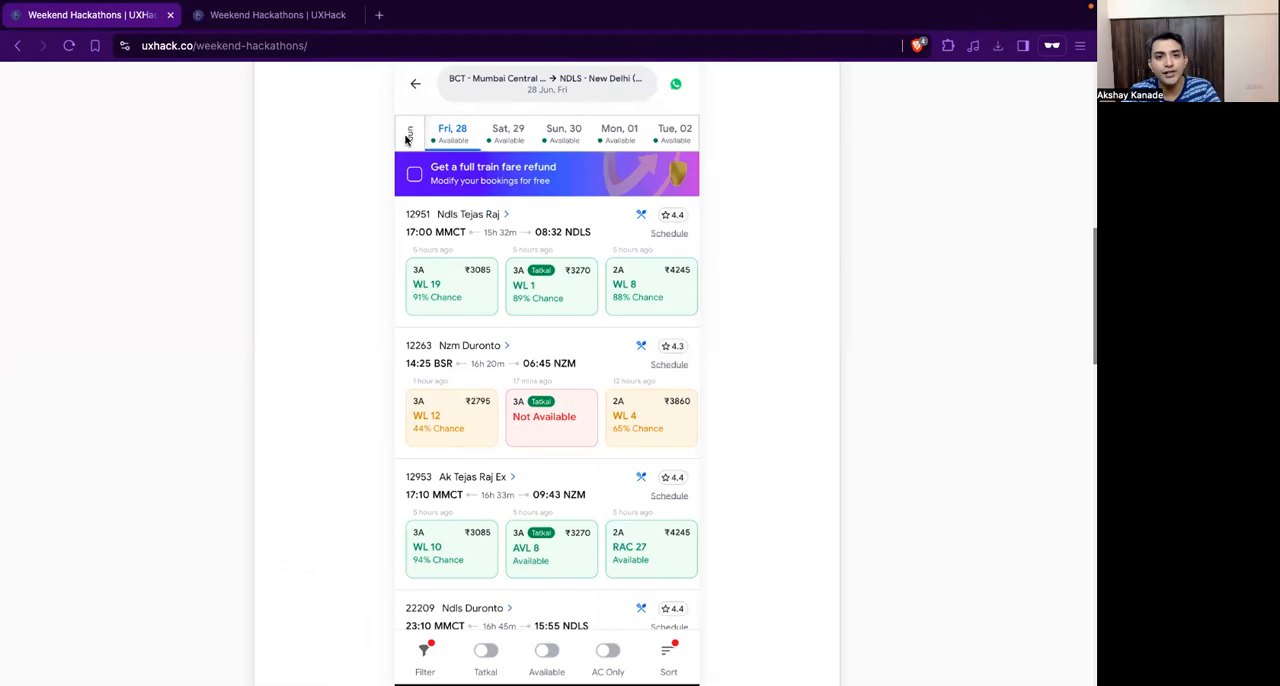
{"action": "mouse_move", "coordinate": [613, 140]}
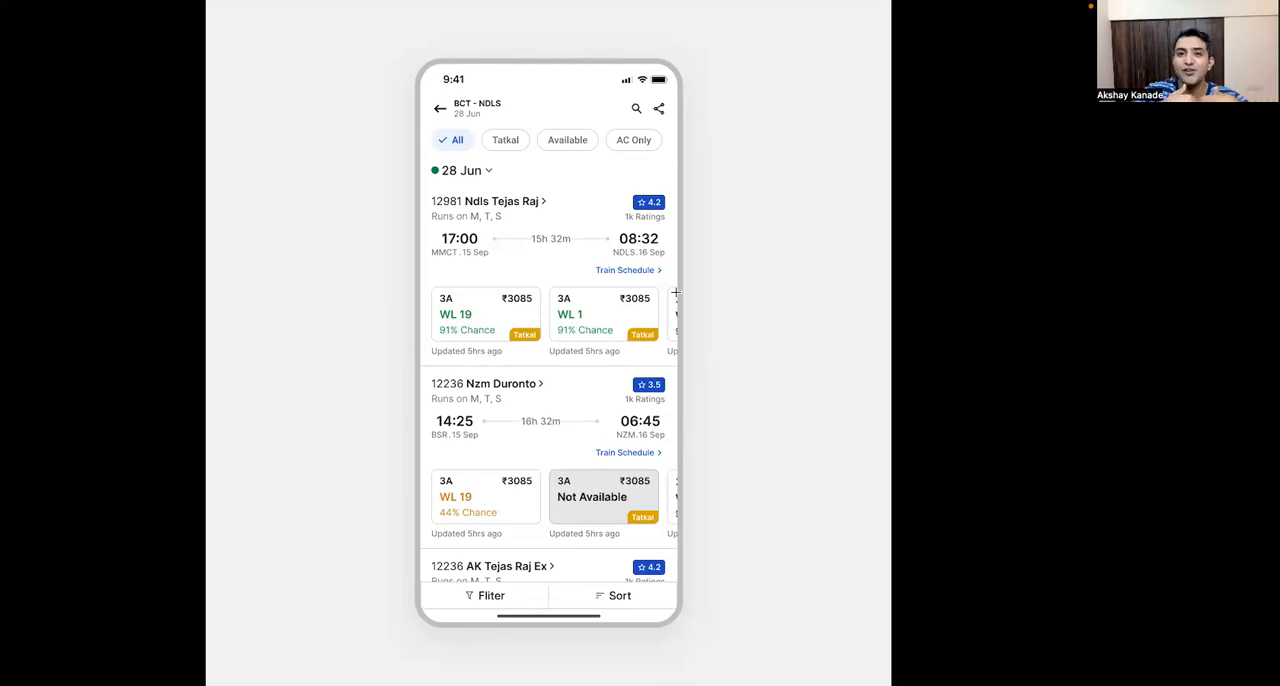
{"action": "mouse_move", "coordinate": [557, 394]}
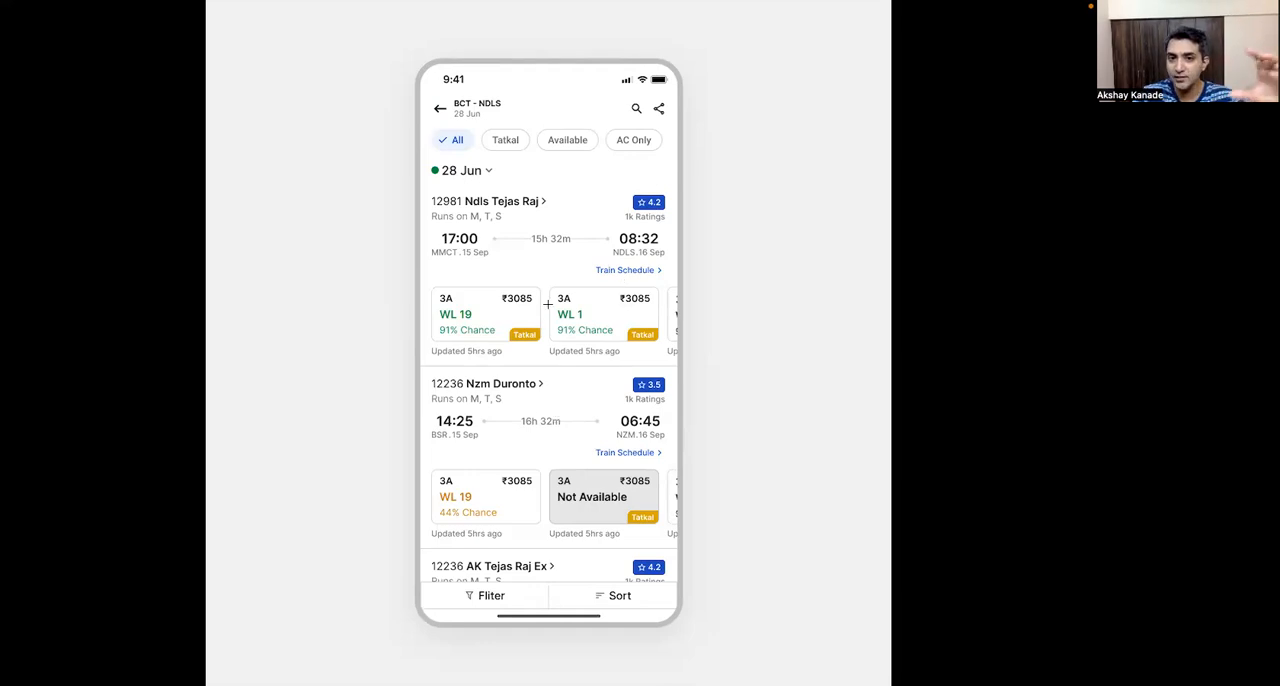
{"action": "mouse_move", "coordinate": [587, 370]}
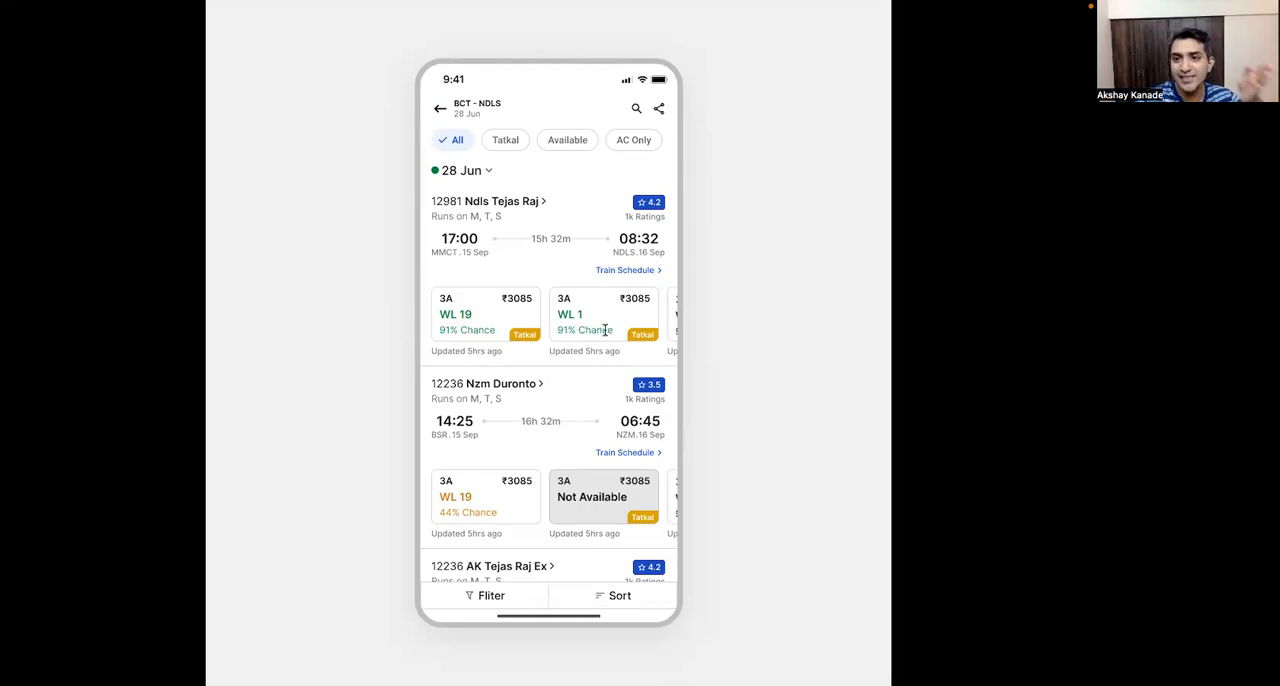
{"action": "mouse_move", "coordinate": [578, 305]}
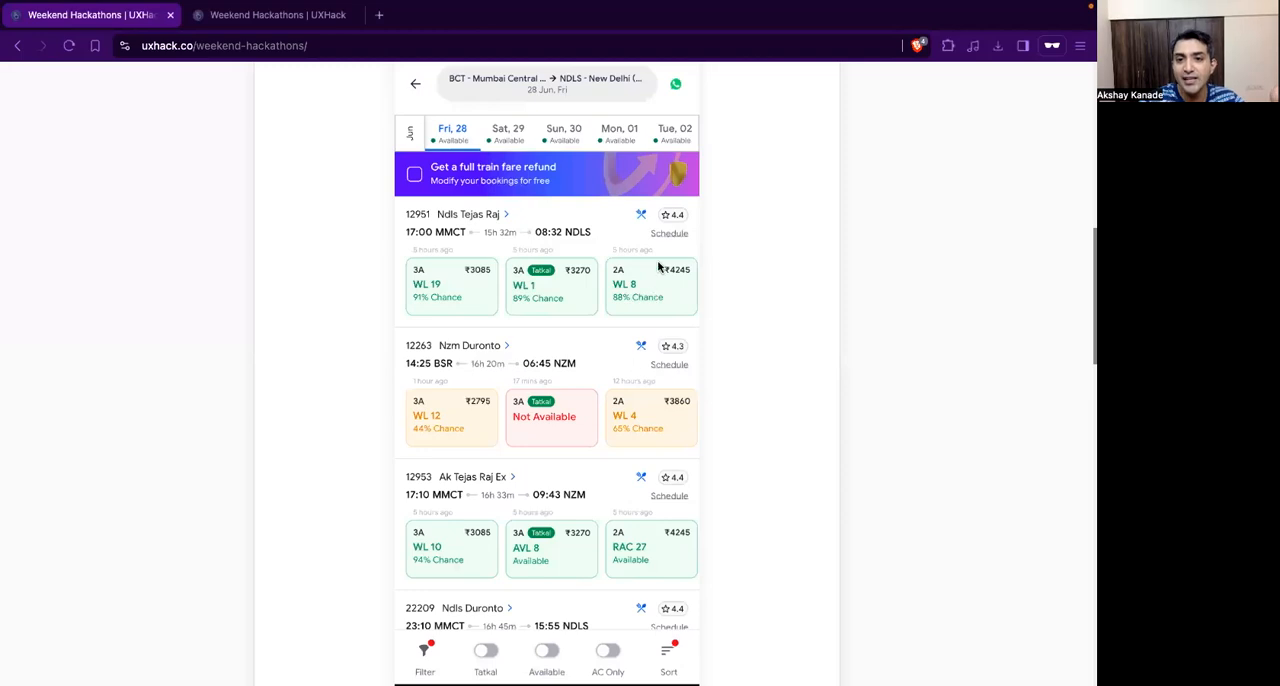
{"action": "mouse_move", "coordinate": [695, 318]}
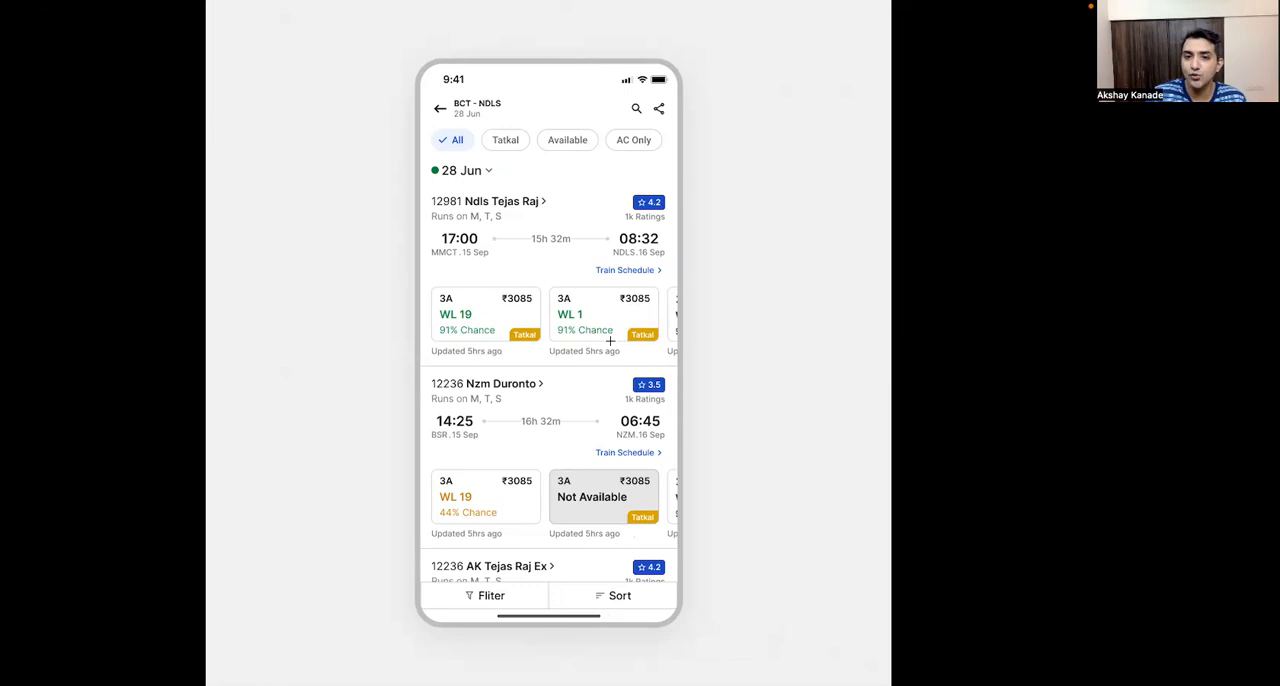
{"action": "mouse_move", "coordinate": [591, 293]}
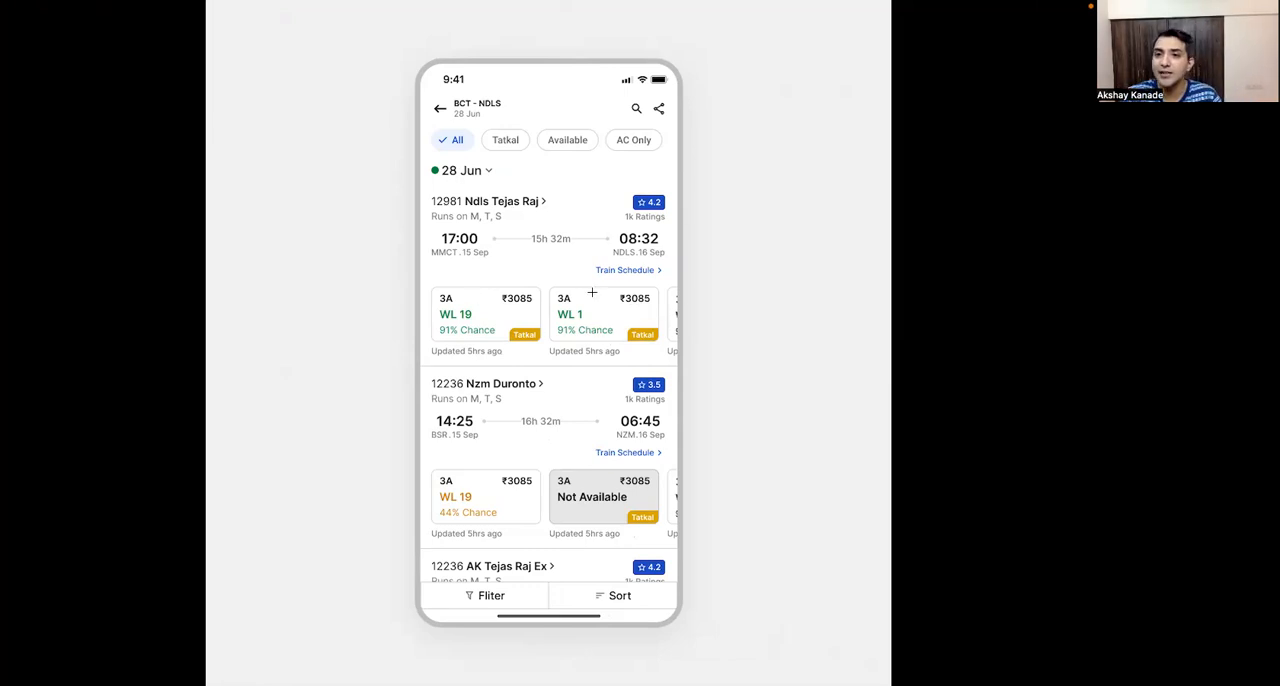
{"action": "mouse_move", "coordinate": [578, 277]}
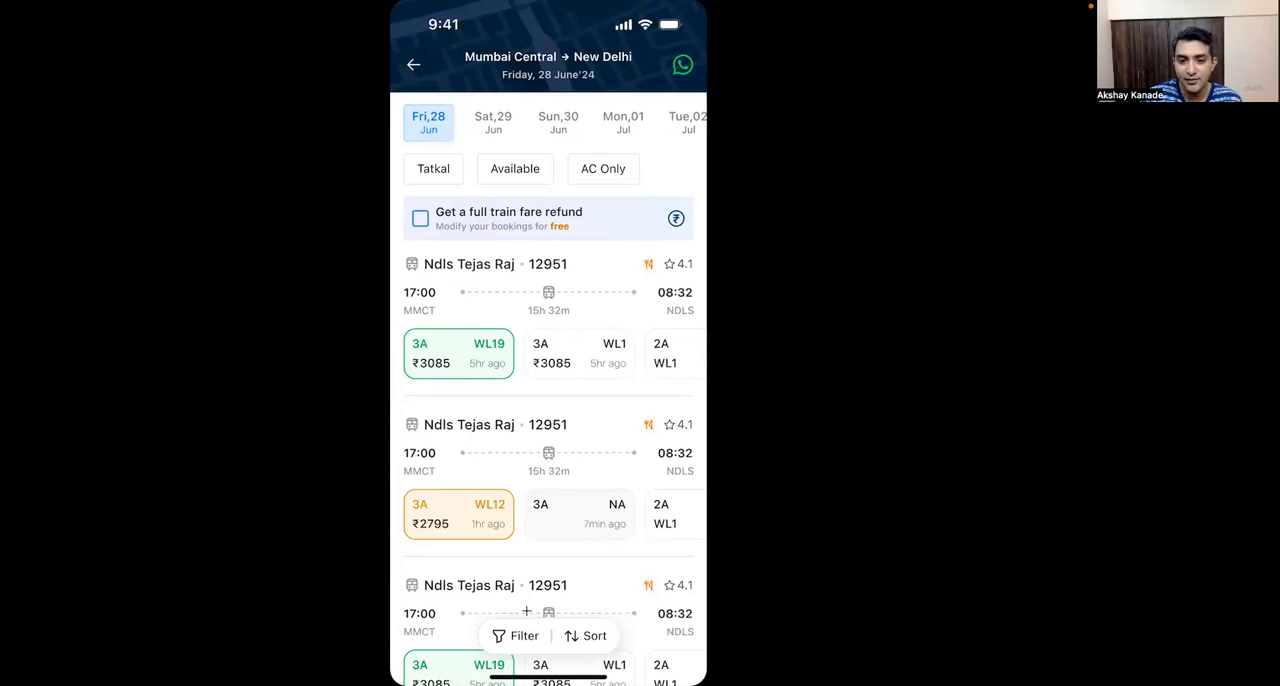
{"action": "mouse_move", "coordinate": [573, 512]}
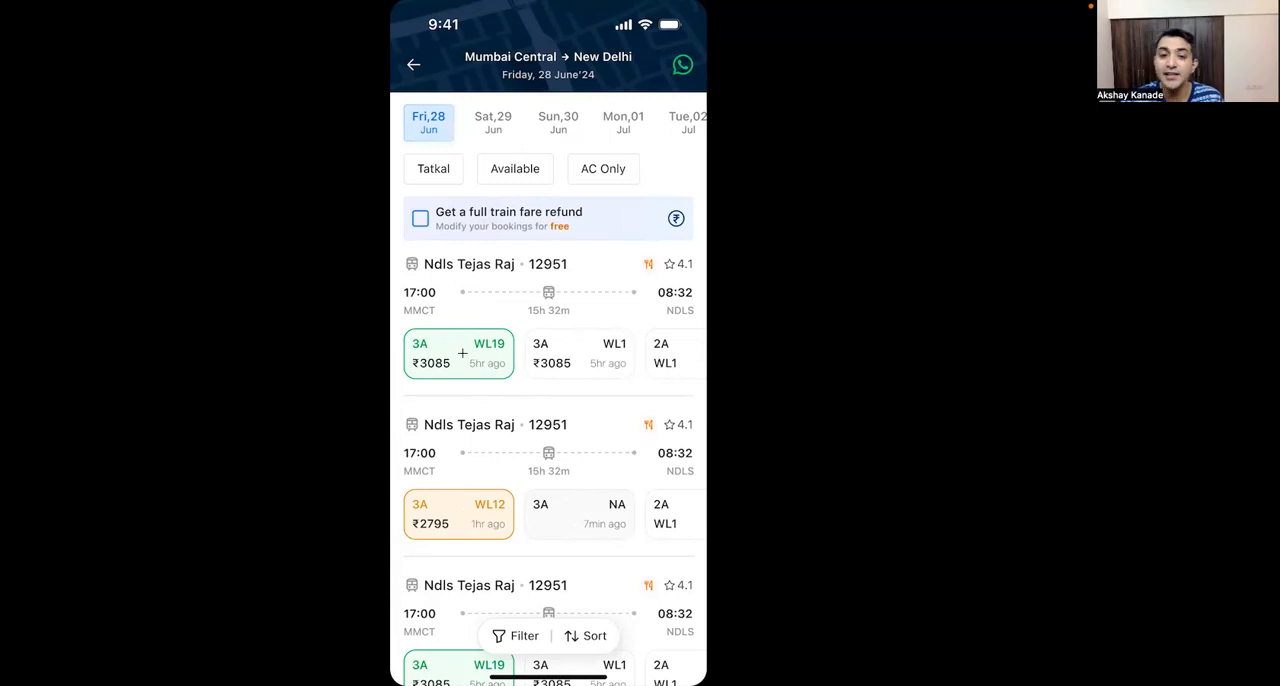
{"action": "mouse_move", "coordinate": [462, 519]}
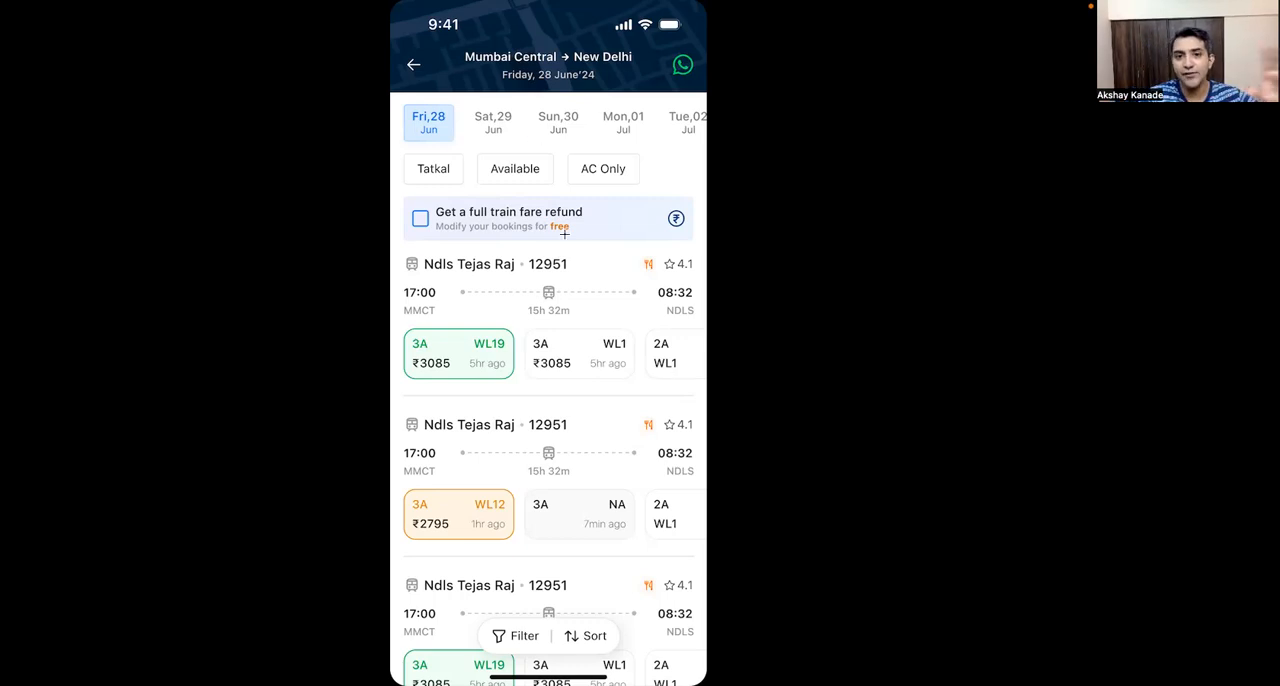
{"action": "mouse_move", "coordinate": [601, 234]}
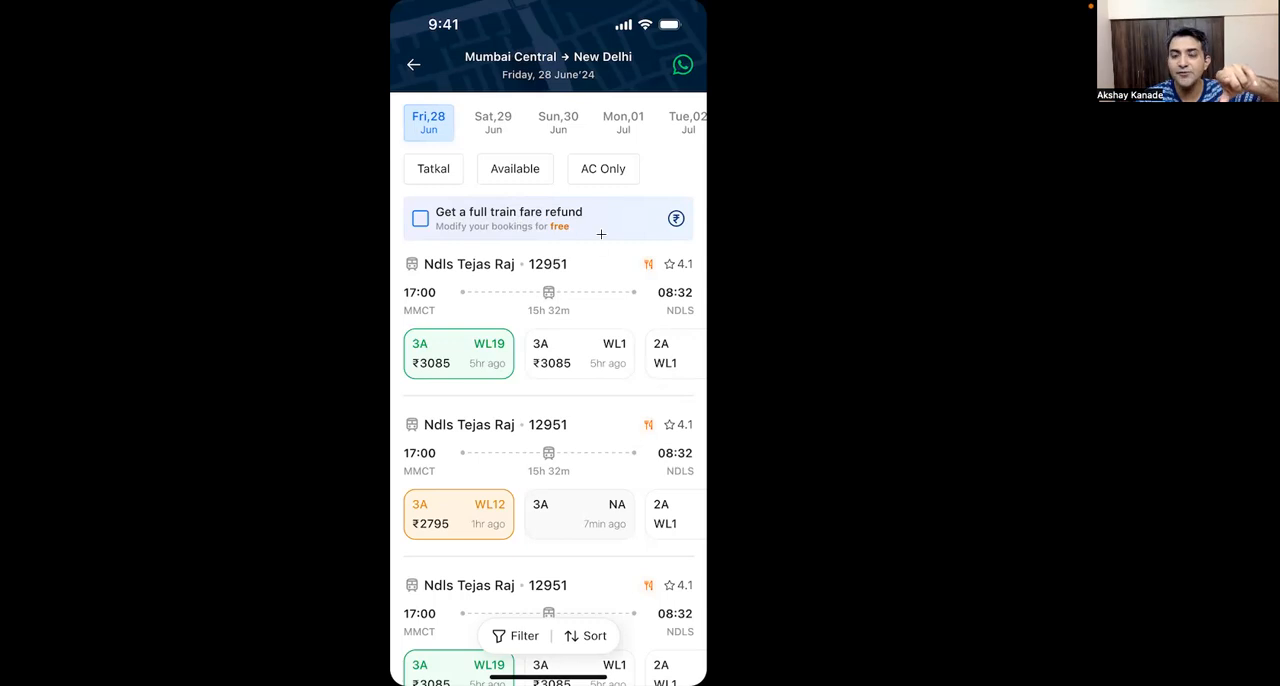
{"action": "mouse_move", "coordinate": [577, 231]}
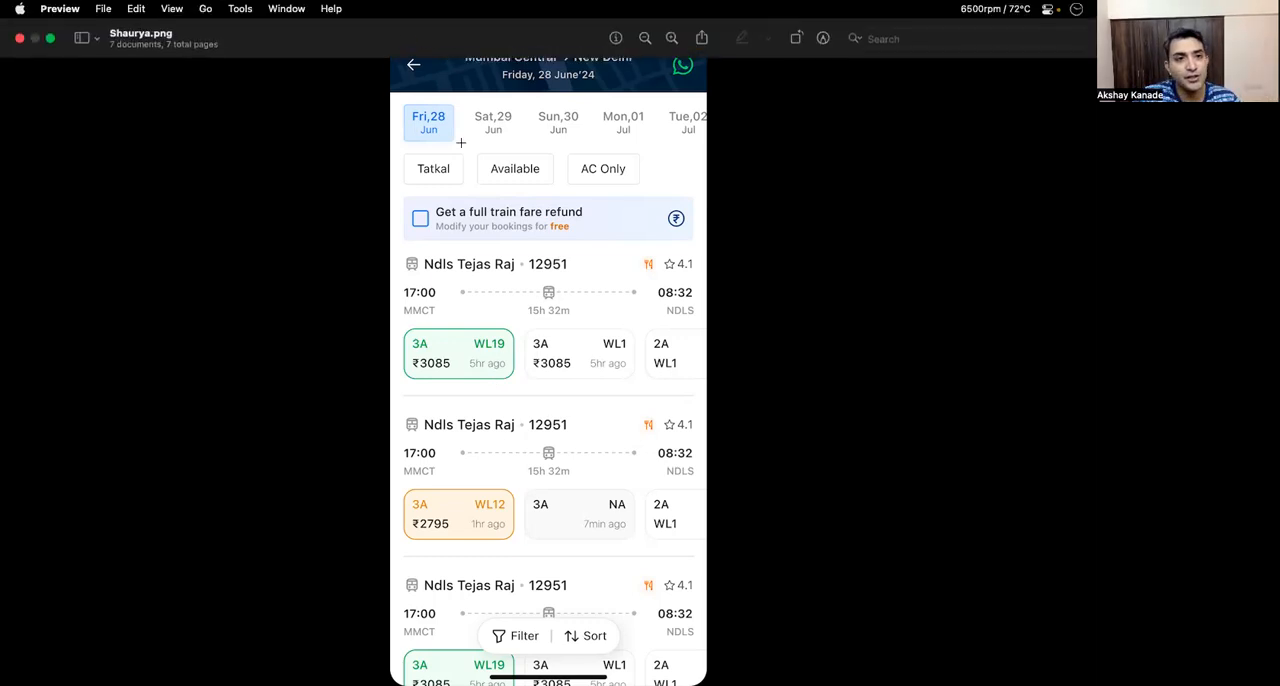
{"action": "mouse_move", "coordinate": [415, 9]}
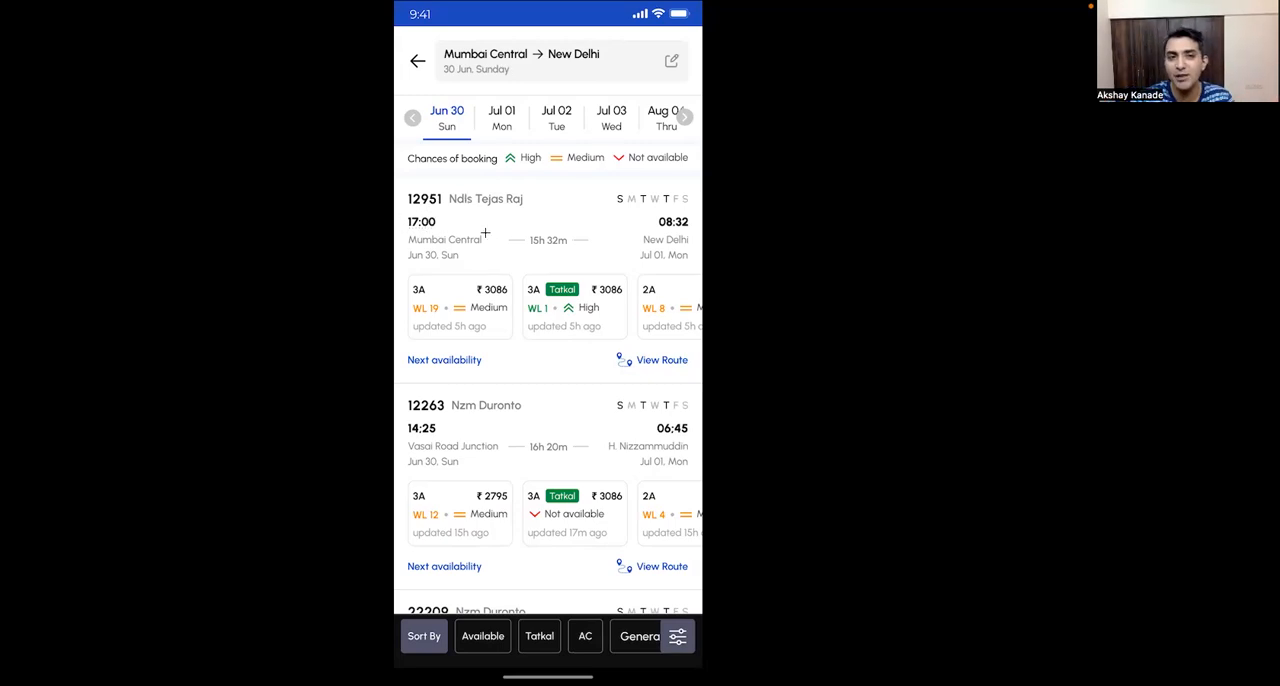
{"action": "mouse_move", "coordinate": [494, 183]}
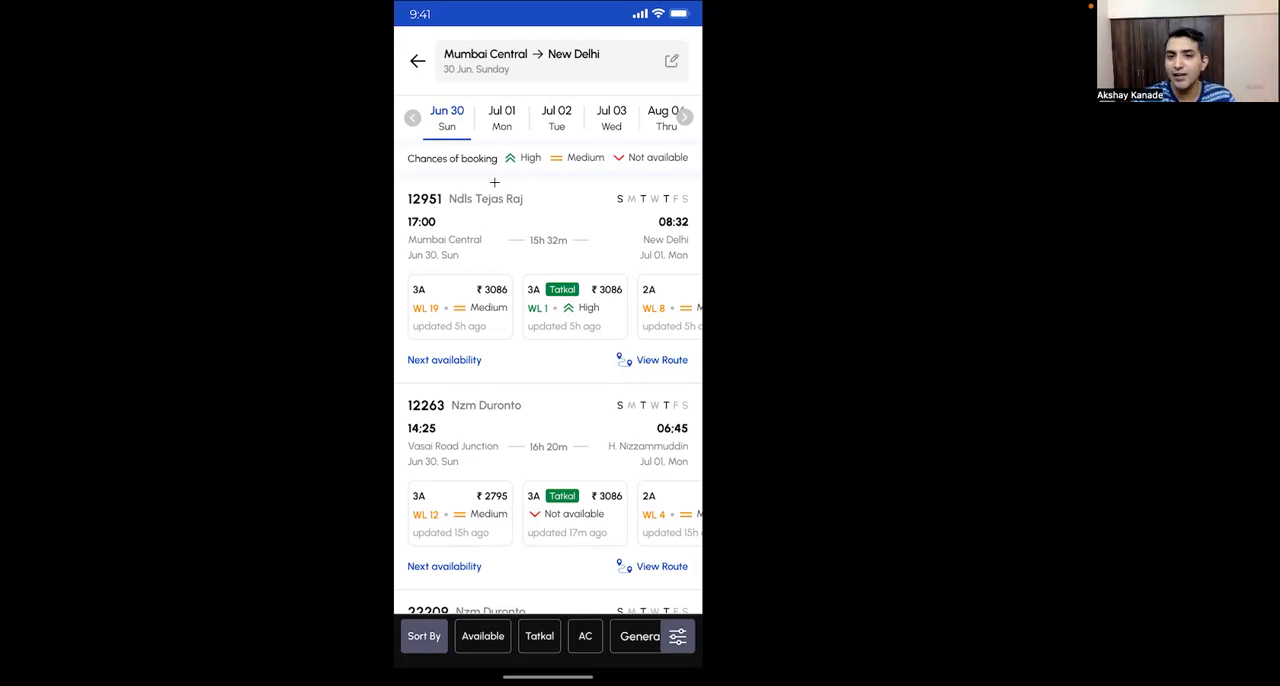
{"action": "mouse_move", "coordinate": [490, 200]}
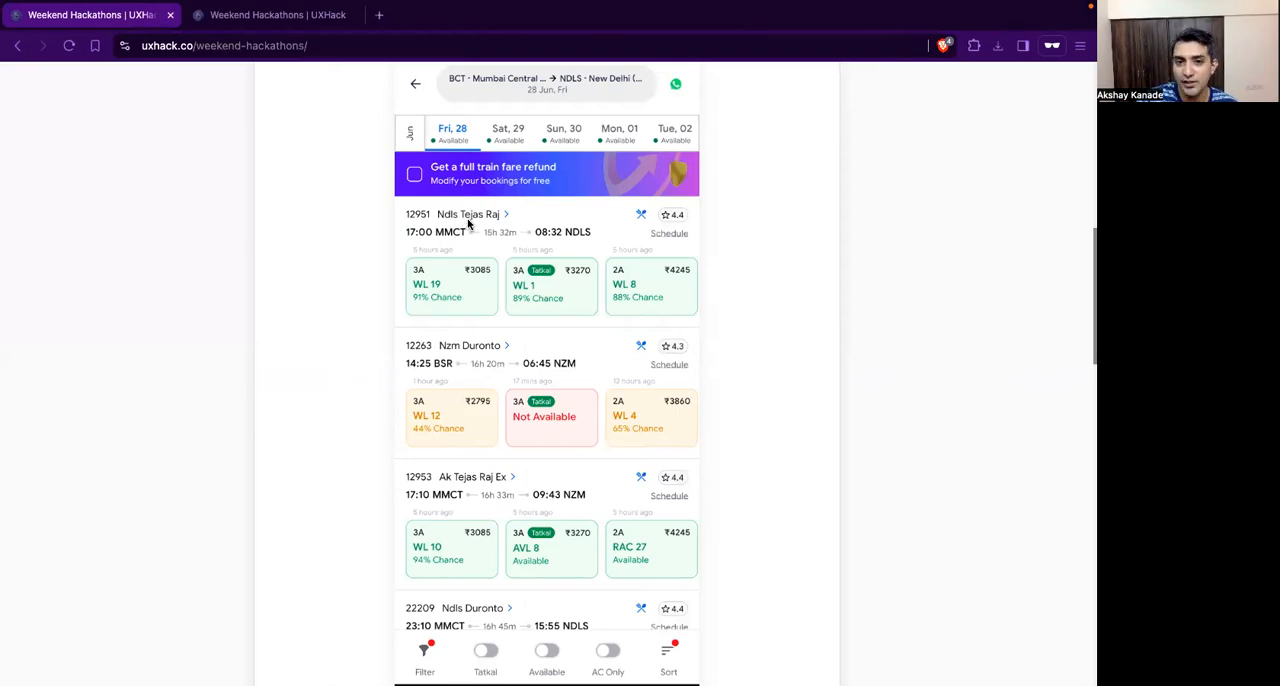
{"action": "mouse_move", "coordinate": [446, 243]}
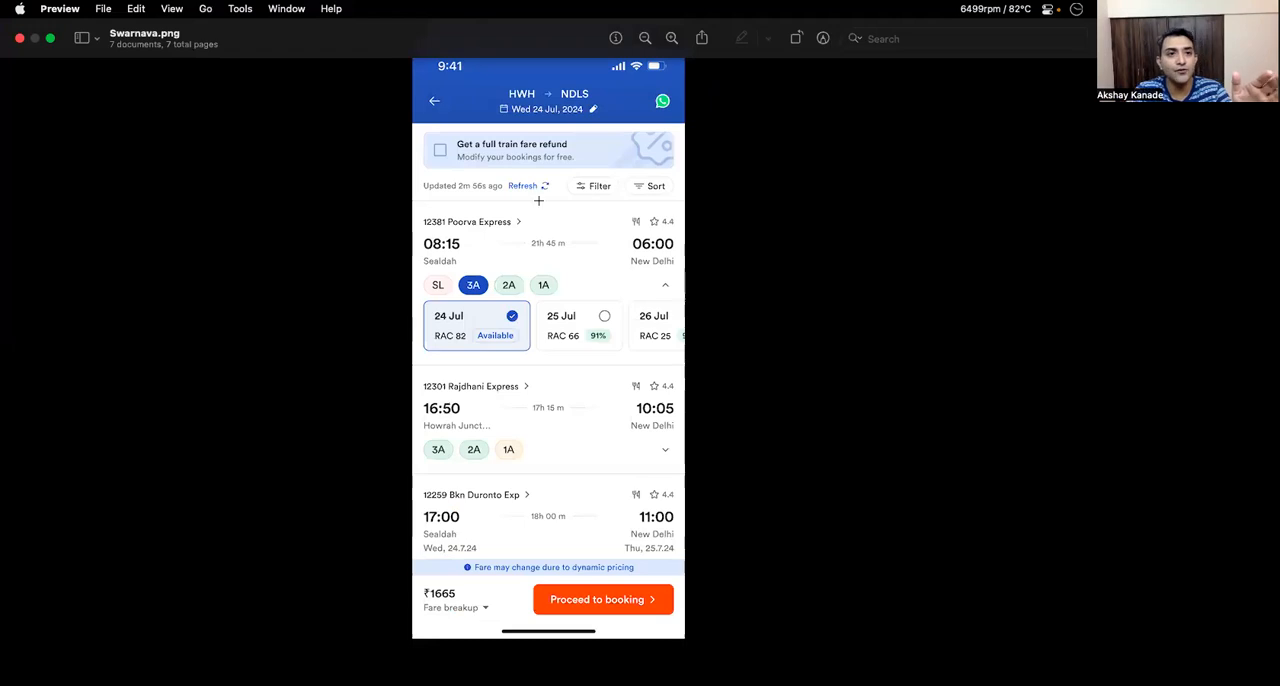
{"action": "mouse_move", "coordinate": [522, 185]}
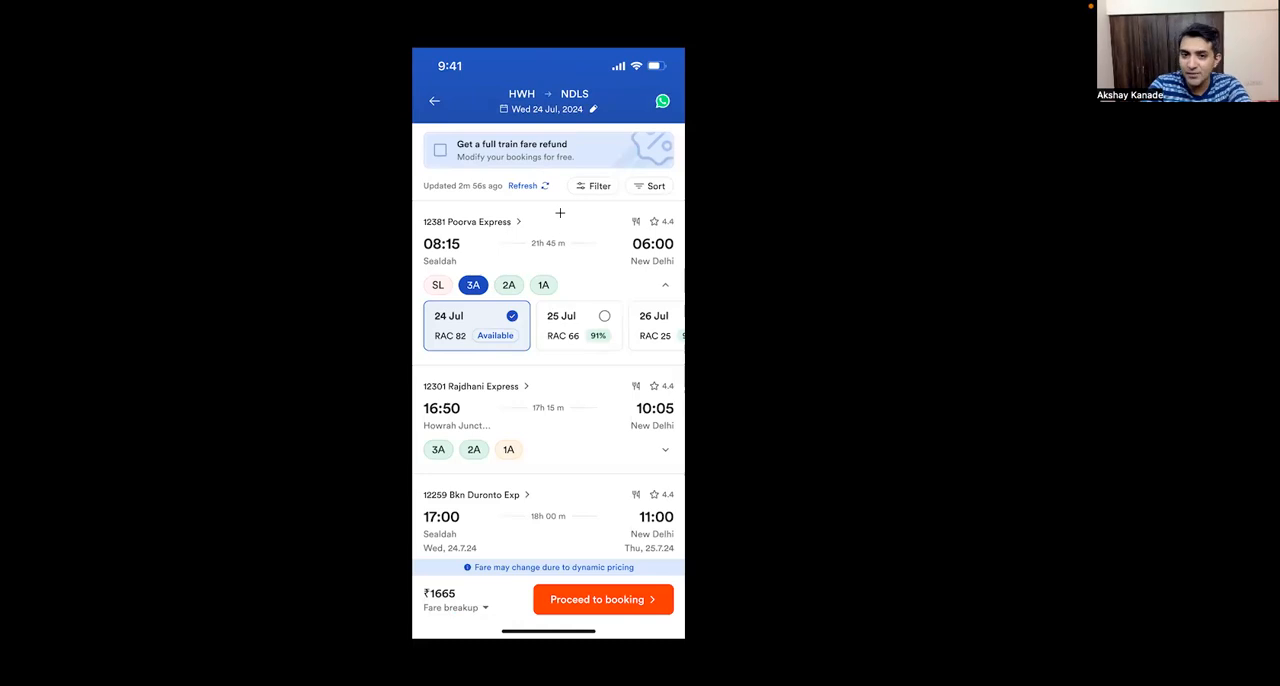
{"action": "mouse_move", "coordinate": [511, 261]}
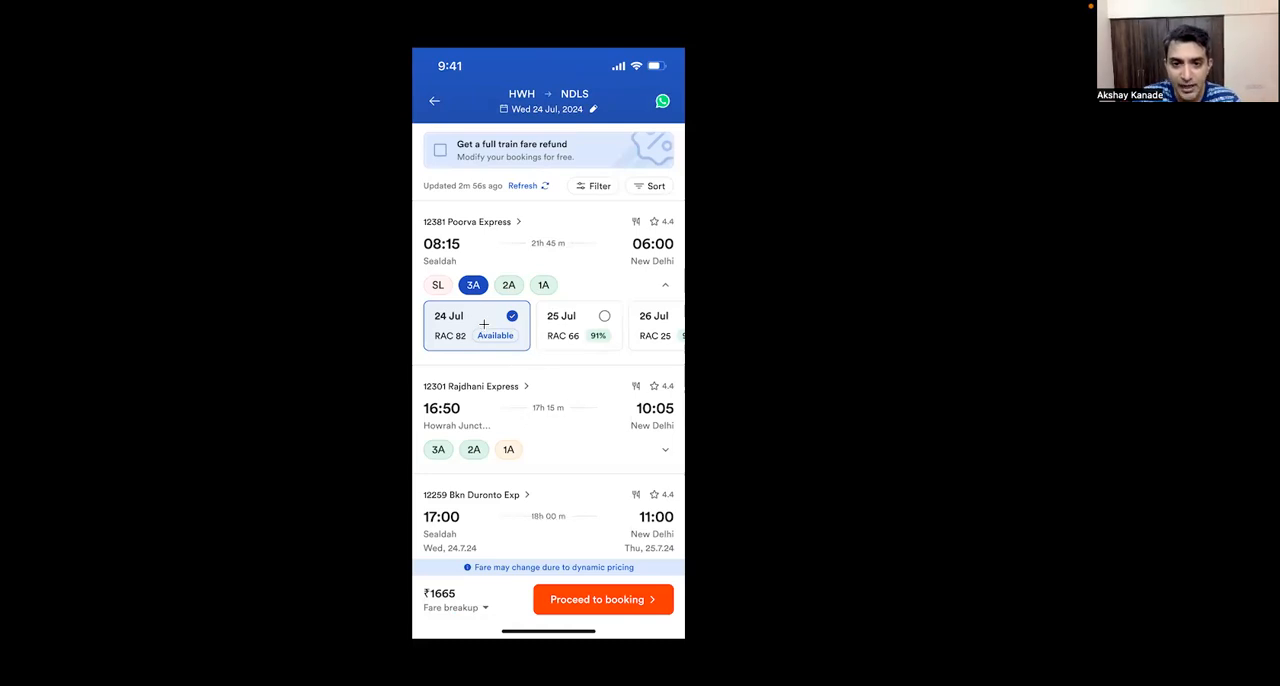
{"action": "mouse_move", "coordinate": [494, 410]}
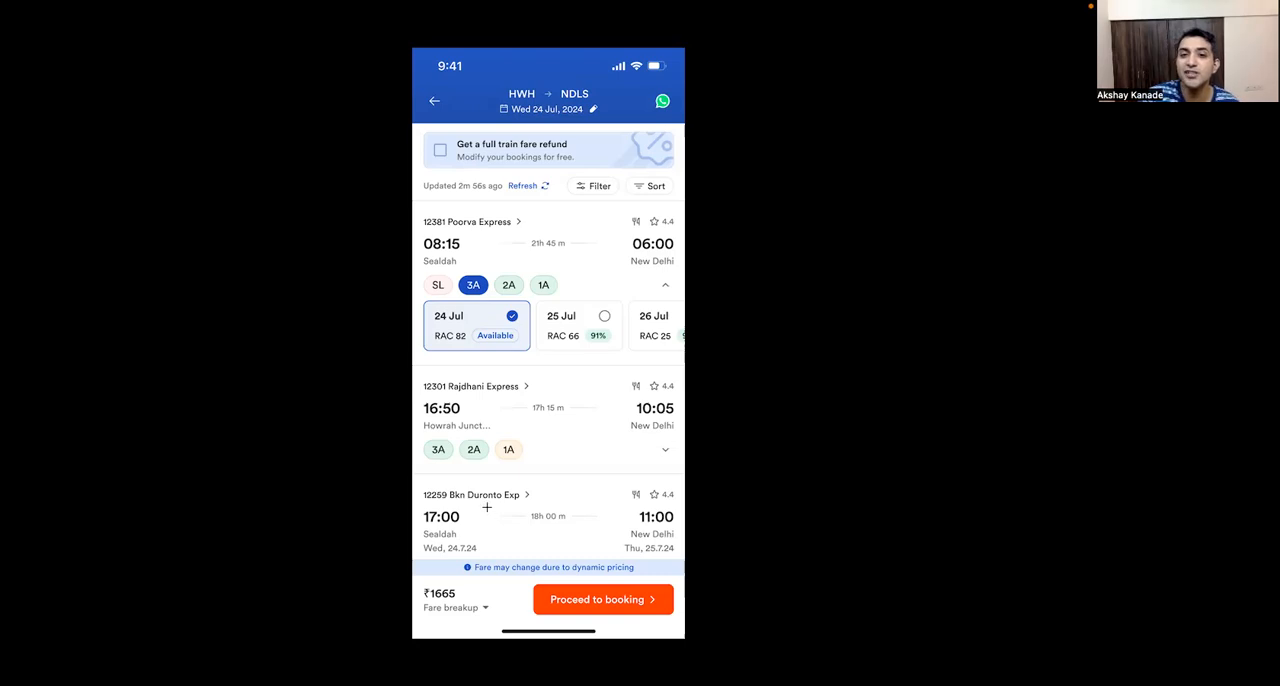
{"action": "mouse_move", "coordinate": [539, 356]}
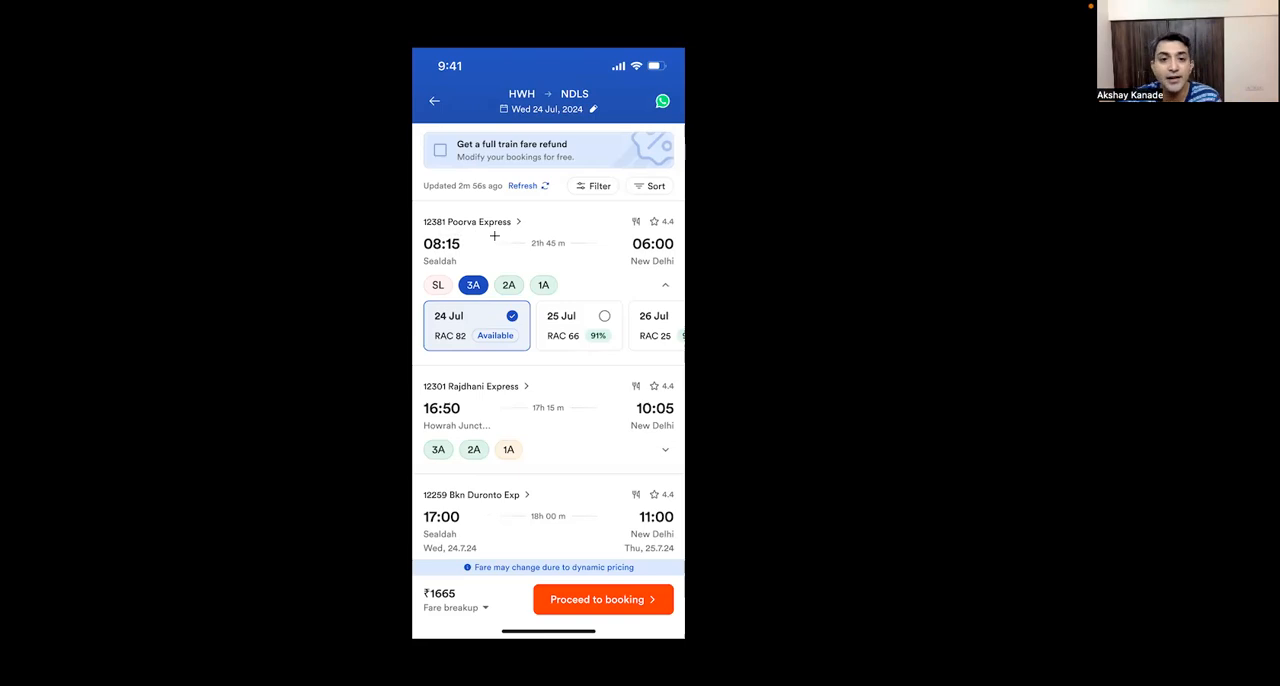
{"action": "mouse_move", "coordinate": [494, 330]}
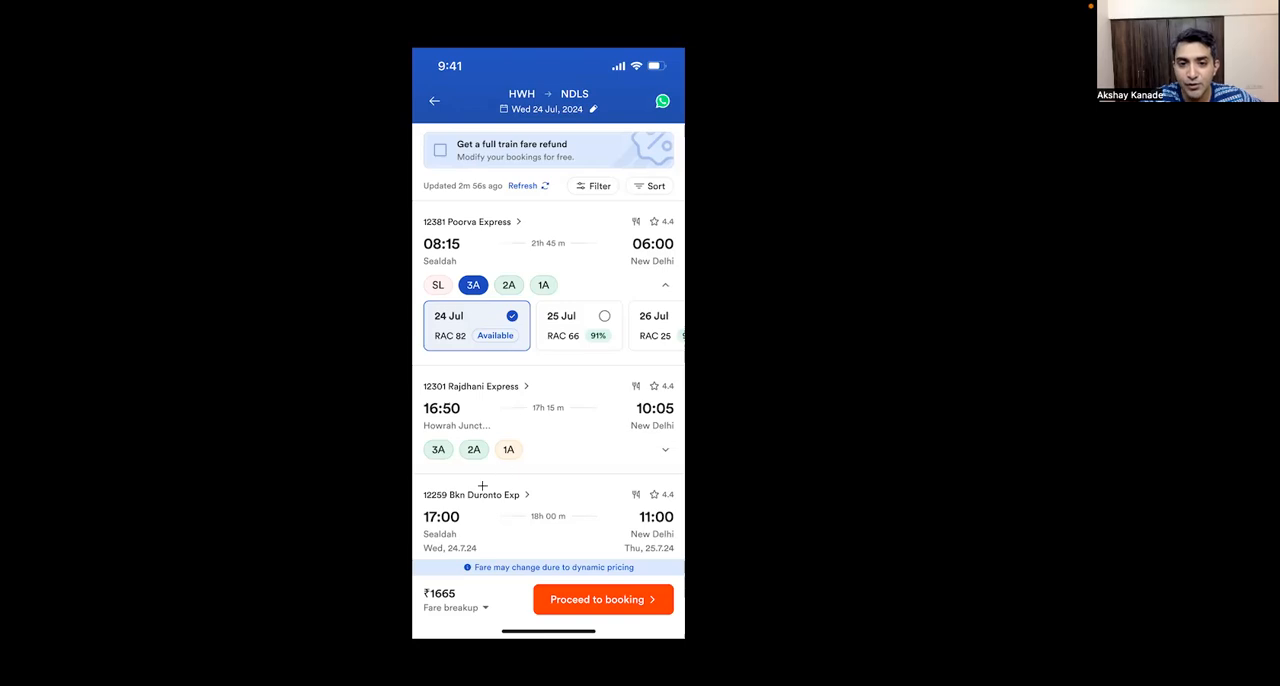
{"action": "mouse_move", "coordinate": [479, 537]}
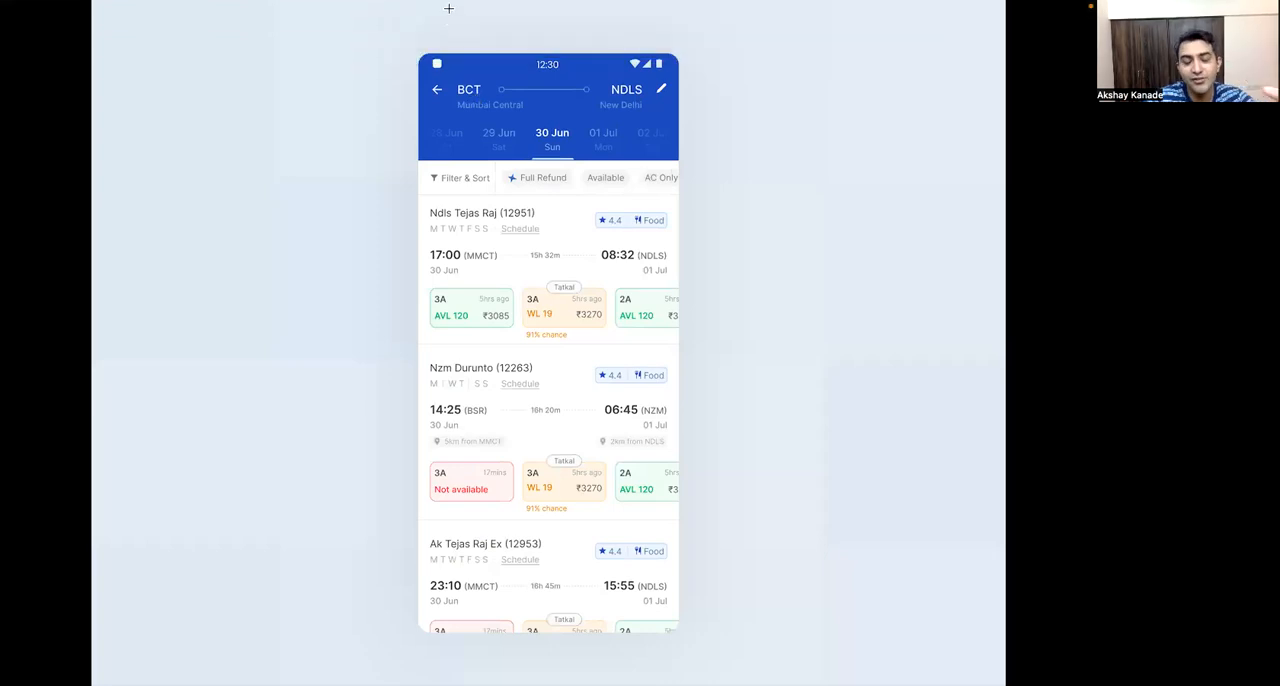
{"action": "mouse_move", "coordinate": [557, 232]}
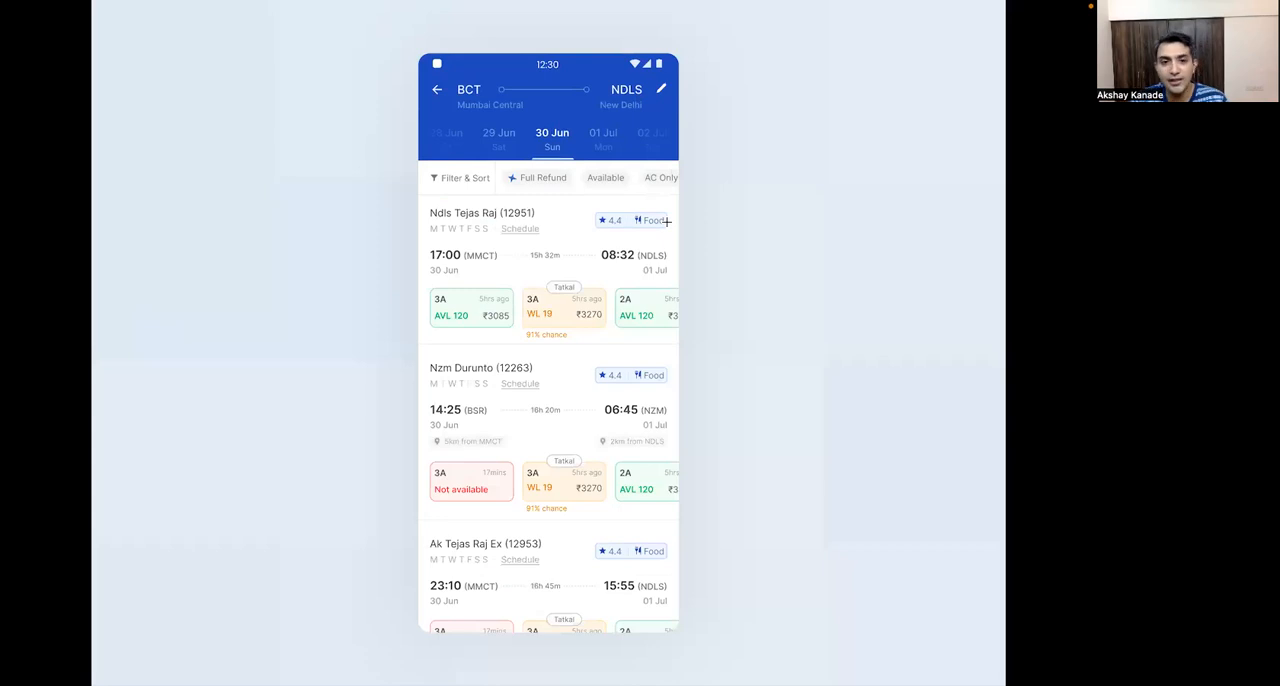
{"action": "mouse_move", "coordinate": [555, 287]}
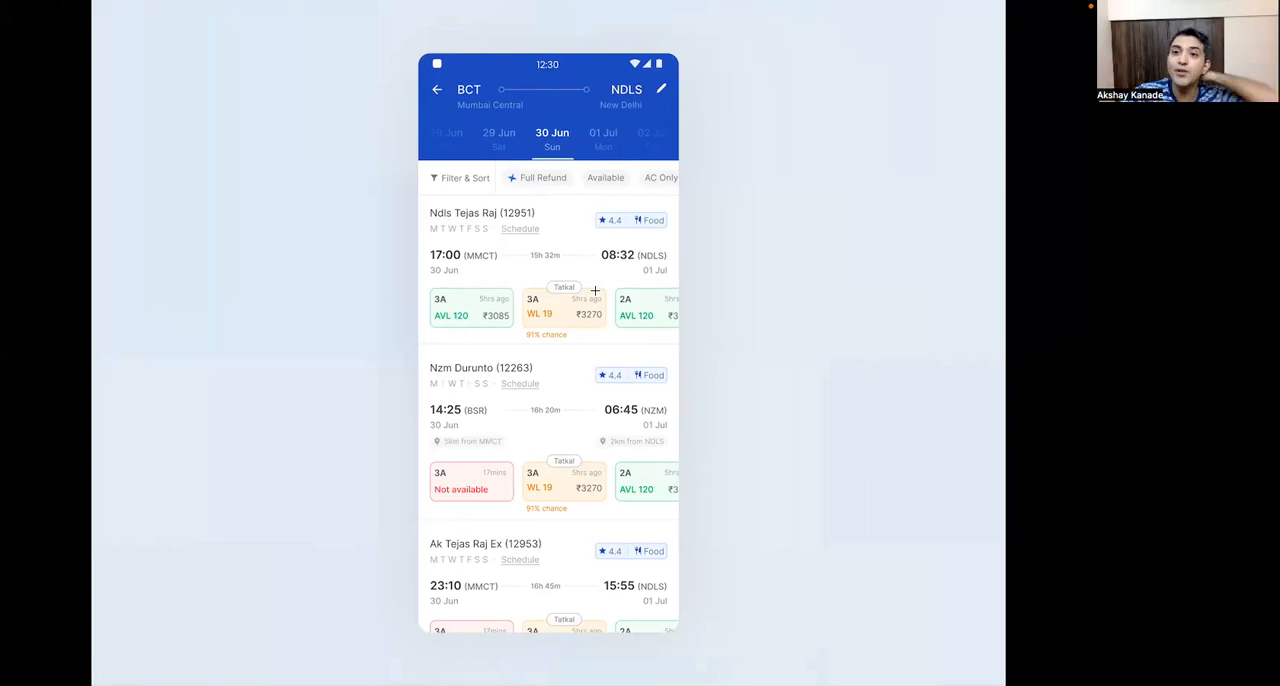
{"action": "mouse_move", "coordinate": [553, 362]}
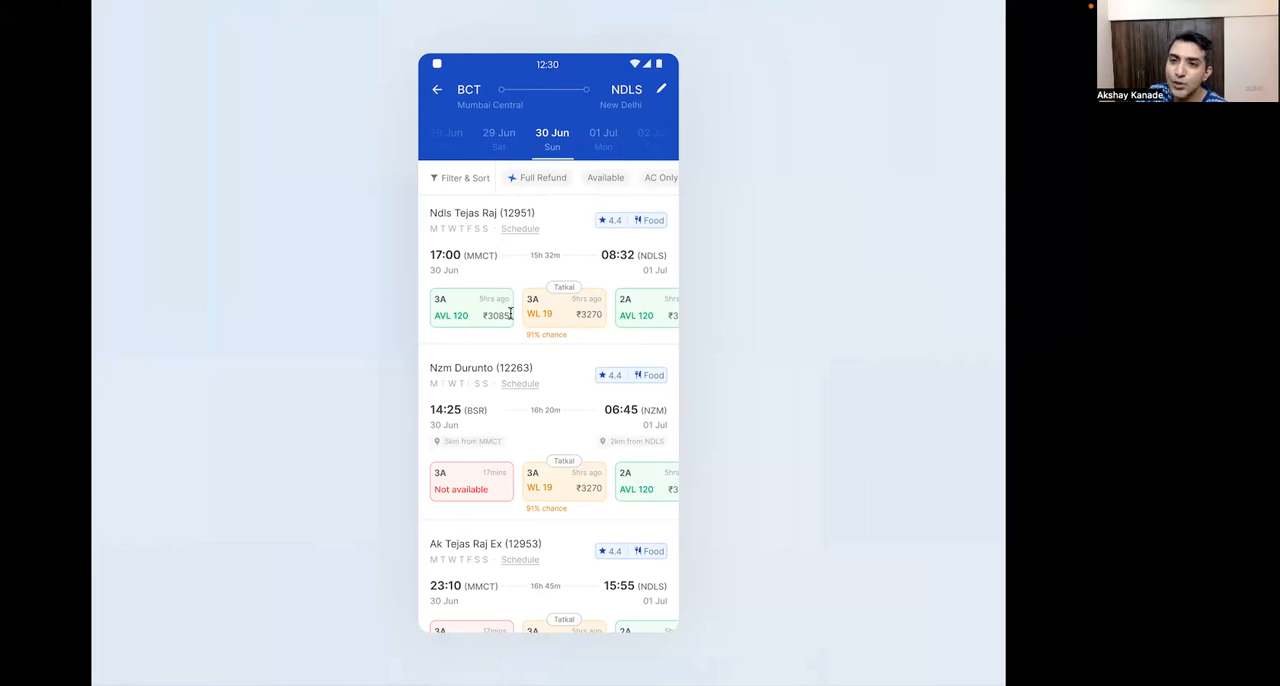
{"action": "mouse_move", "coordinate": [513, 367]}
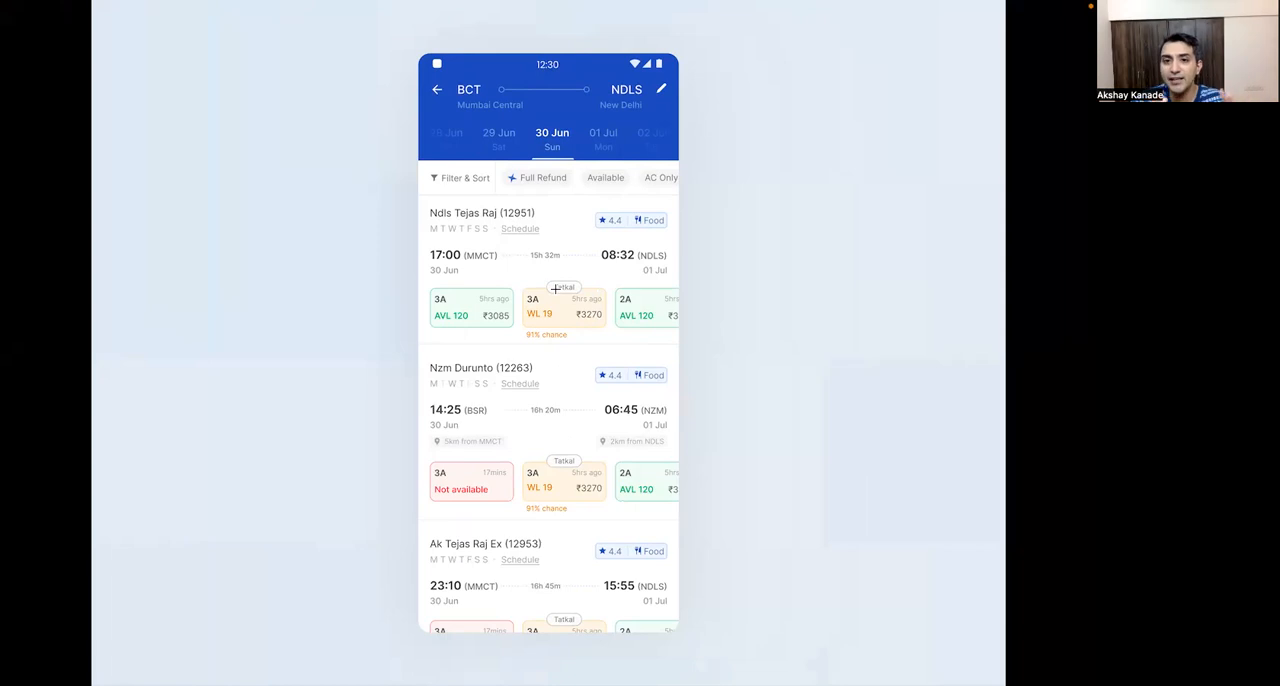
{"action": "mouse_move", "coordinate": [545, 416]}
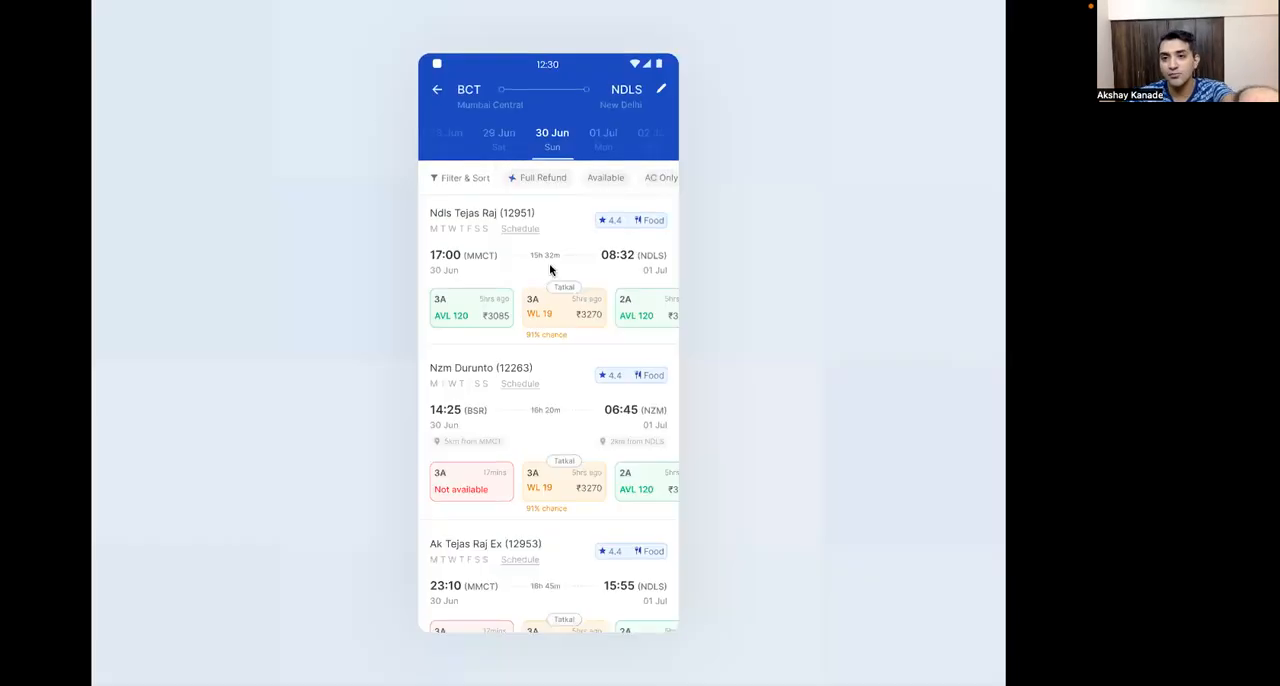
{"action": "mouse_move", "coordinate": [535, 218]}
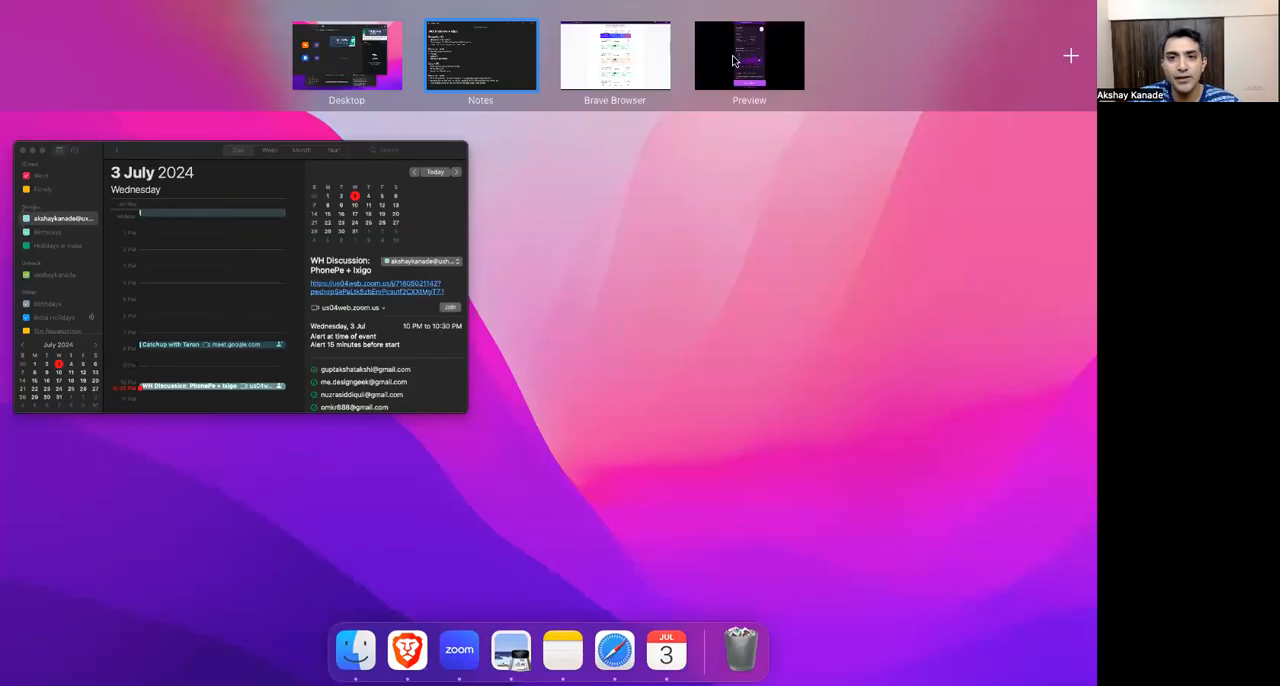
- Switch from Preview to the Brave window showing the UXHack bill-payment design
{"action": "left_click", "coordinate": [614, 55]}
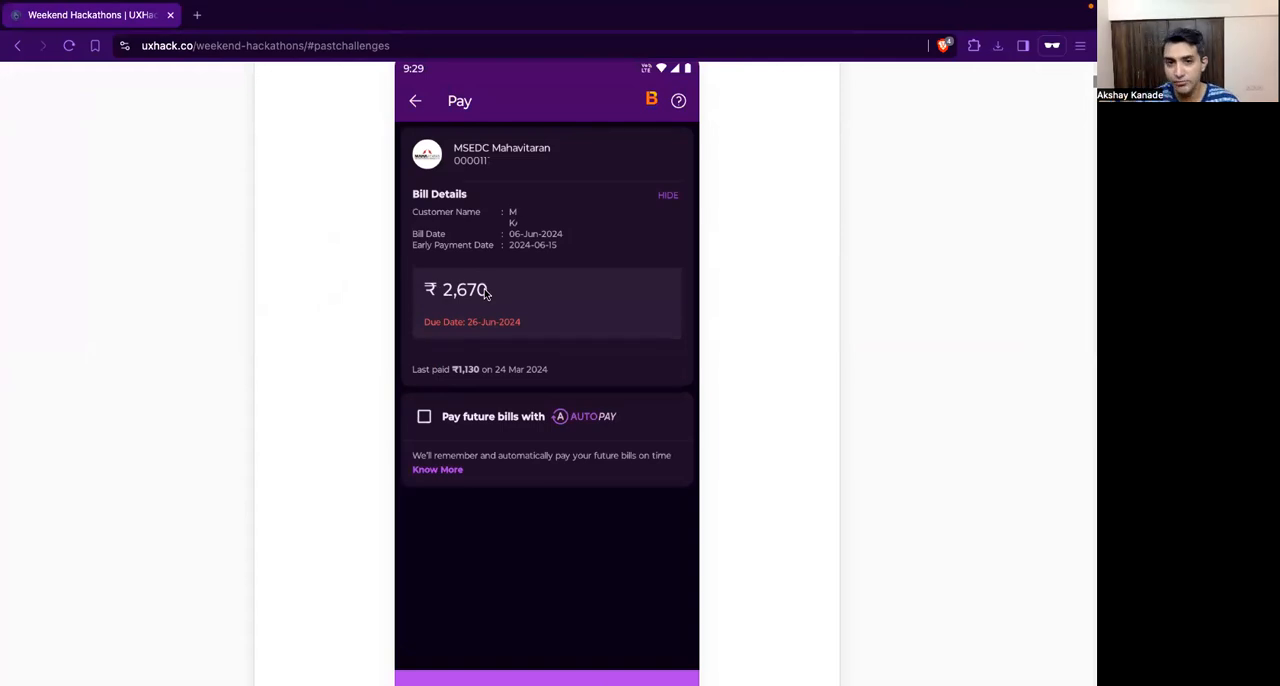
{"action": "mouse_move", "coordinate": [518, 232]}
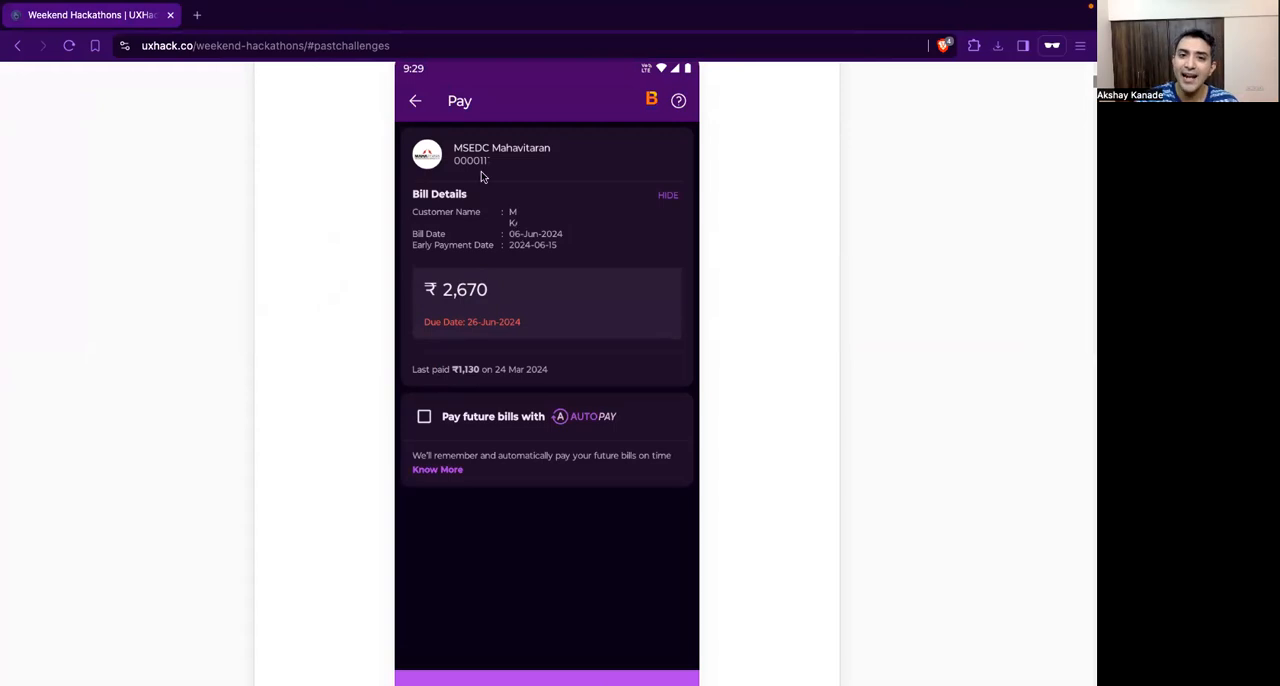
{"action": "mouse_move", "coordinate": [427, 165]}
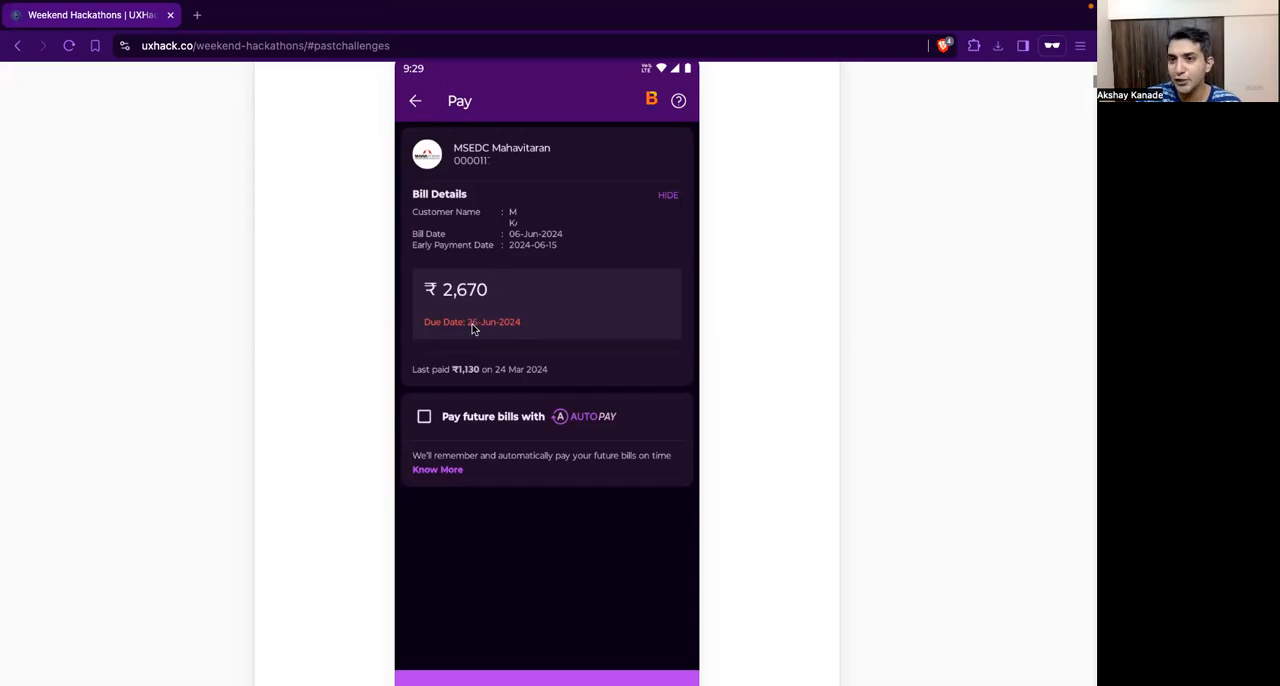
{"action": "mouse_move", "coordinate": [513, 417]}
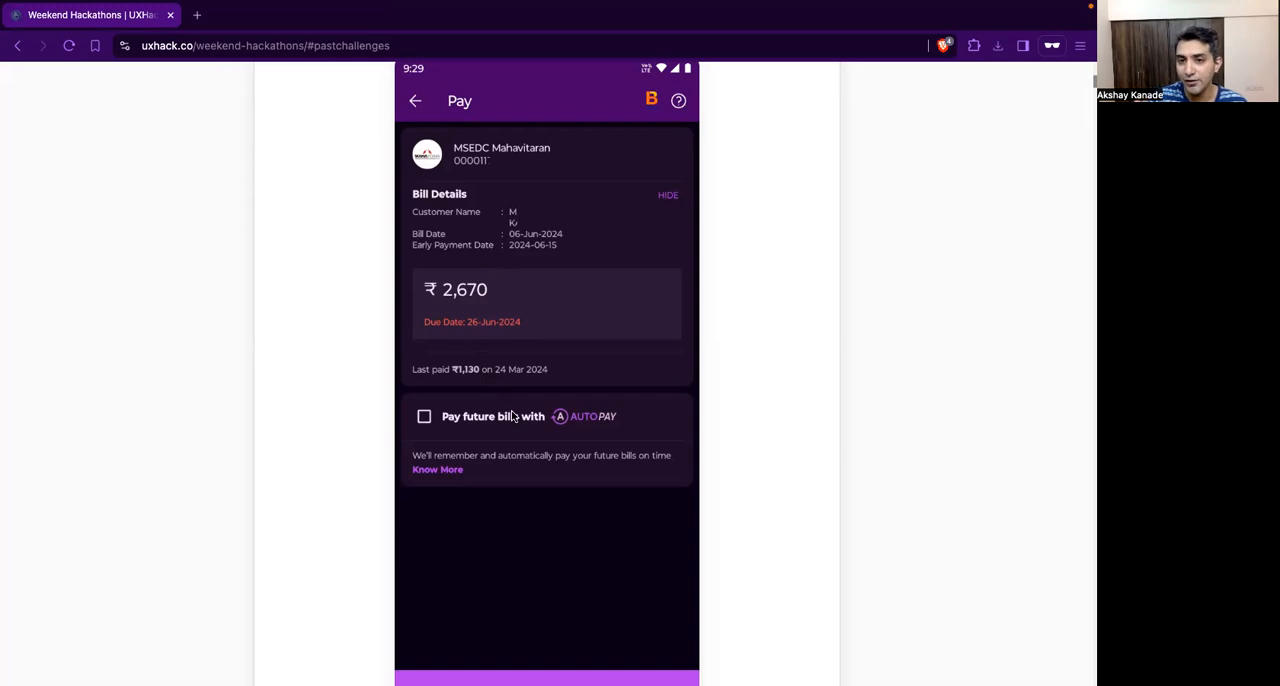
{"action": "mouse_move", "coordinate": [469, 386]}
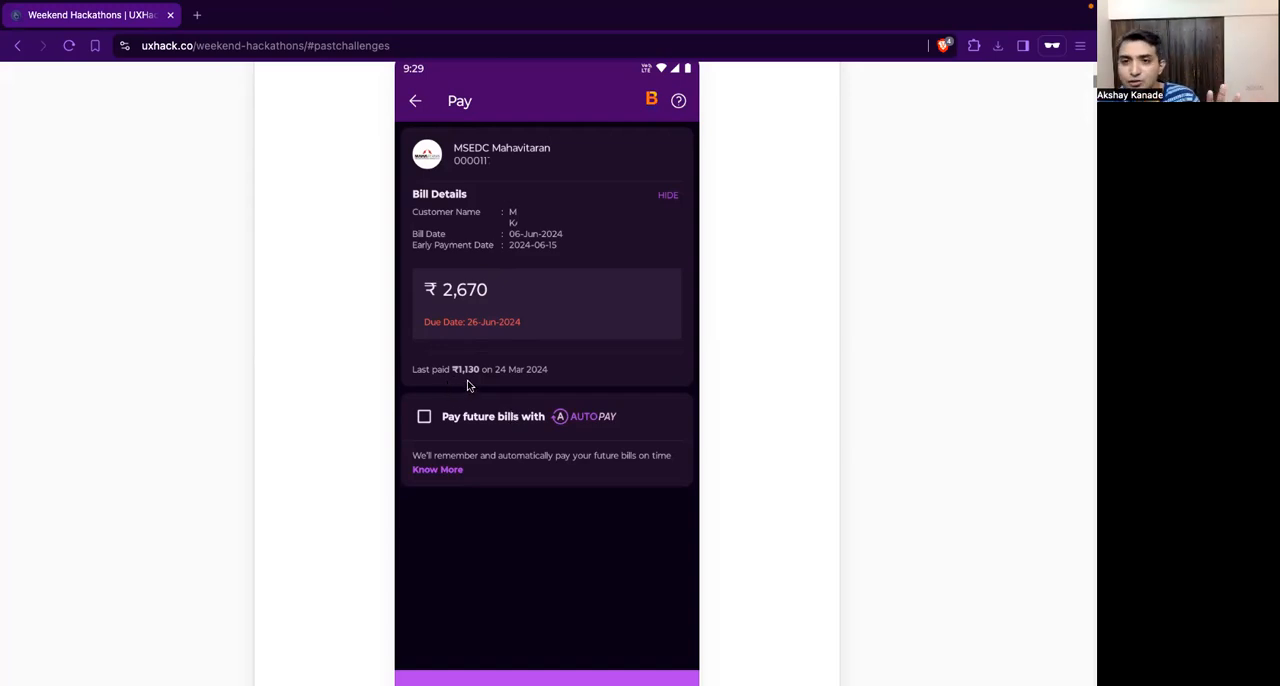
{"action": "mouse_move", "coordinate": [478, 290]}
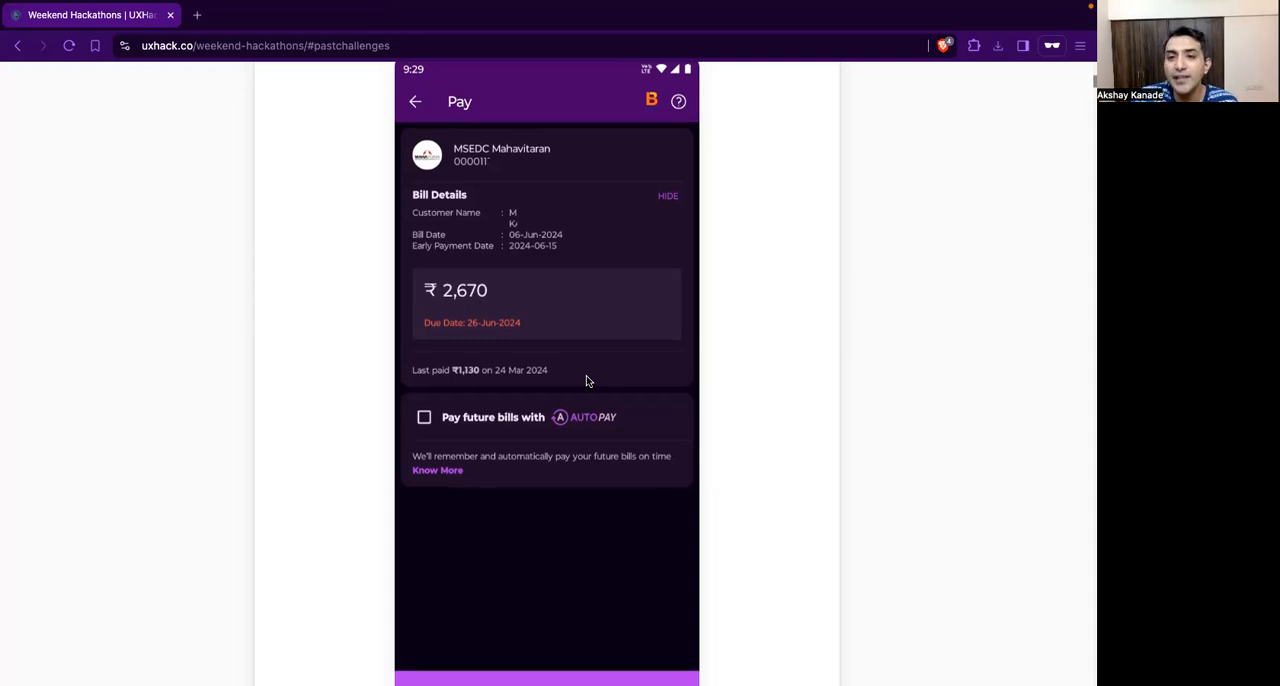
{"action": "scroll", "scroll_direction": "up", "scroll_amount": 3}
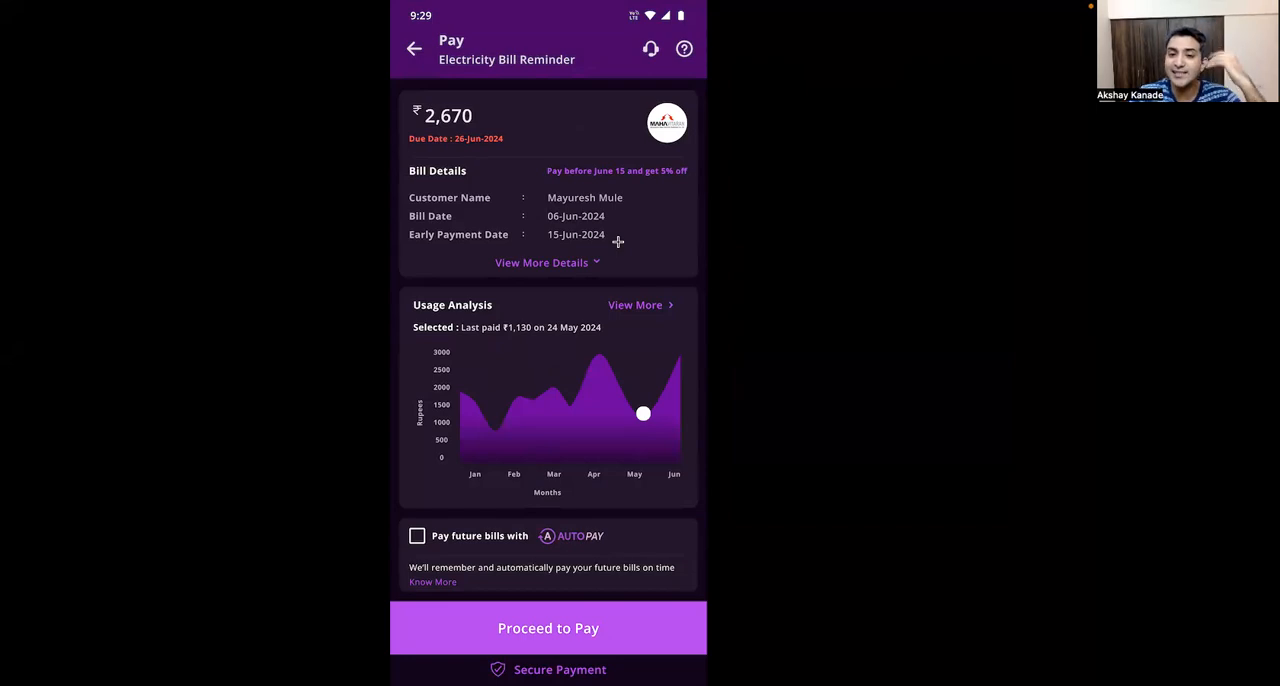
{"action": "mouse_move", "coordinate": [585, 427]}
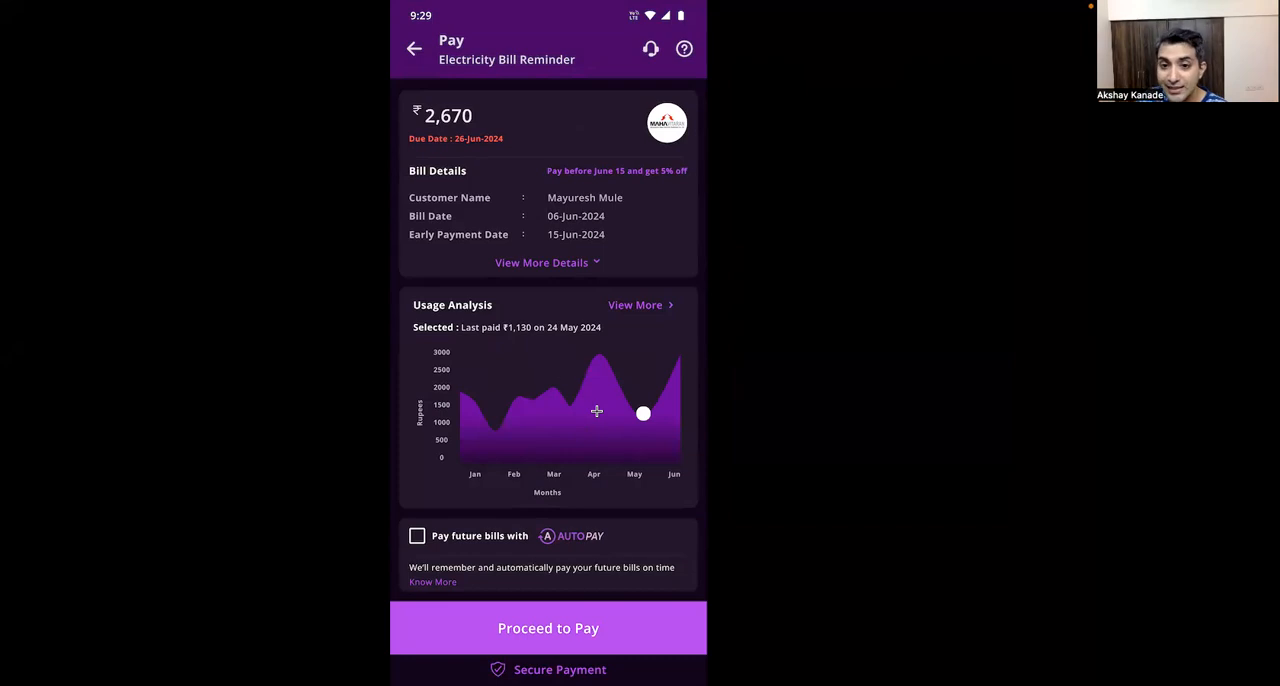
{"action": "mouse_move", "coordinate": [572, 377]}
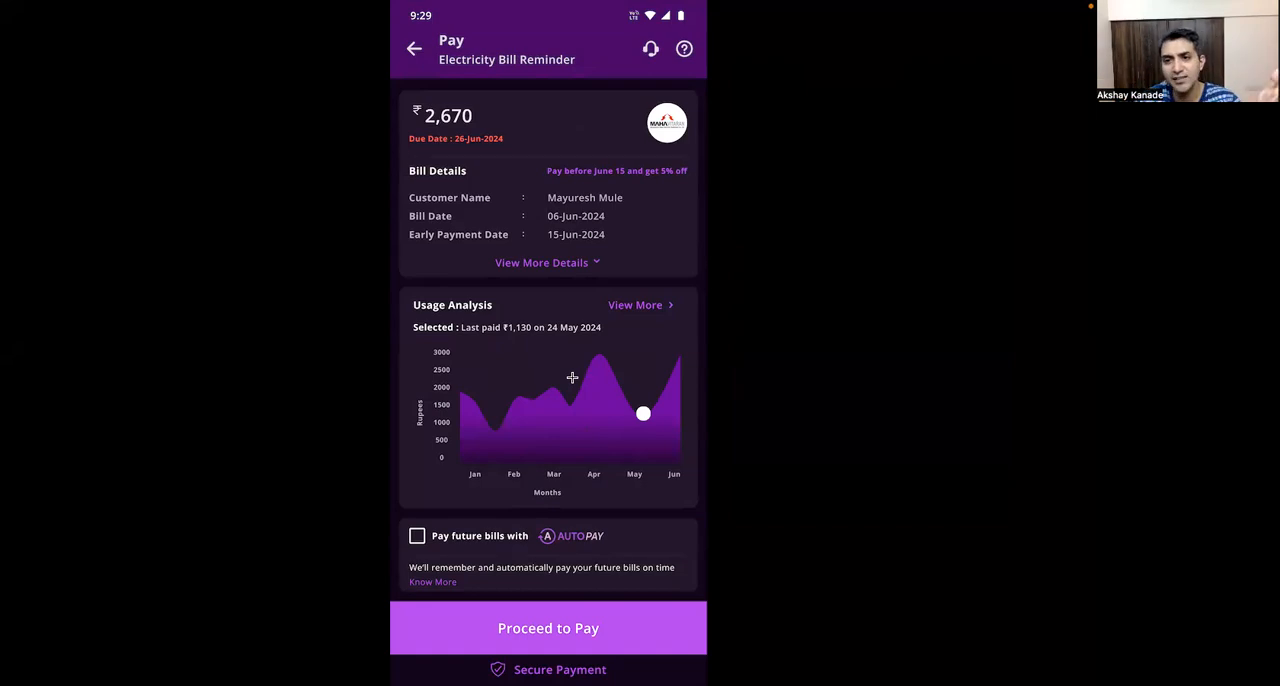
{"action": "mouse_move", "coordinate": [620, 412]}
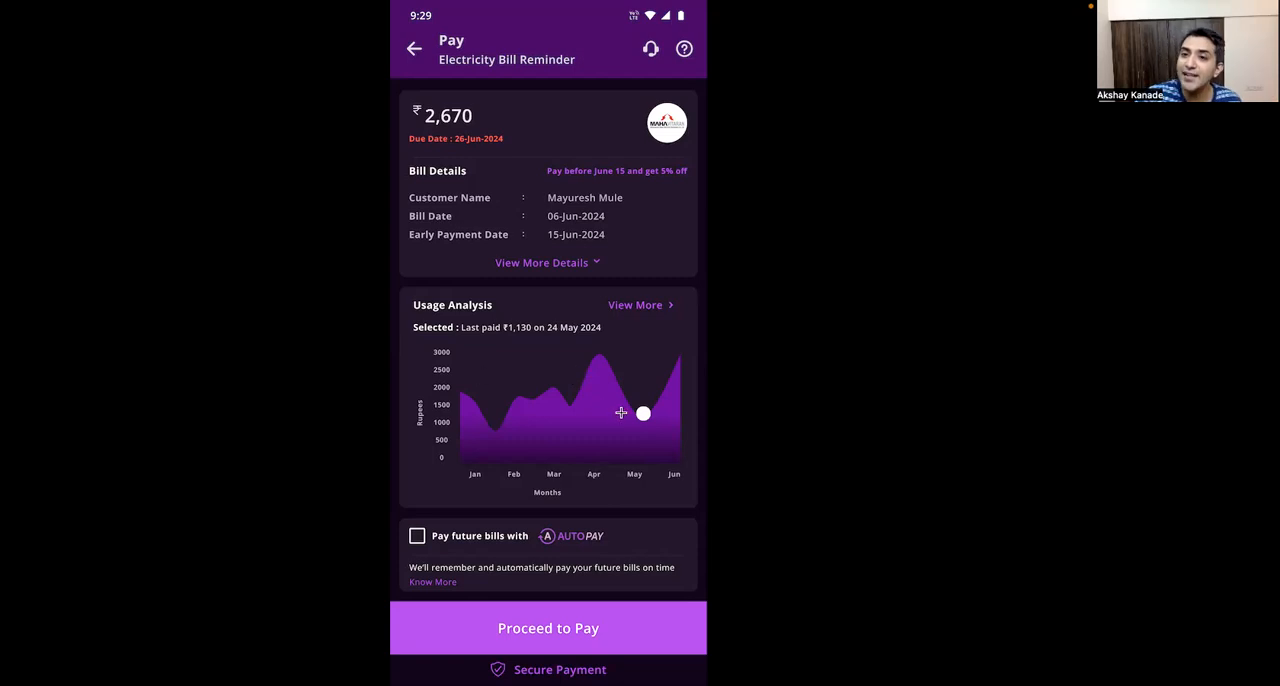
{"action": "mouse_move", "coordinate": [602, 410]}
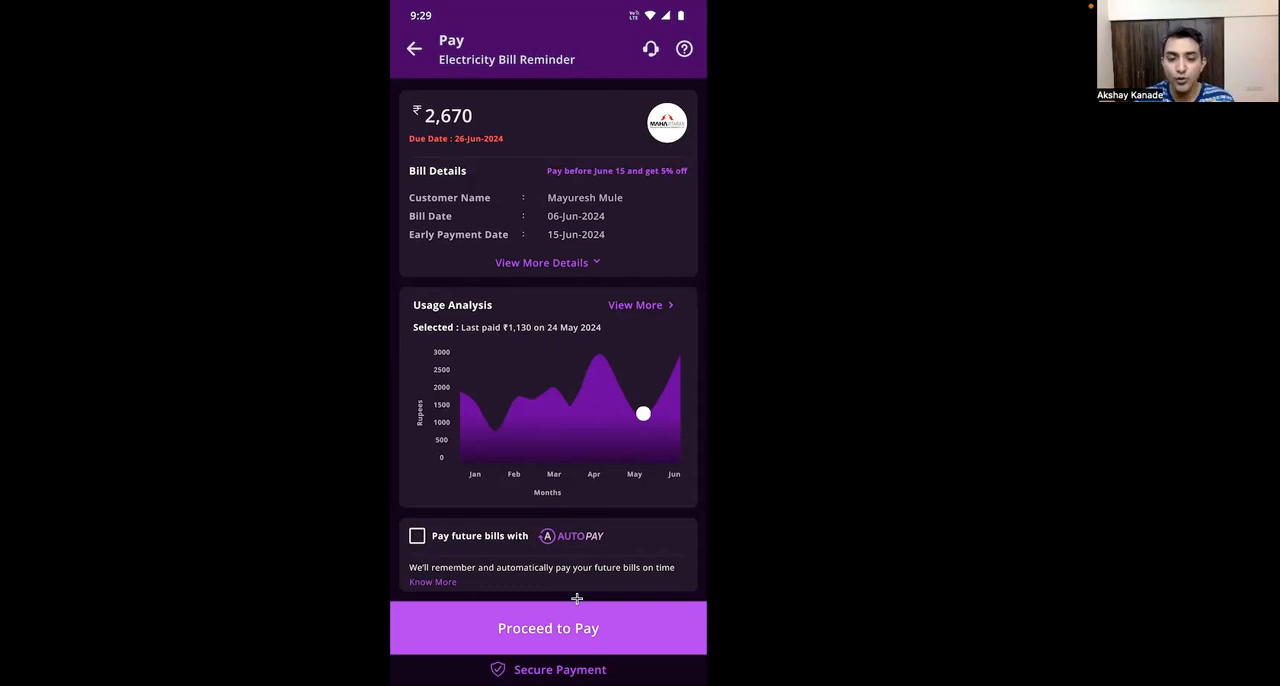
{"action": "mouse_move", "coordinate": [561, 448]}
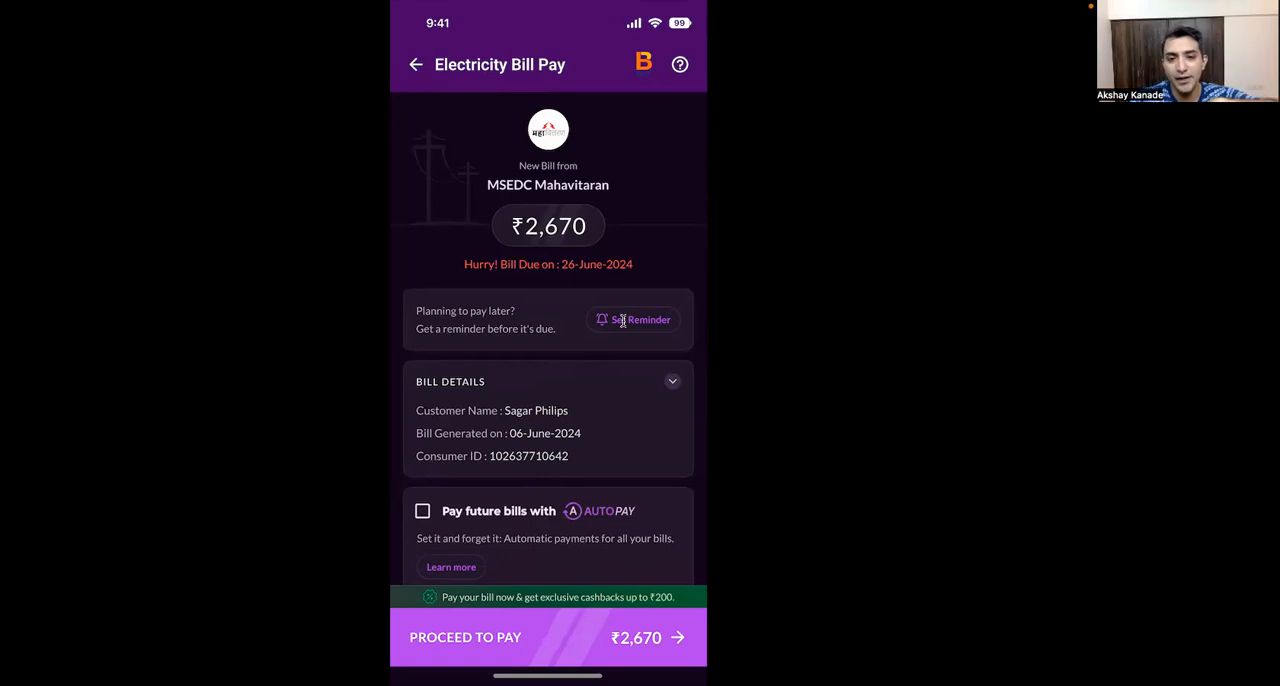
{"action": "mouse_move", "coordinate": [463, 334]}
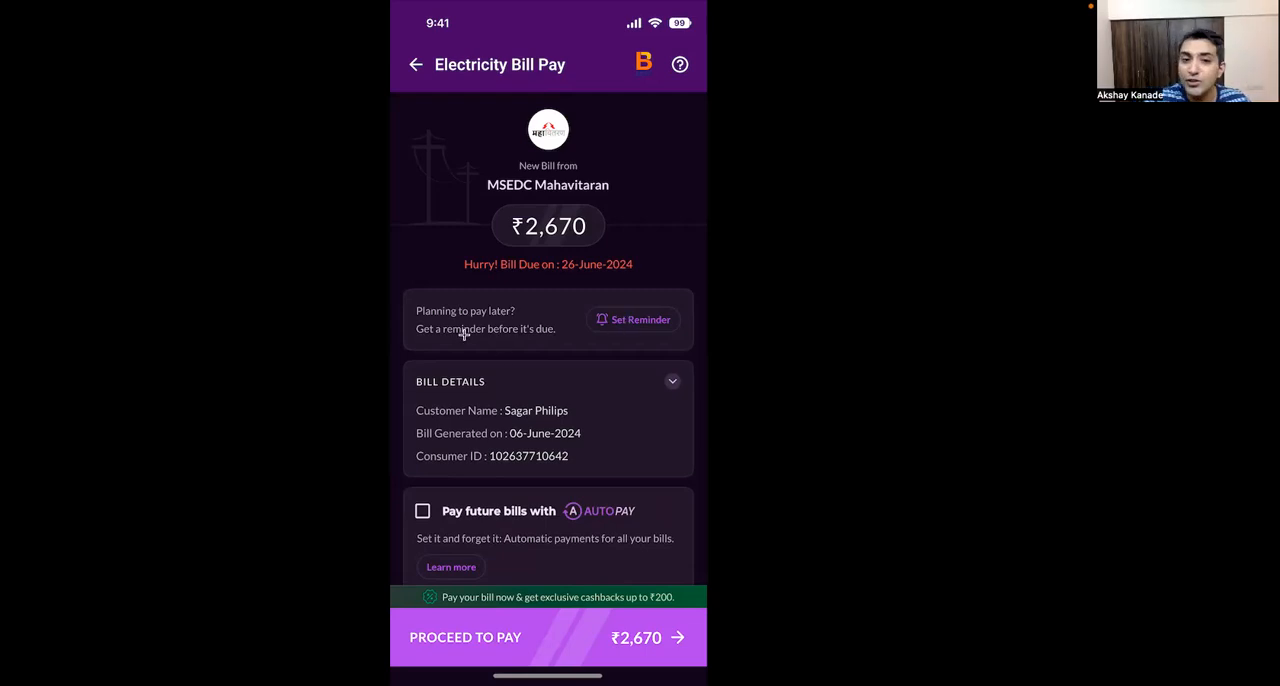
{"action": "mouse_move", "coordinate": [497, 330]}
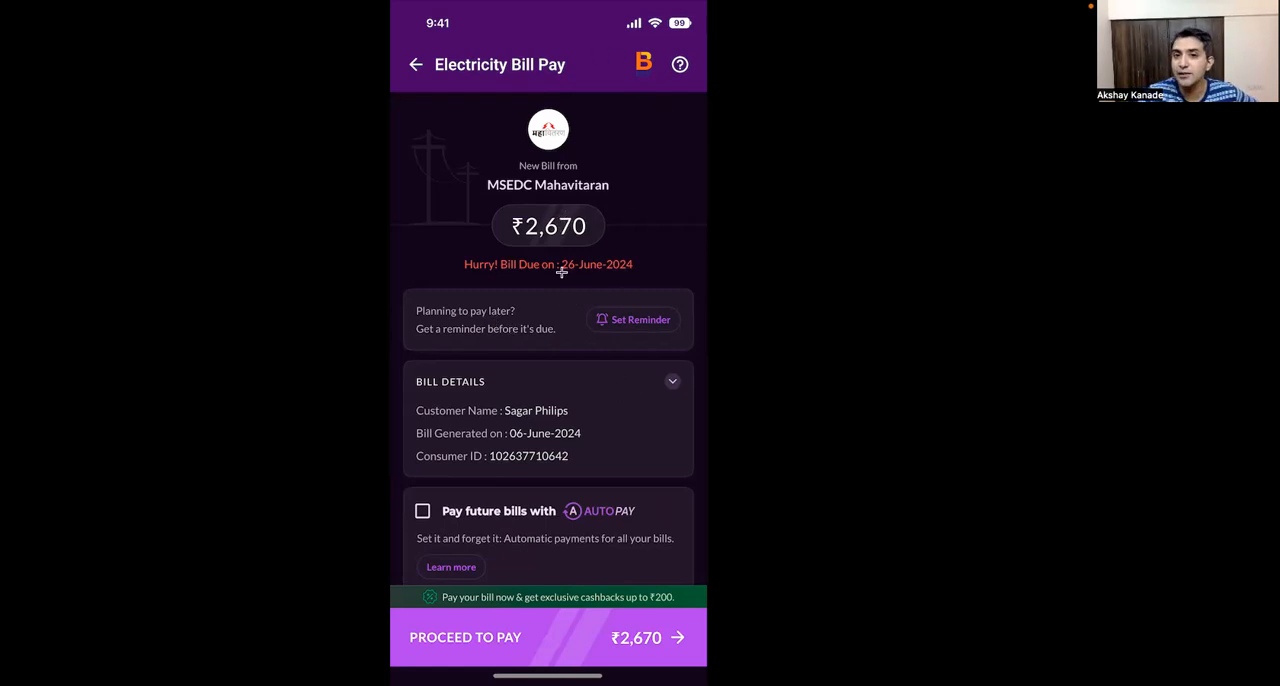
{"action": "mouse_move", "coordinate": [576, 557]}
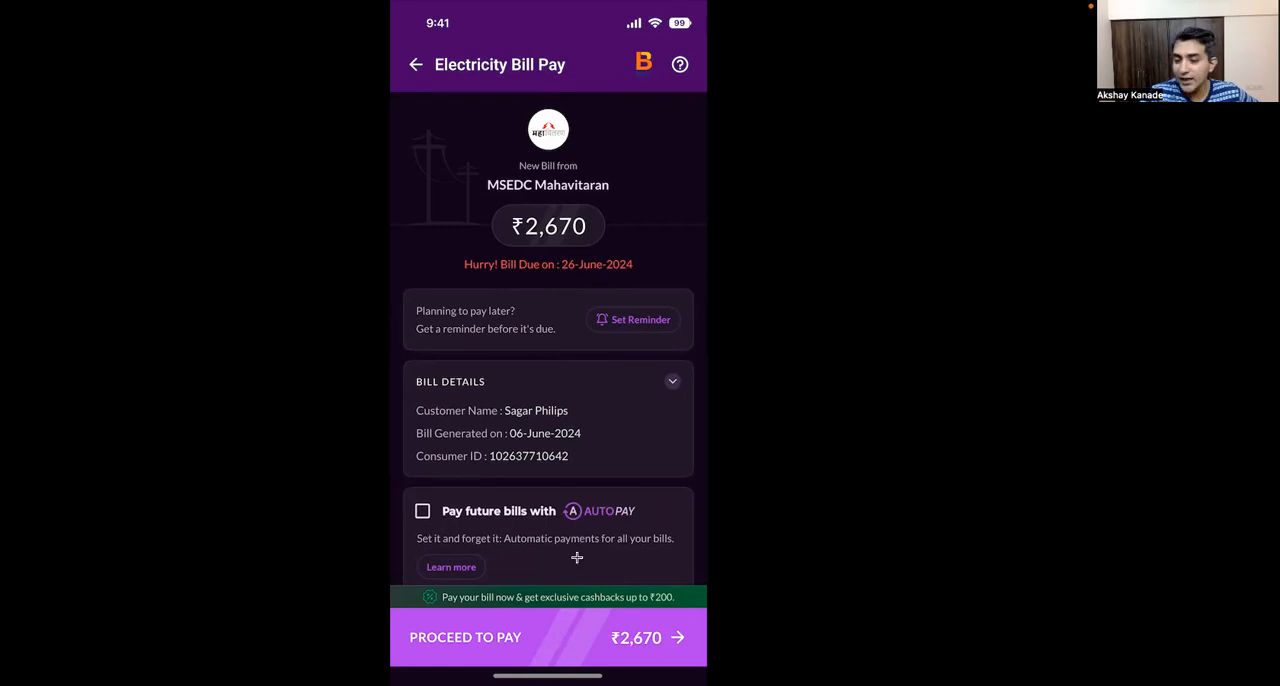
{"action": "mouse_move", "coordinate": [573, 635]}
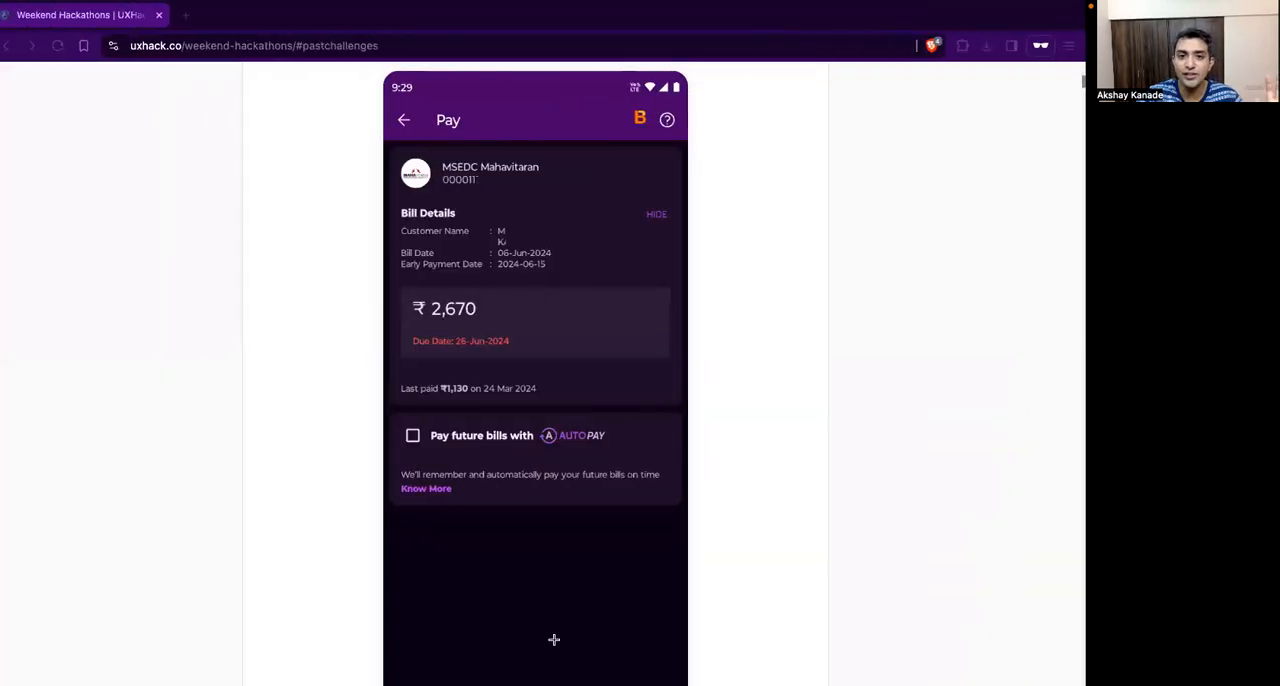
- Scroll to the reminder-and-cashback Electricity Bill Pay redesign for the ₹2,670 MSEDC bill
{"action": "scroll", "scroll_direction": "down", "scroll_amount": 3}
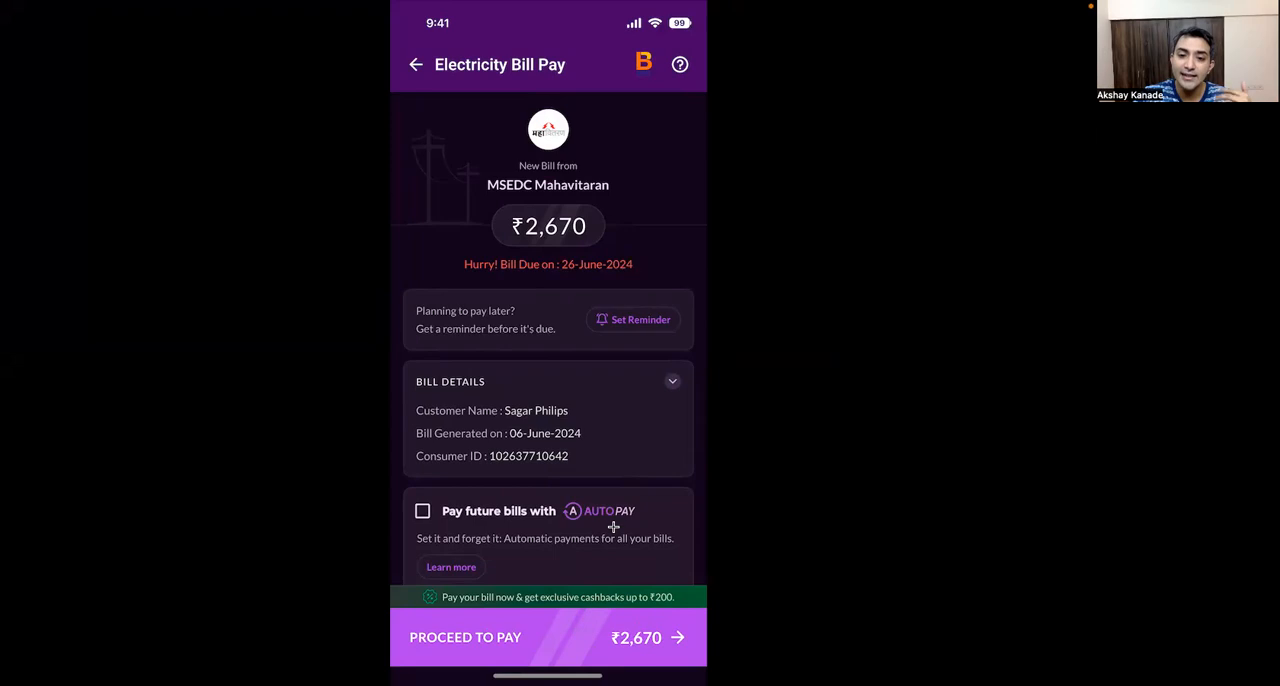
{"action": "mouse_move", "coordinate": [653, 454]}
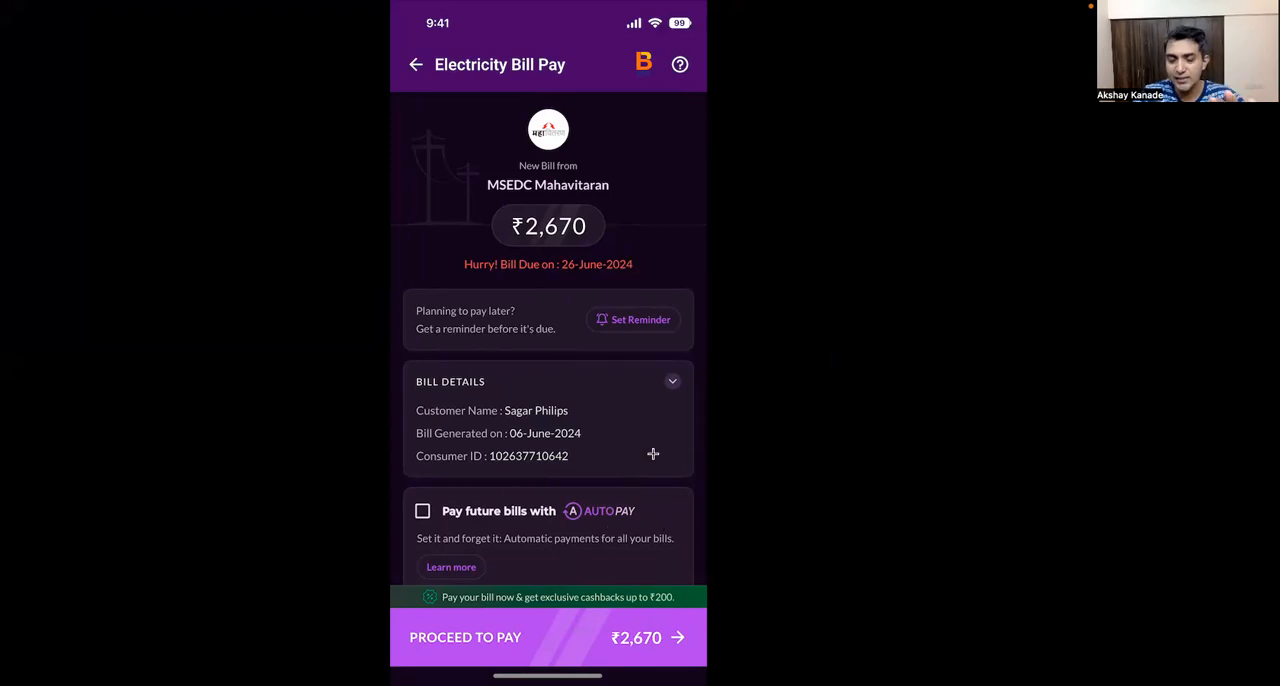
{"action": "mouse_move", "coordinate": [548, 262]}
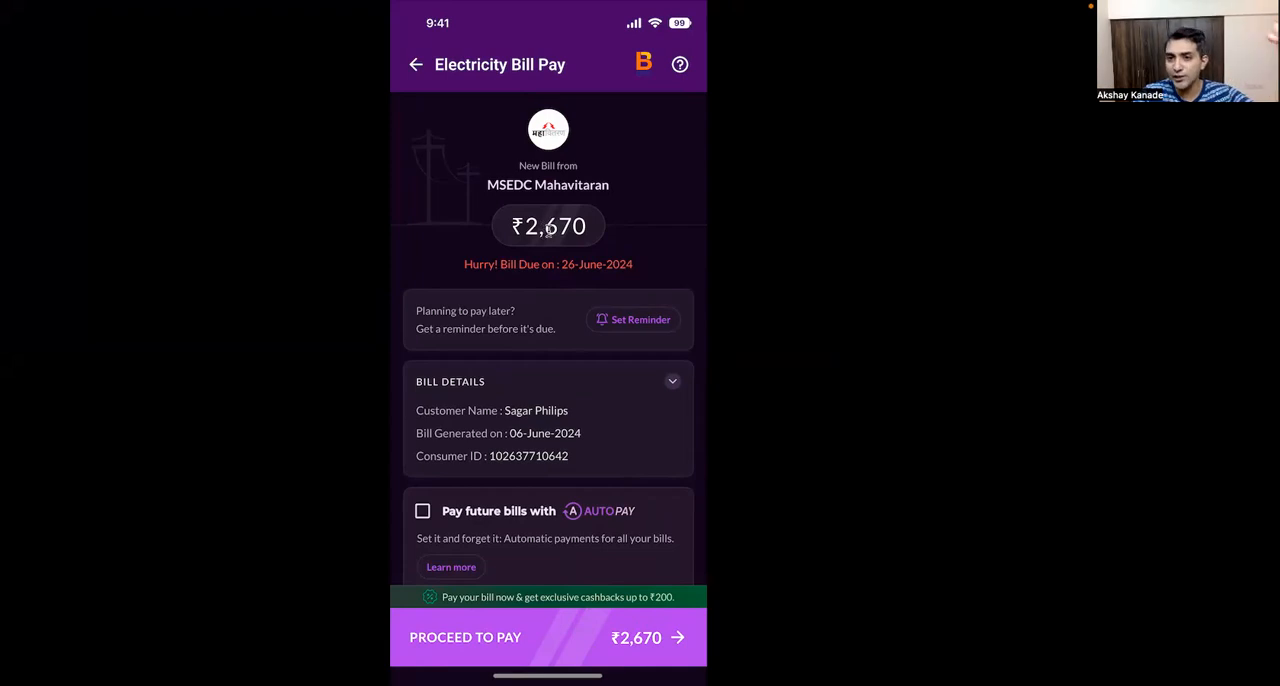
{"action": "mouse_move", "coordinate": [617, 375]}
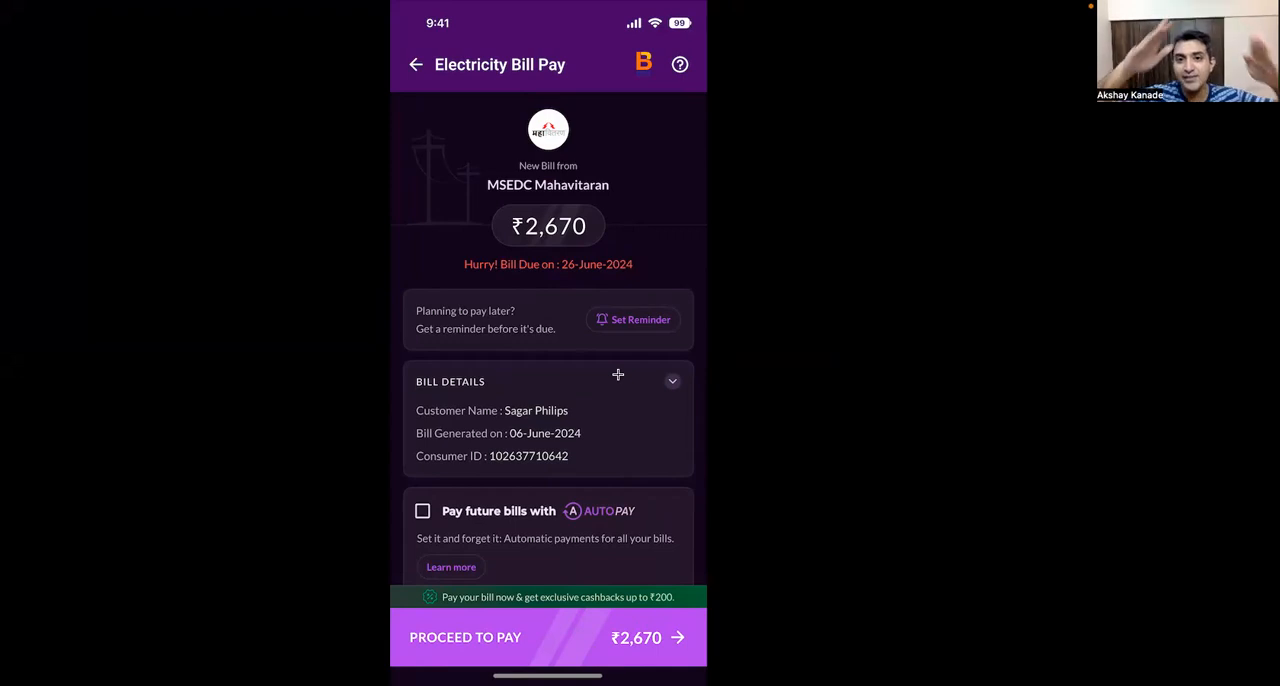
{"action": "mouse_move", "coordinate": [674, 435]}
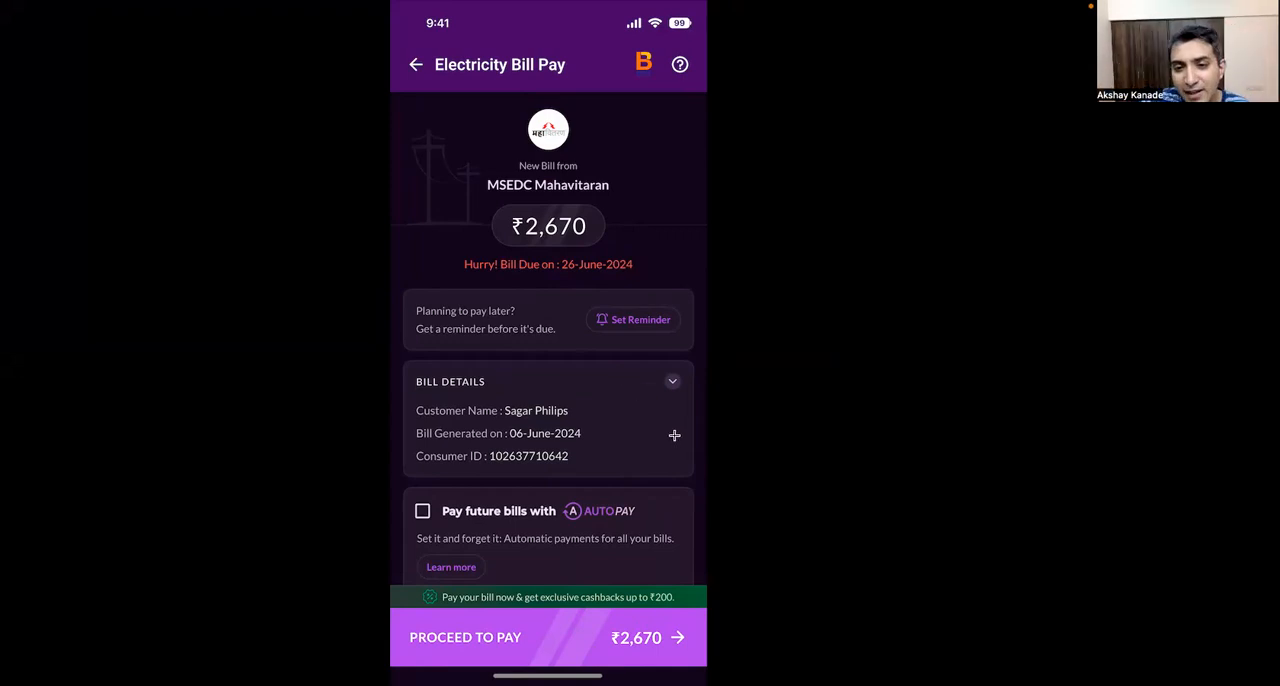
{"action": "mouse_move", "coordinate": [625, 358]}
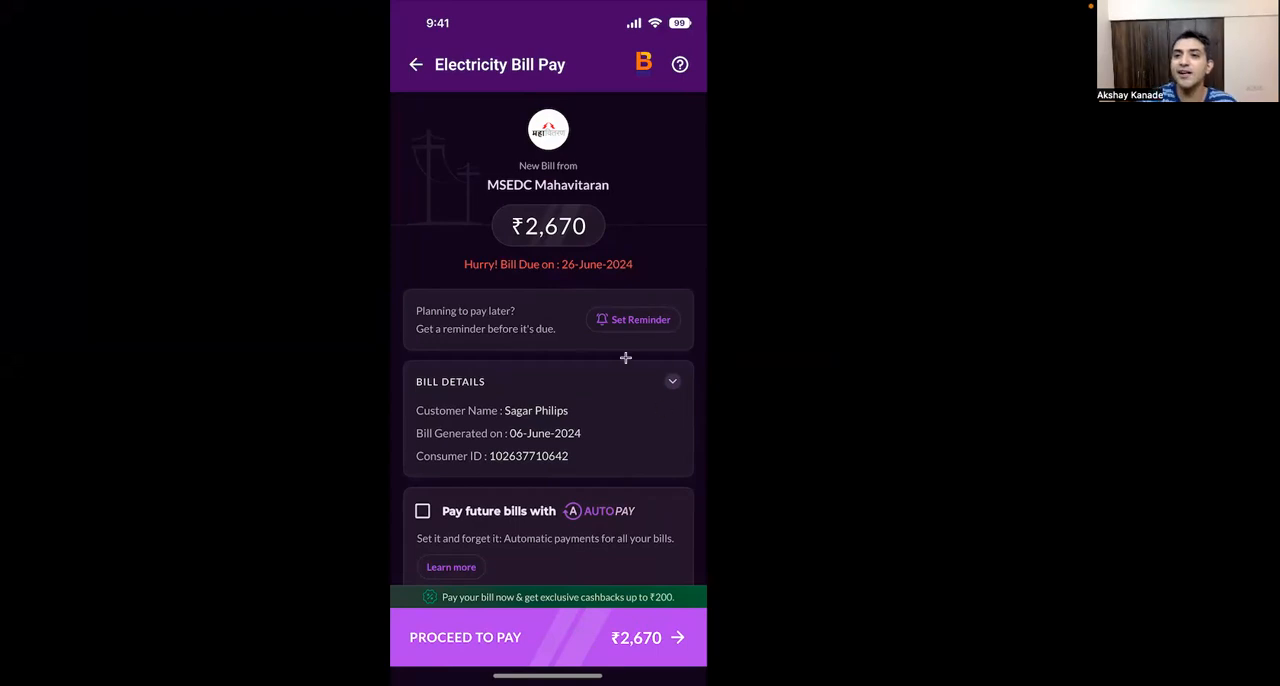
{"action": "mouse_move", "coordinate": [622, 367]}
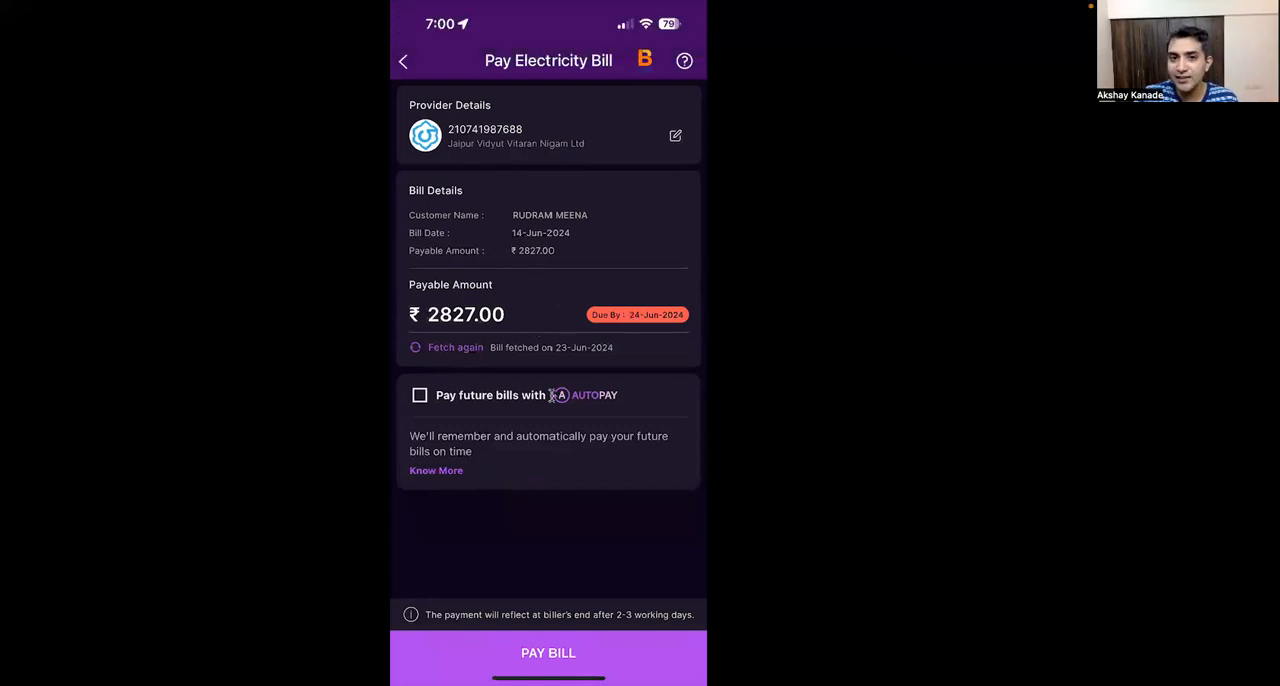
{"action": "mouse_move", "coordinate": [608, 168]}
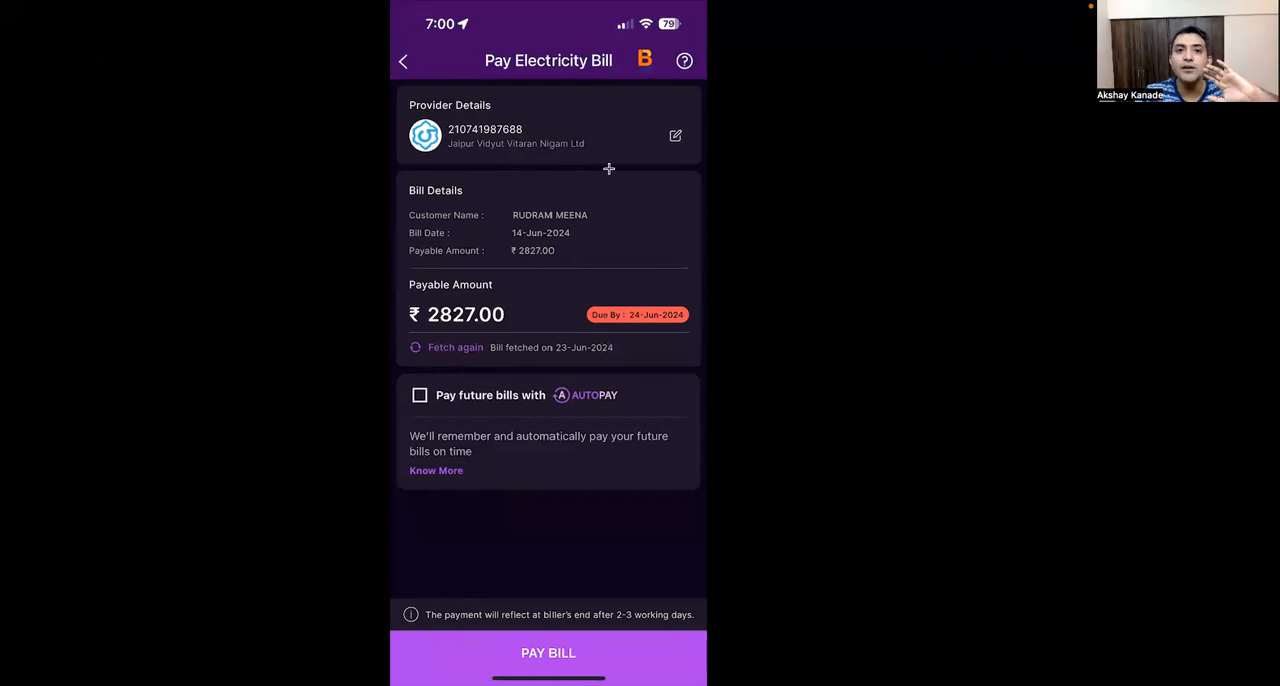
{"action": "mouse_move", "coordinate": [631, 319]}
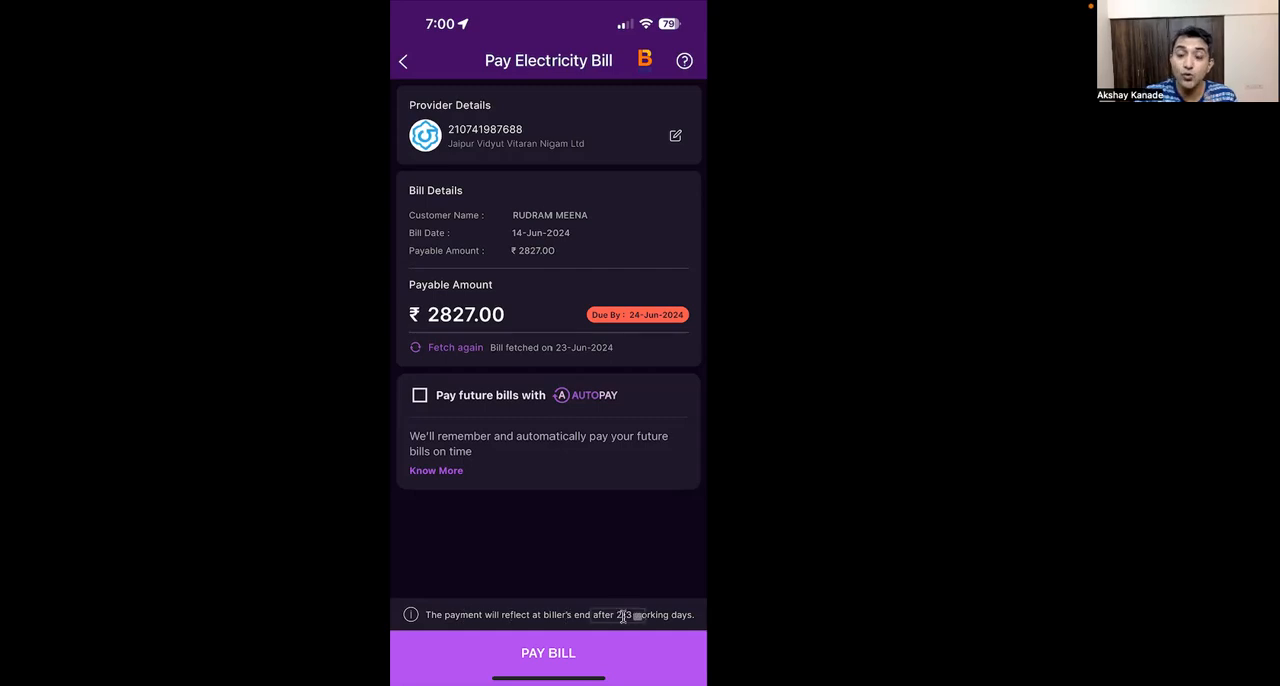
{"action": "mouse_move", "coordinate": [651, 571]}
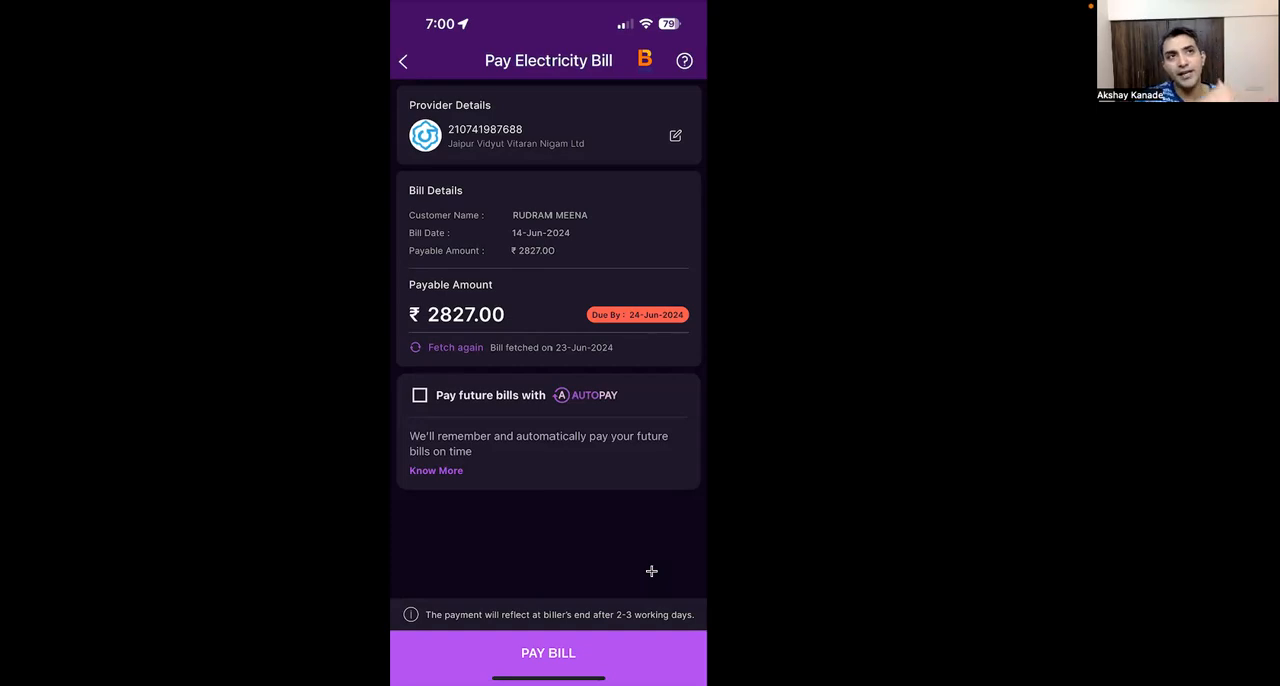
{"action": "mouse_move", "coordinate": [294, 240]}
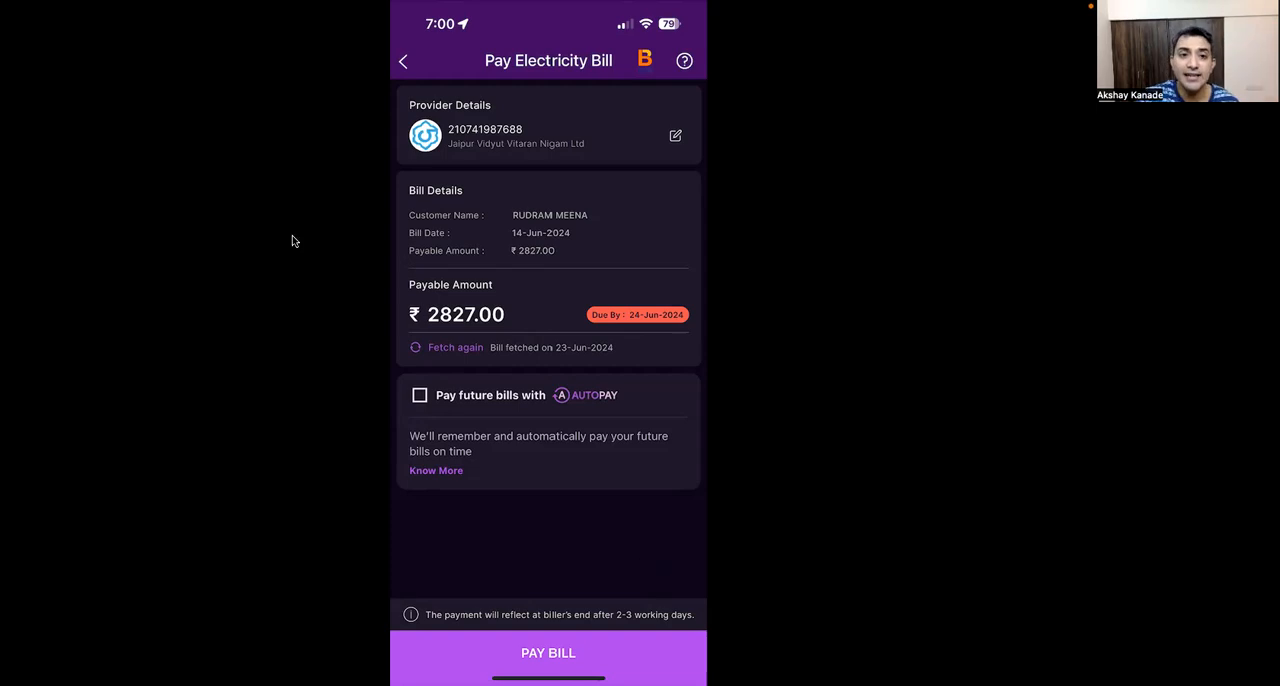
{"action": "mouse_move", "coordinate": [489, 357]}
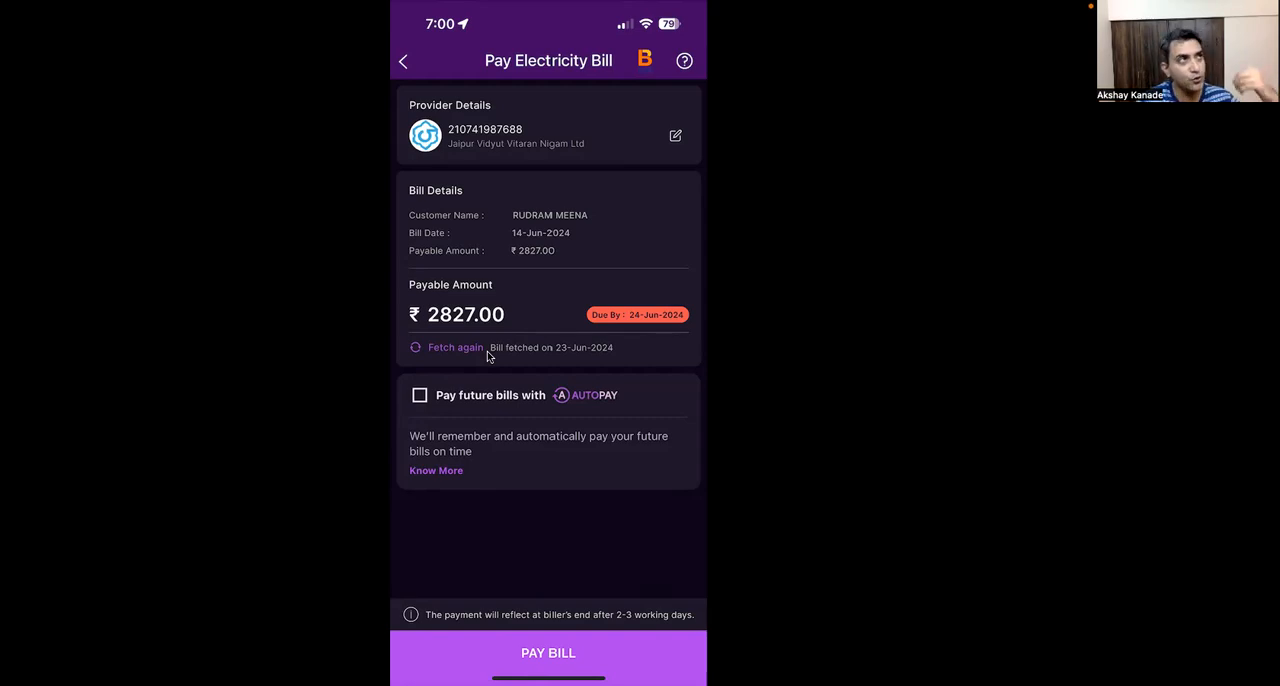
{"action": "mouse_move", "coordinate": [485, 558]}
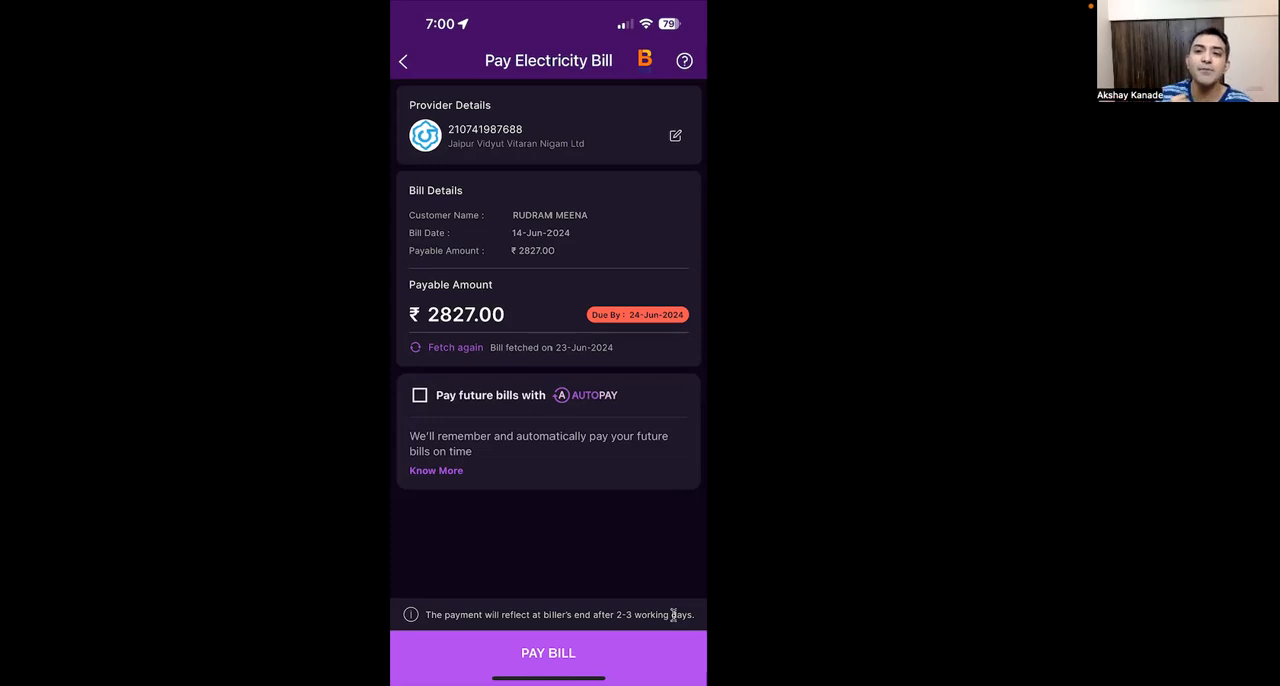
{"action": "mouse_move", "coordinate": [594, 625]}
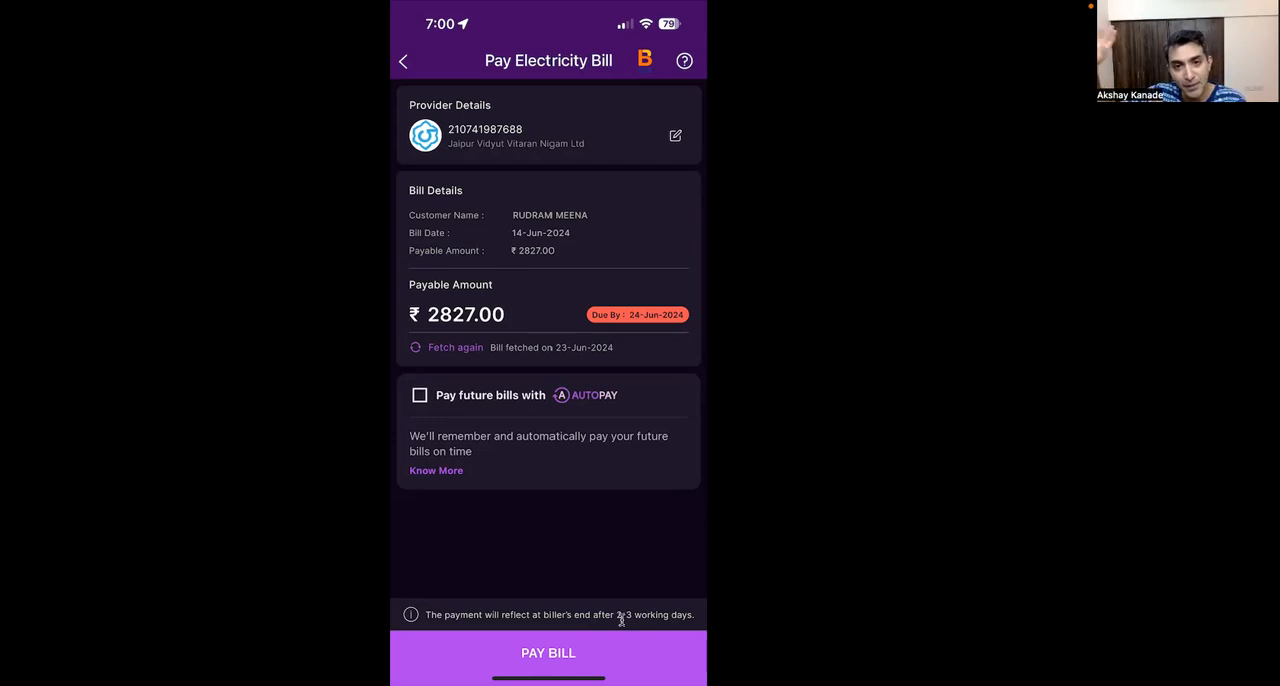
{"action": "mouse_move", "coordinate": [560, 589]}
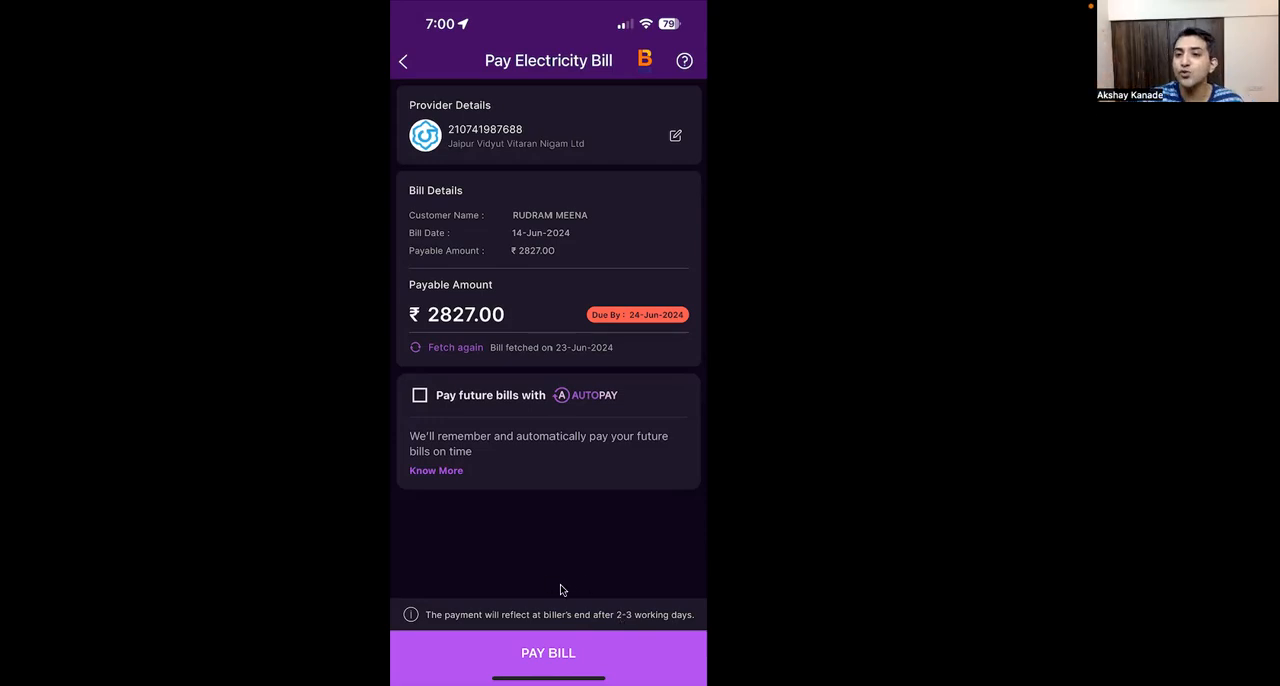
{"action": "mouse_move", "coordinate": [588, 625]}
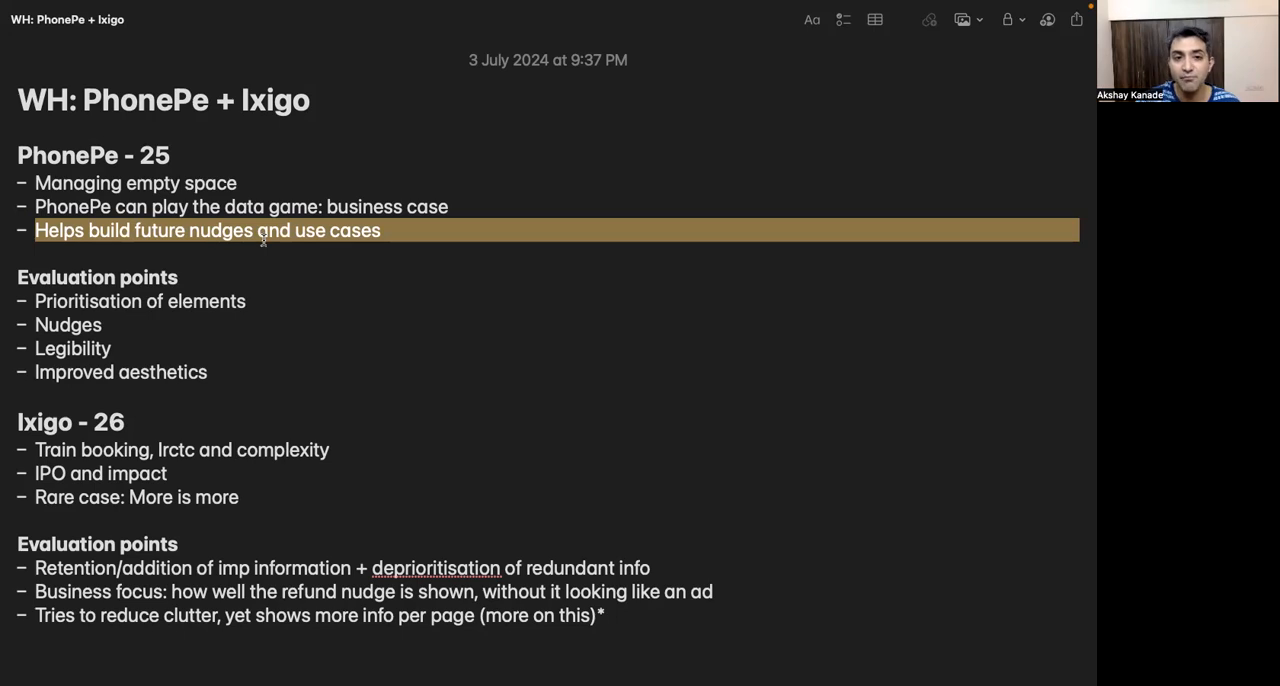
- Select the four PhonePe evaluation bullets: prioritisation, nudges, legibility and aesthetics
{"action": "left_click", "coordinate": [337, 285]}
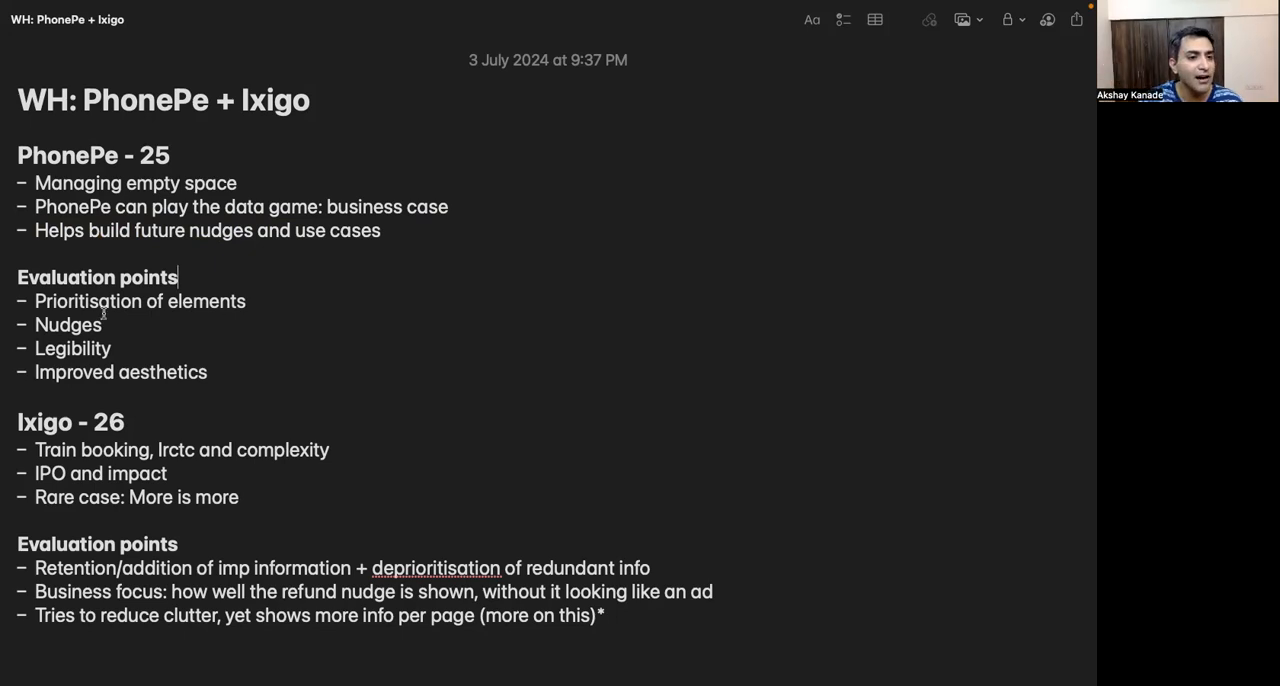
{"action": "left_click_drag", "start_coordinate": [35, 301], "coordinate": [208, 372]}
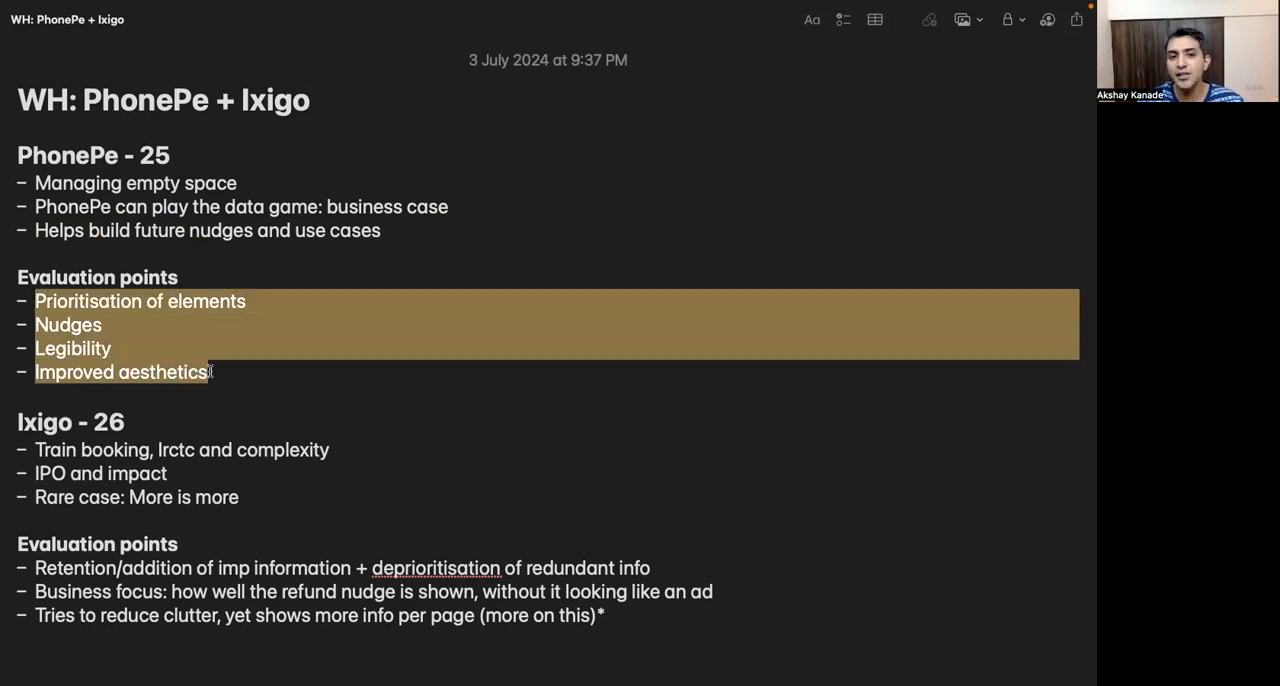